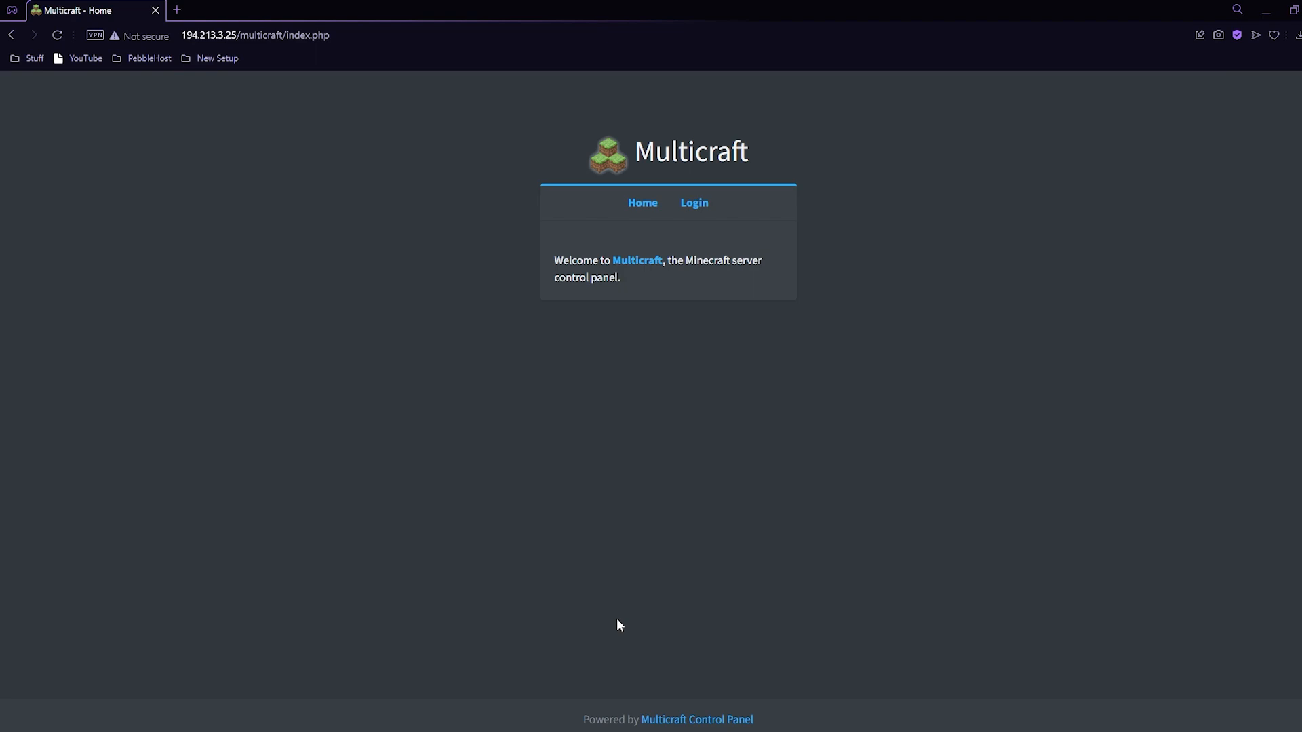
mouse_move(600, 548)
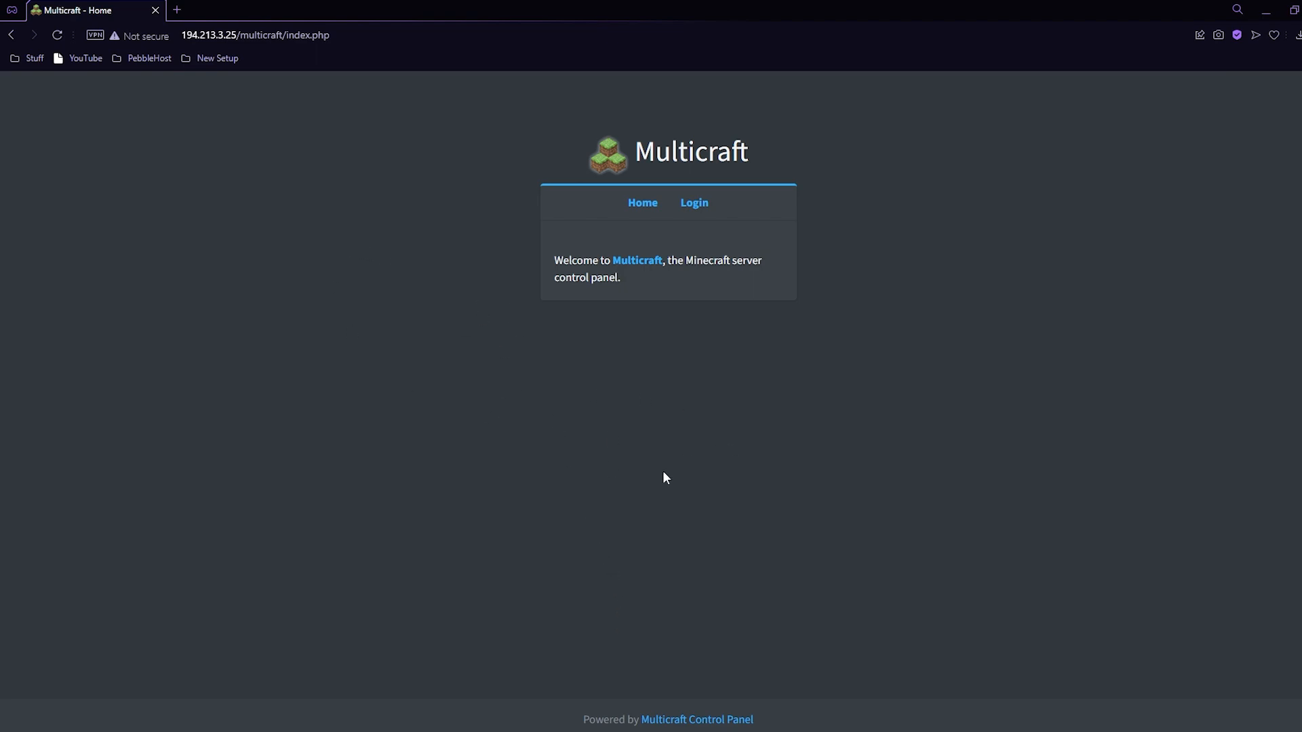
mouse_move(671, 318)
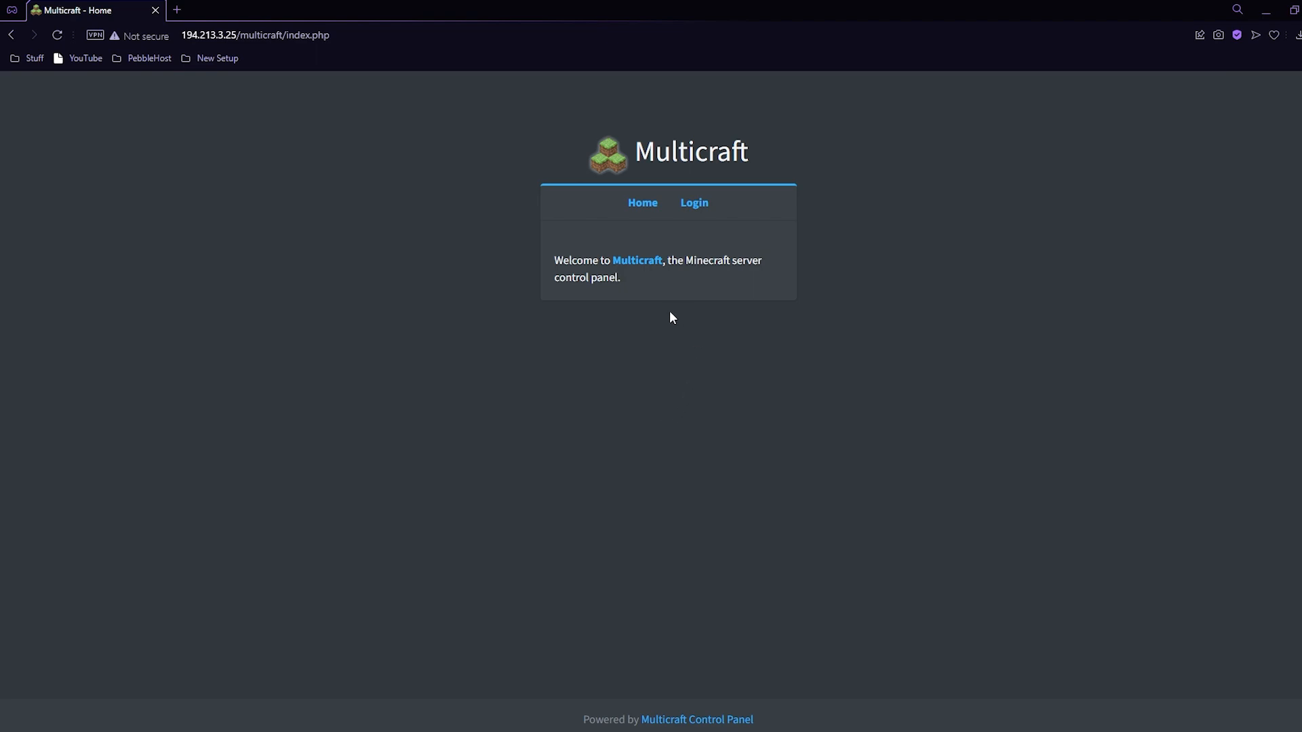
mouse_move(1005, 196)
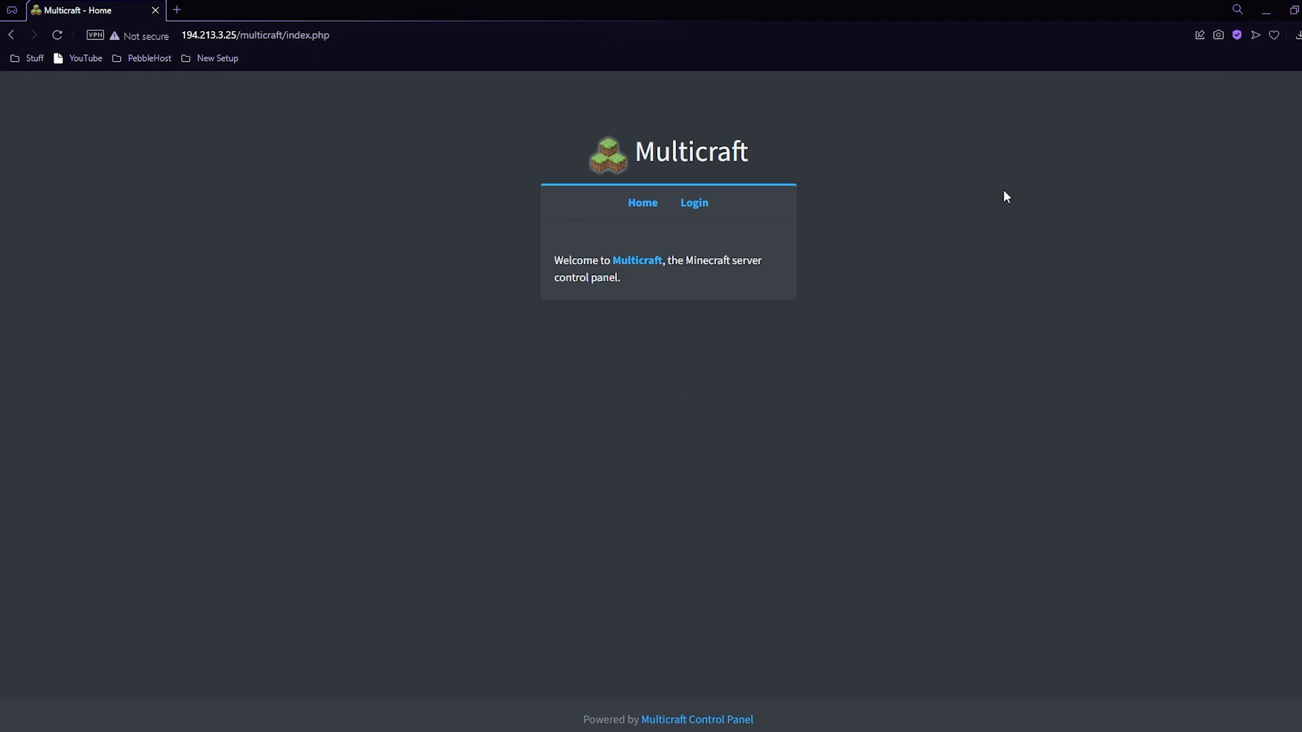
- Sign in to the Multicraft control panel as admin, reaching the empty Server List
click(693, 202)
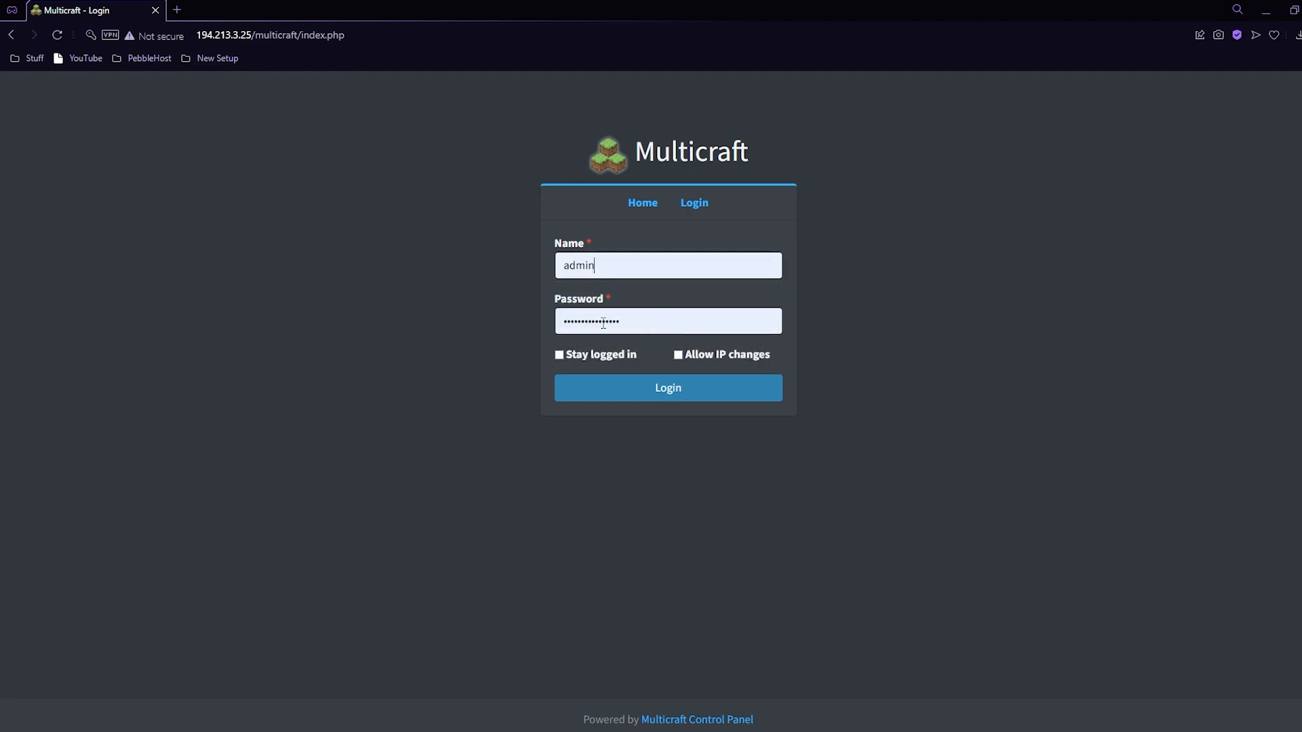
click(667, 388)
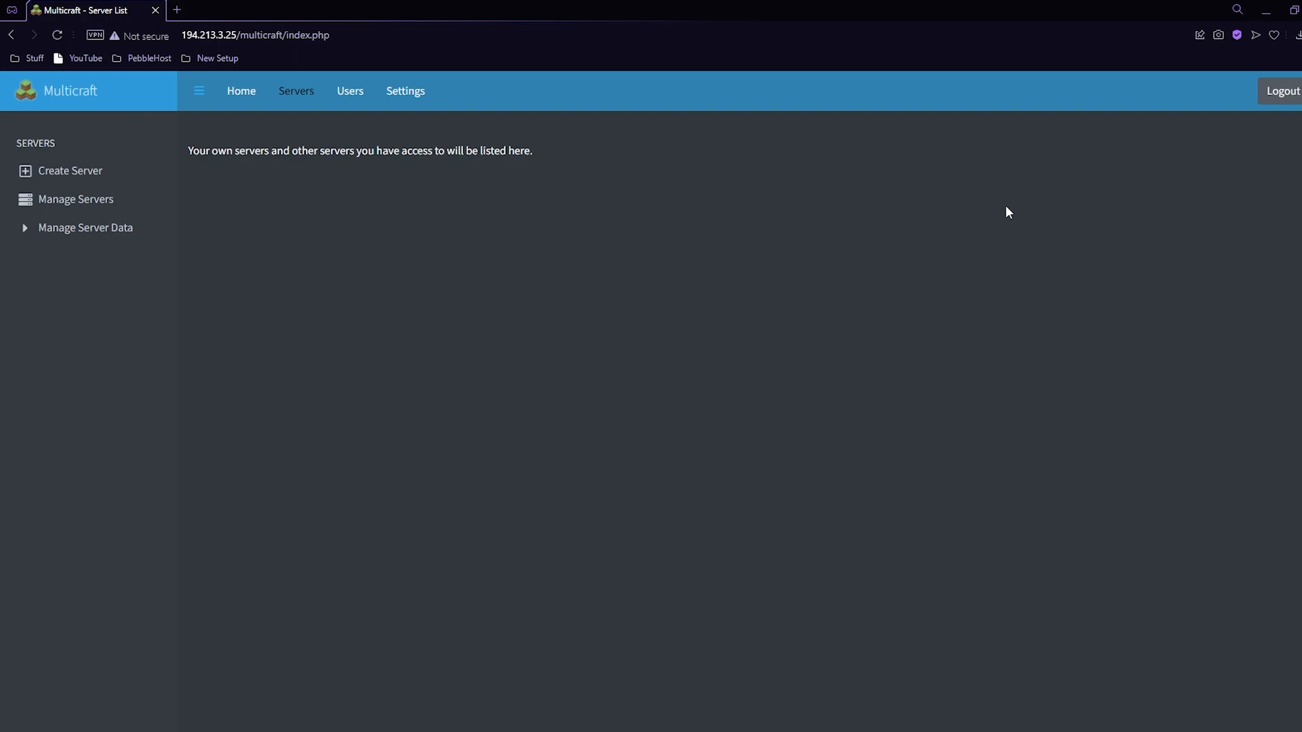
mouse_move(992, 188)
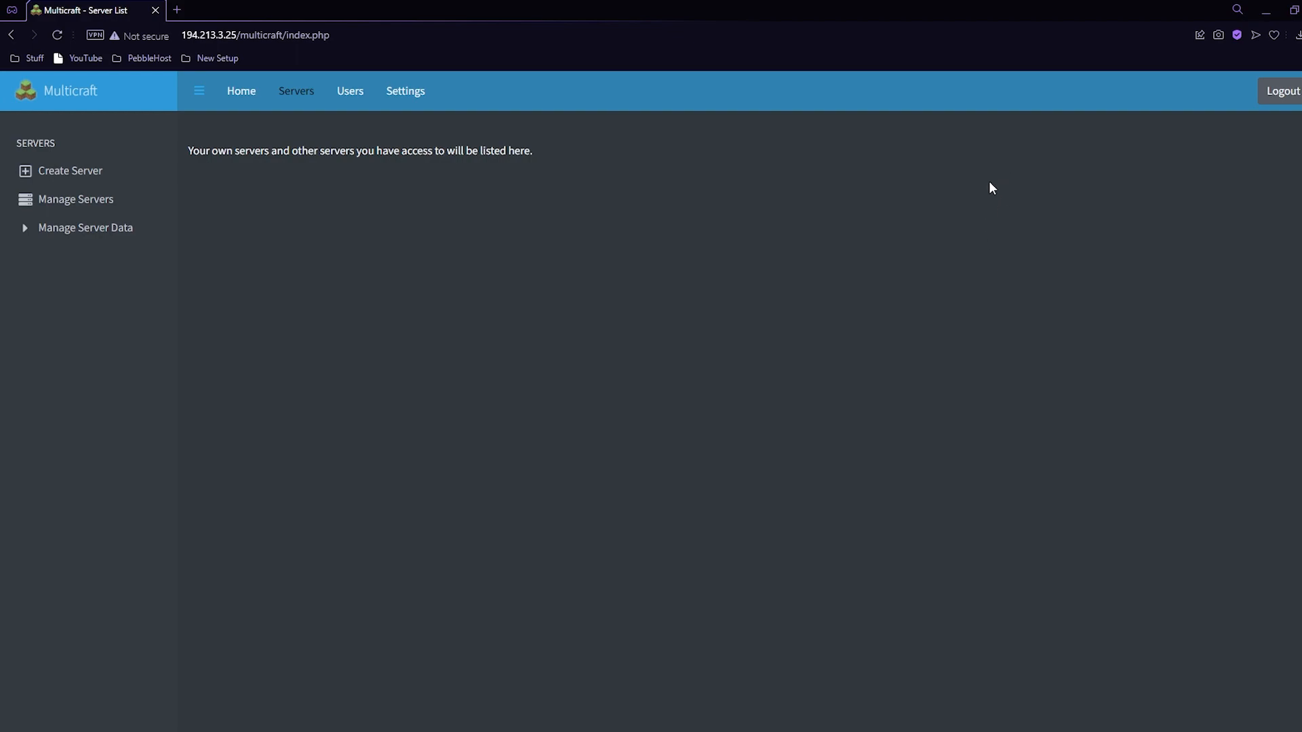
mouse_move(752, 238)
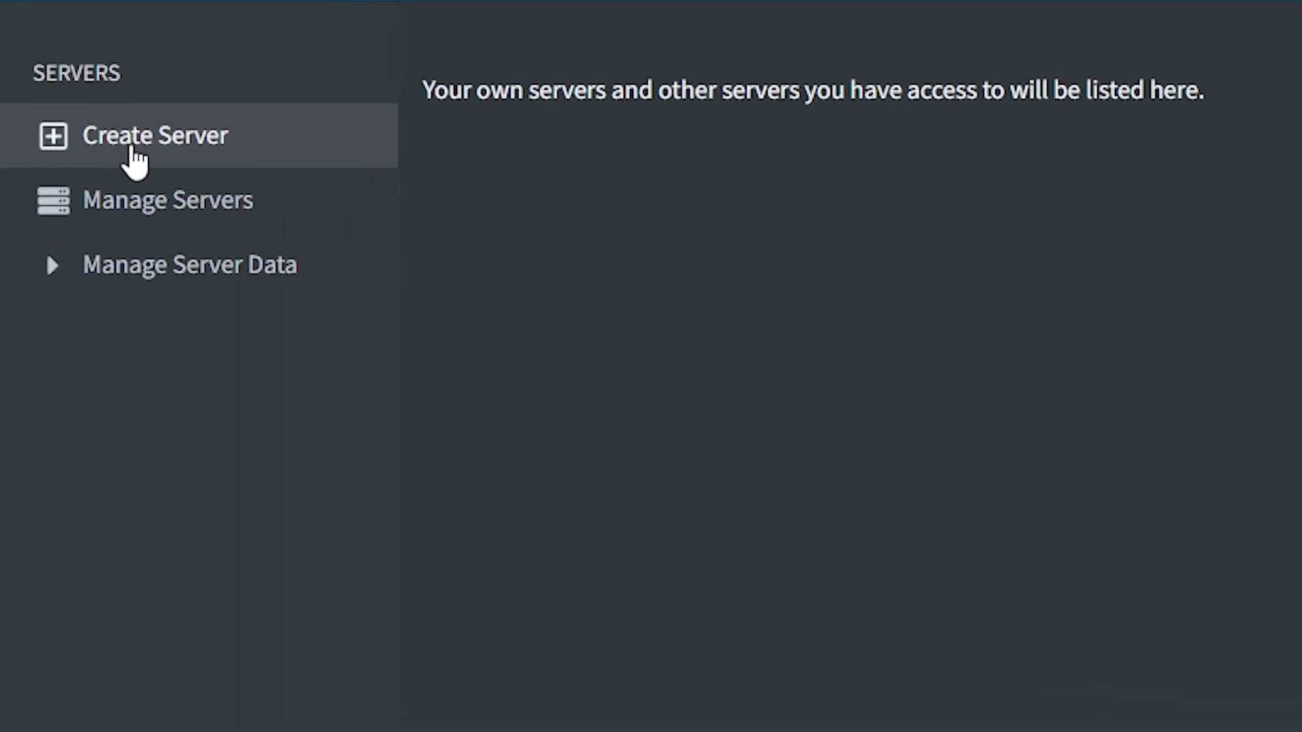
- Create server Pebble: 848353 slots, owner admin, port 25565, 6144 memory, server.jar
click(155, 134)
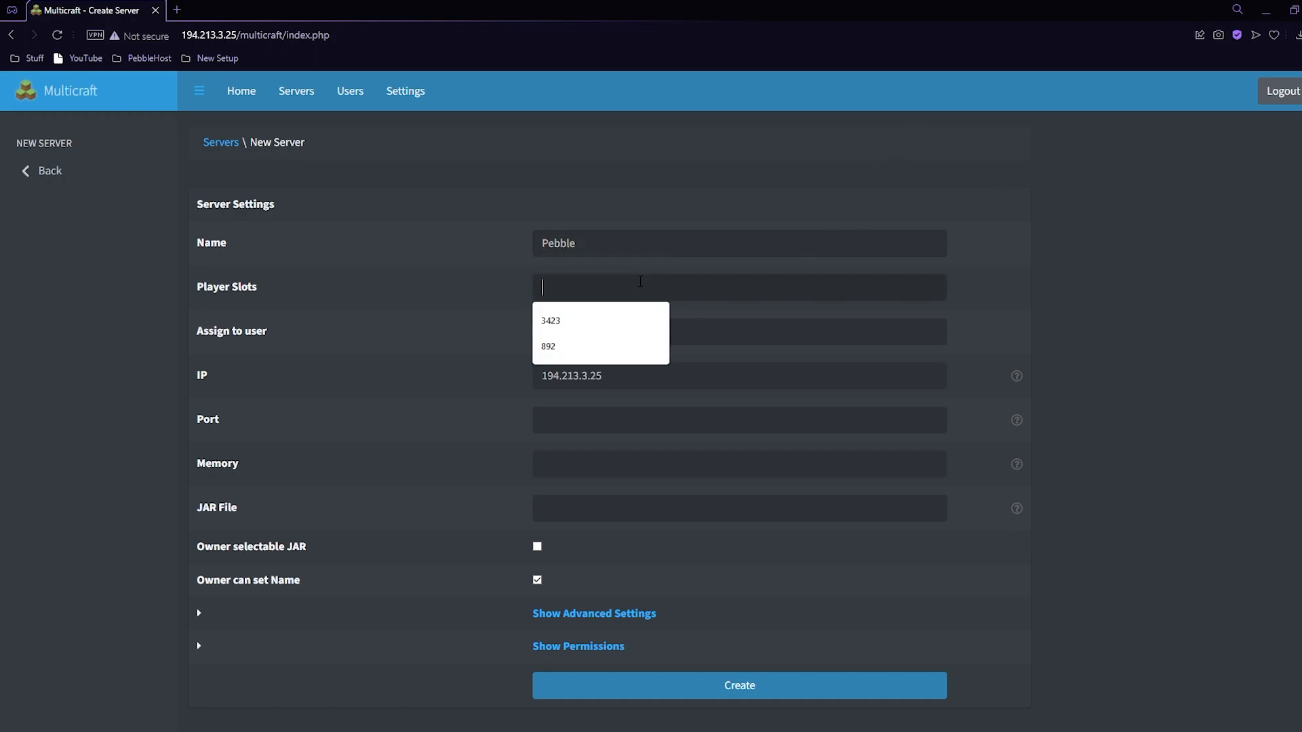
text(848353)
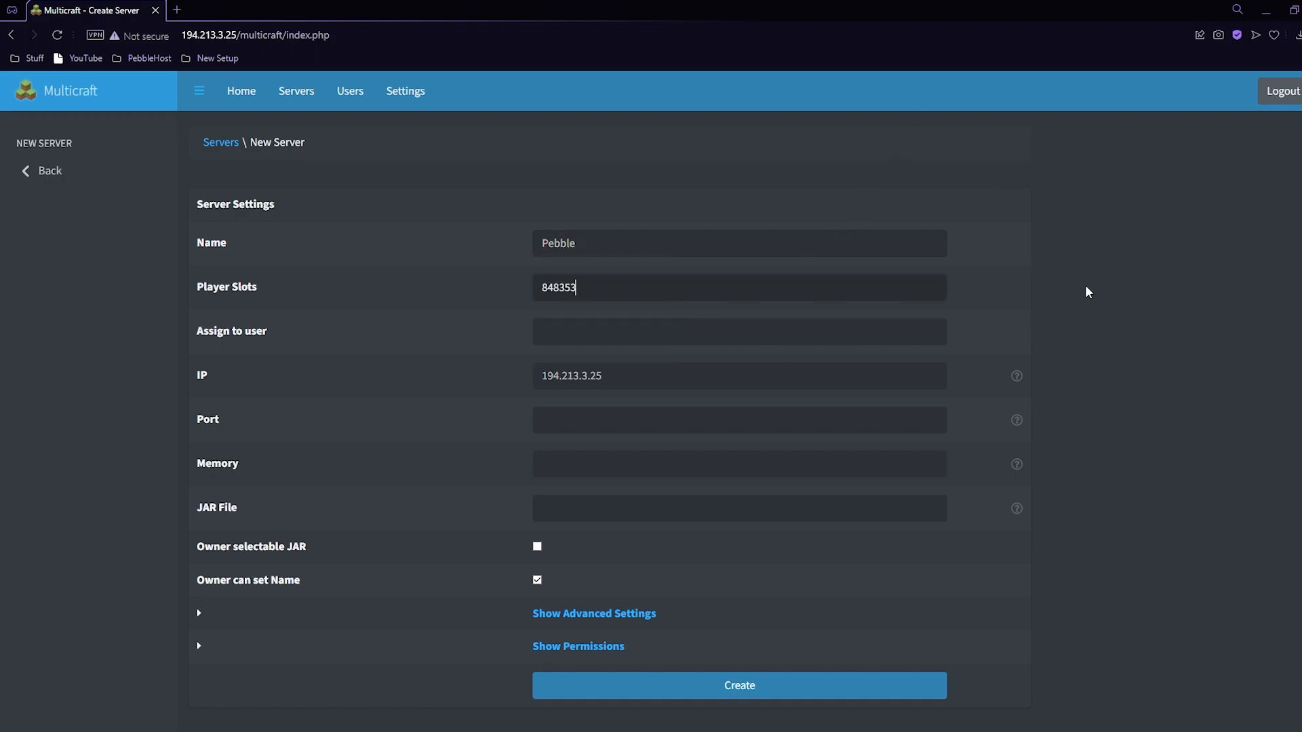
click(739, 331)
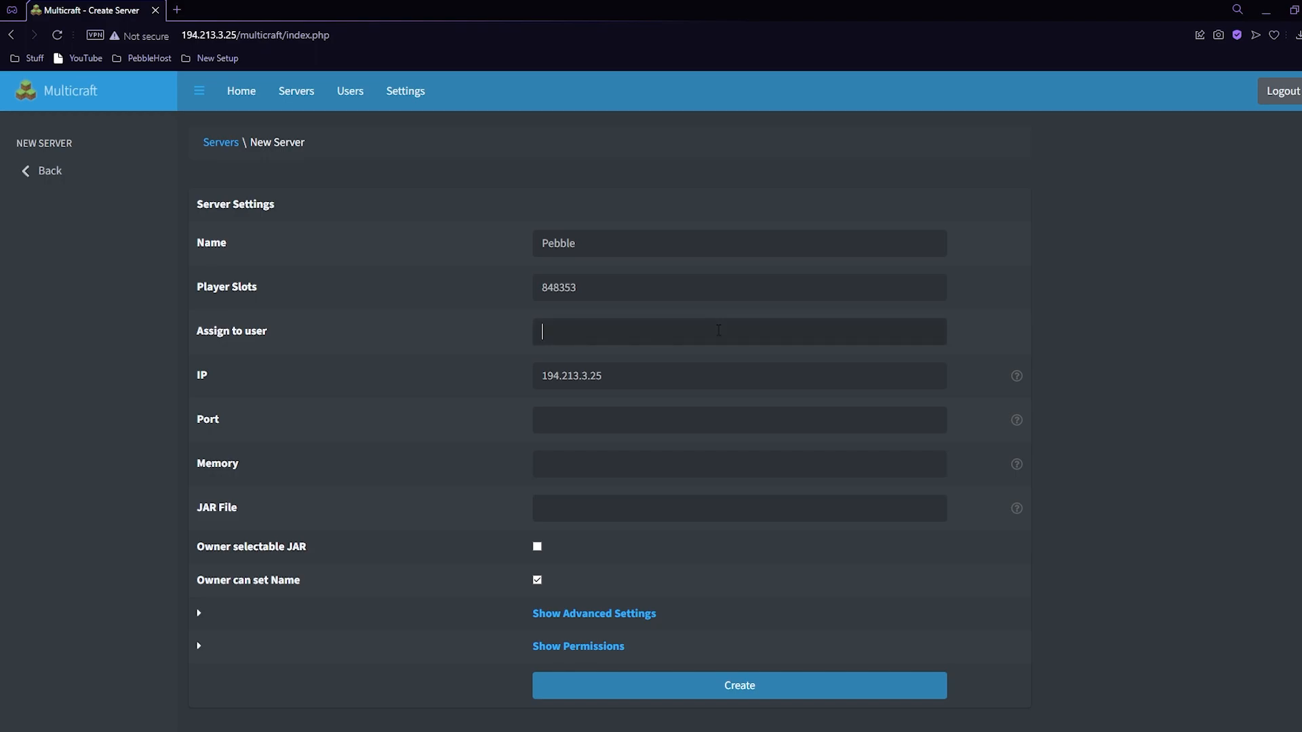
text(admin)
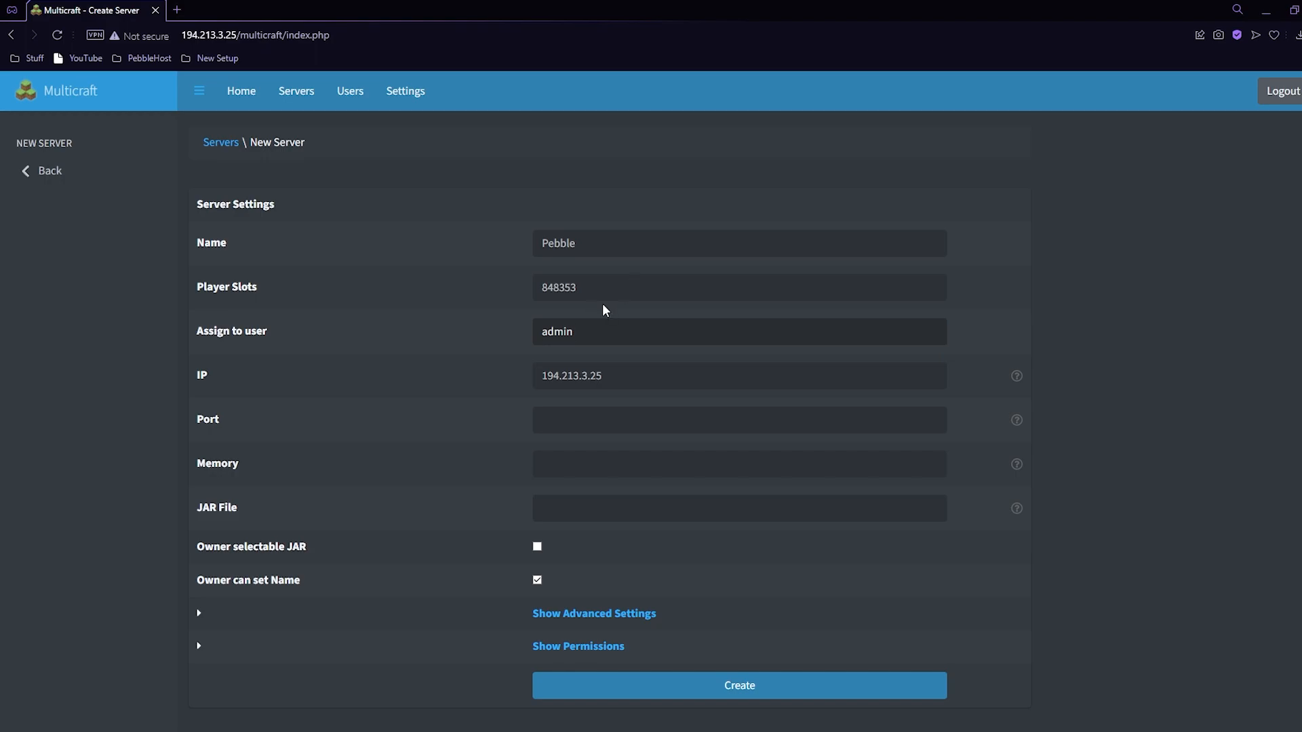
scroll(up, 3)
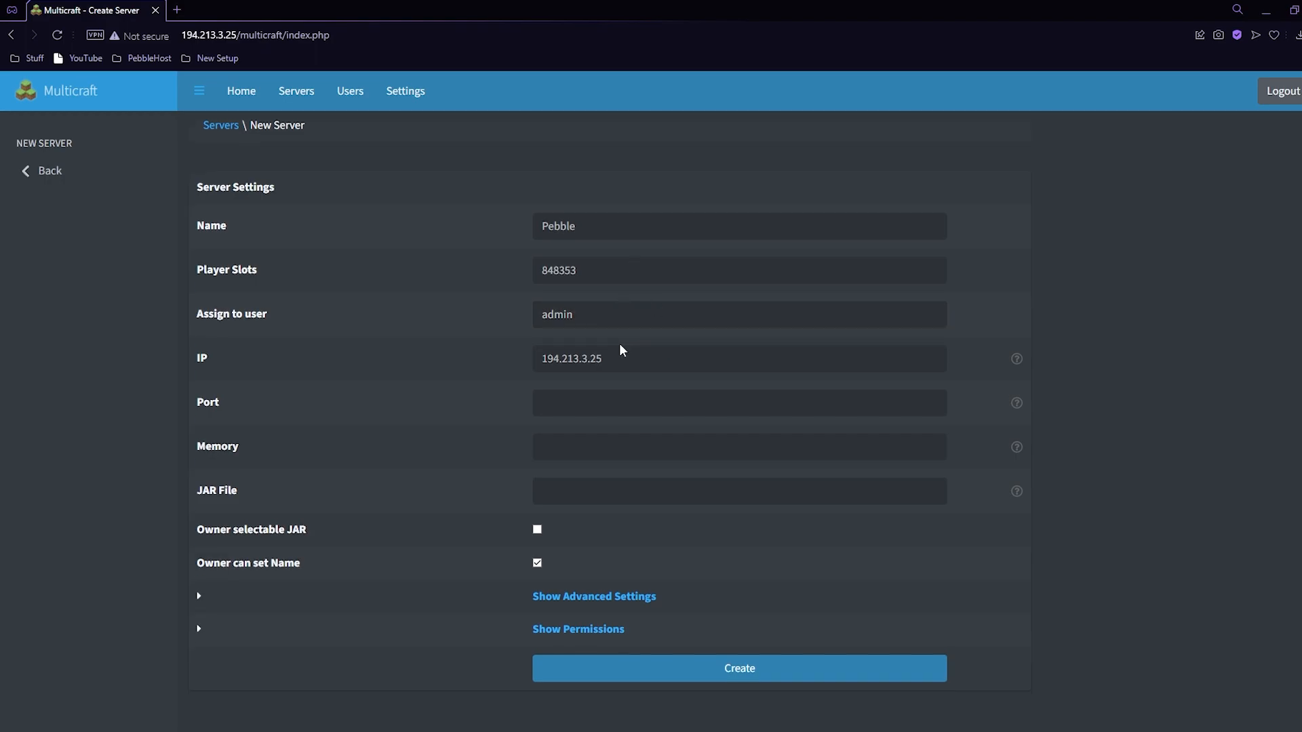
text(25565)
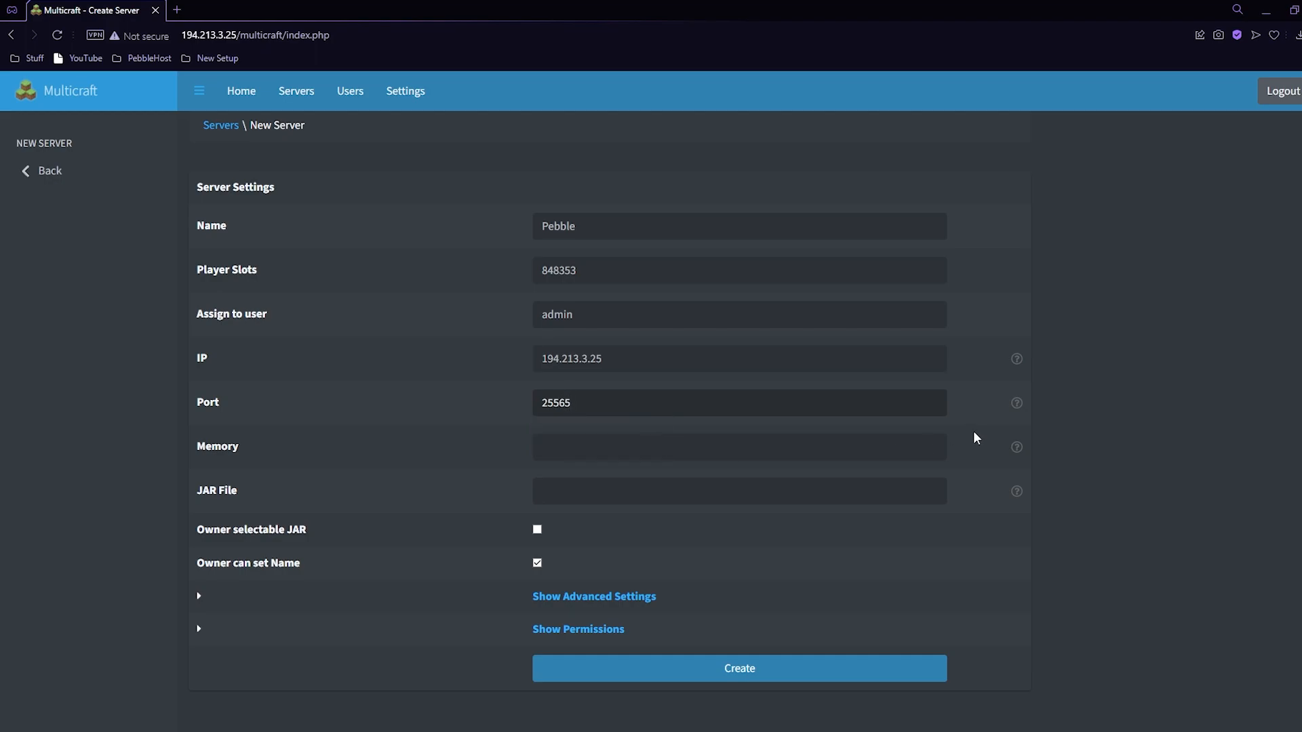
click(739, 446)
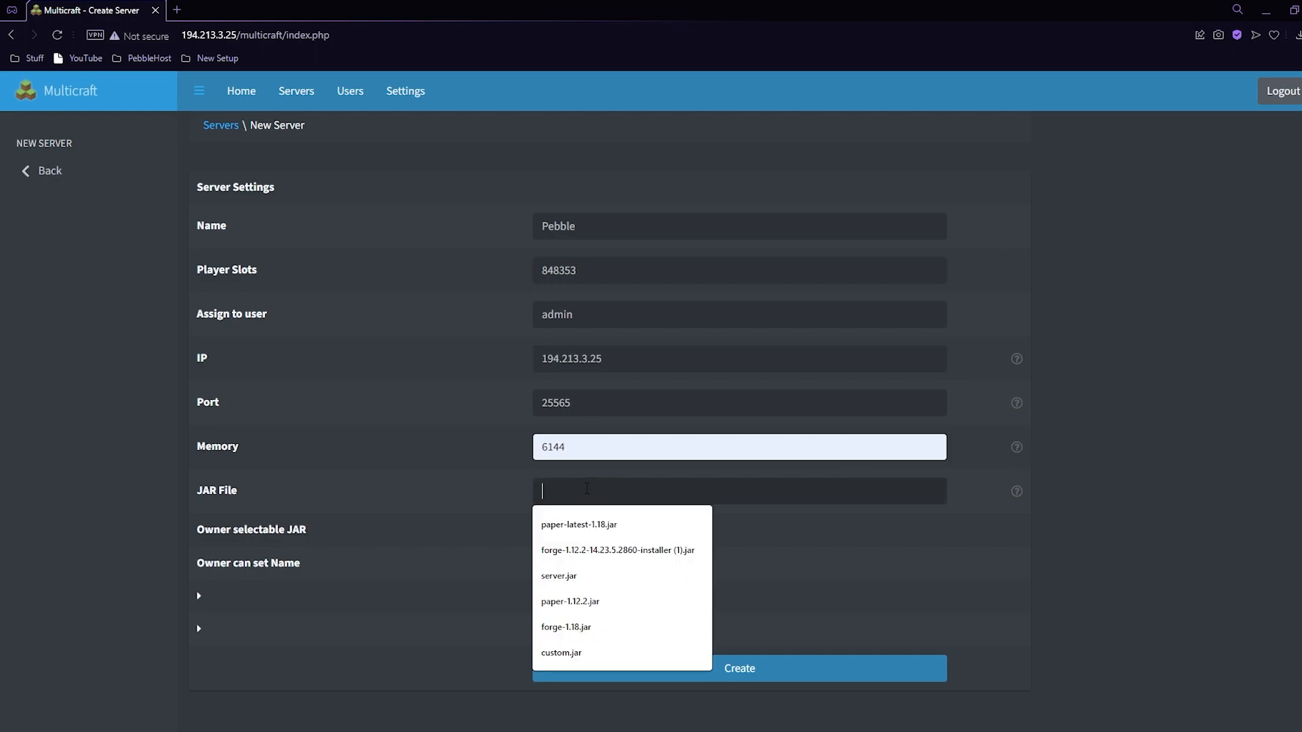
text(s)
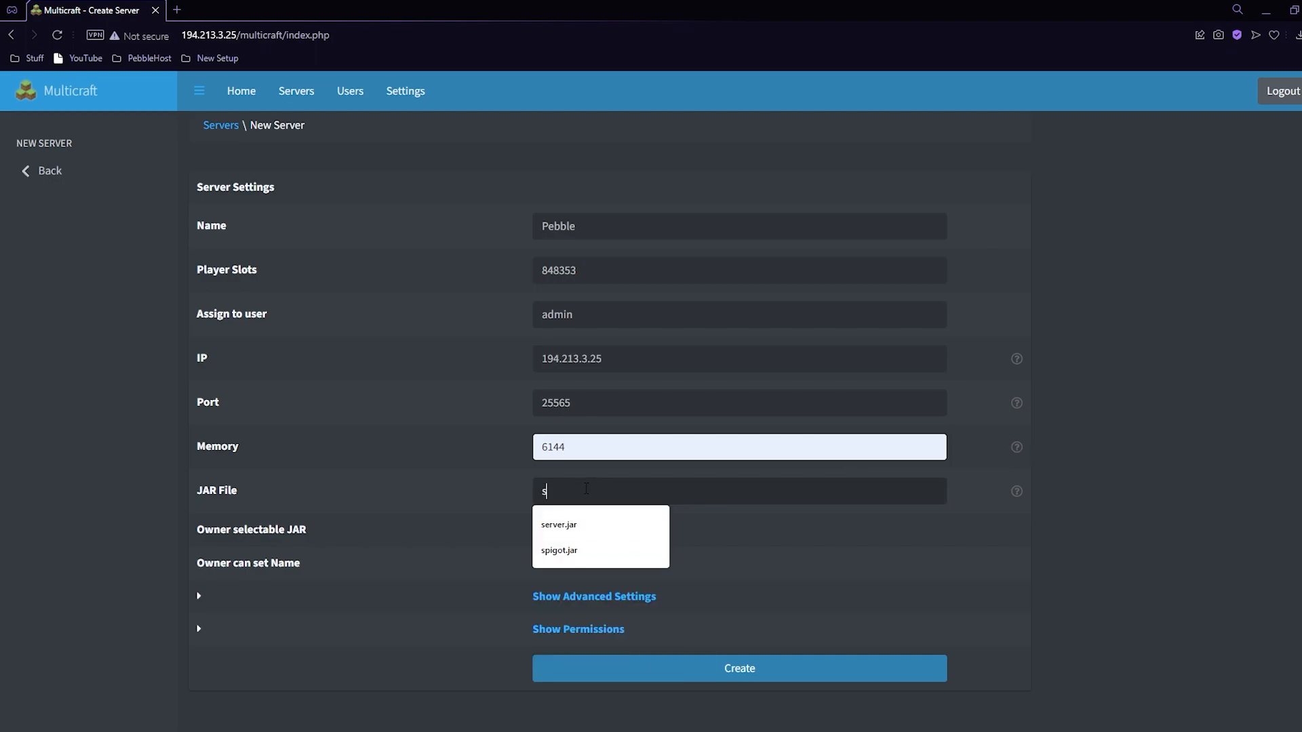
click(559, 524)
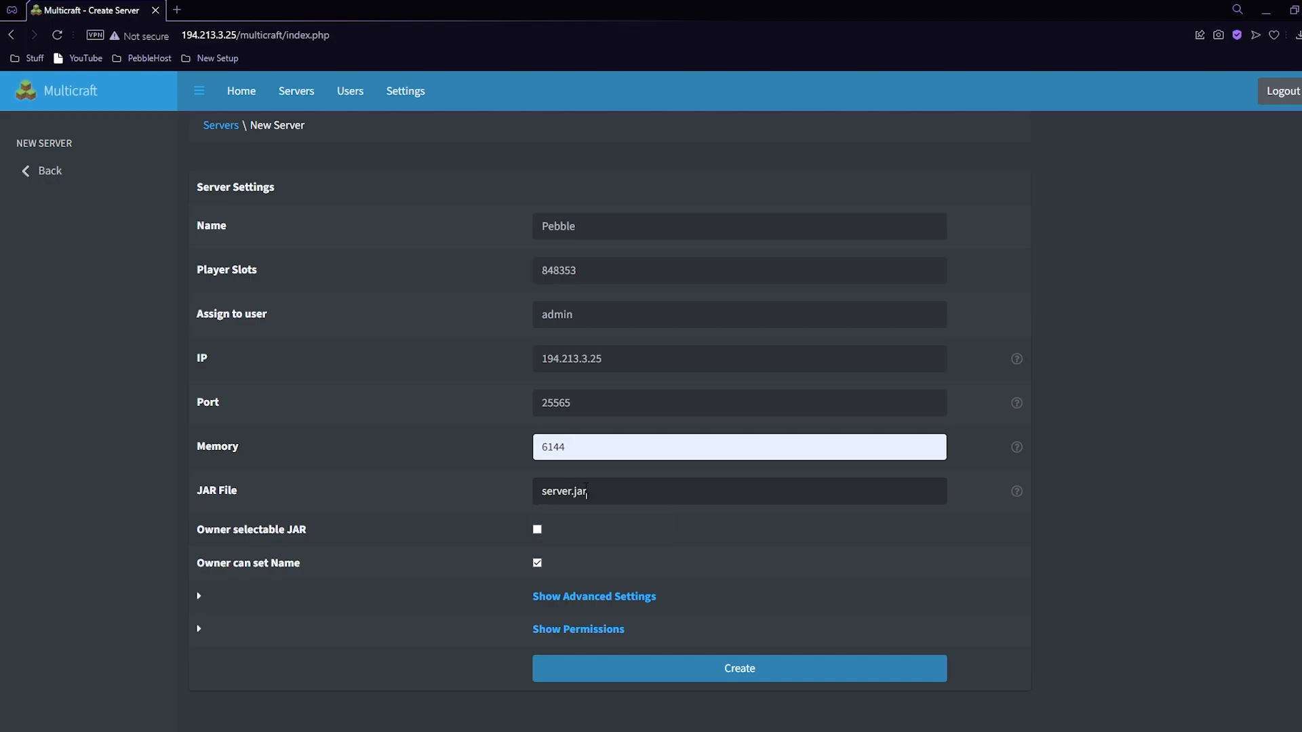
click(738, 668)
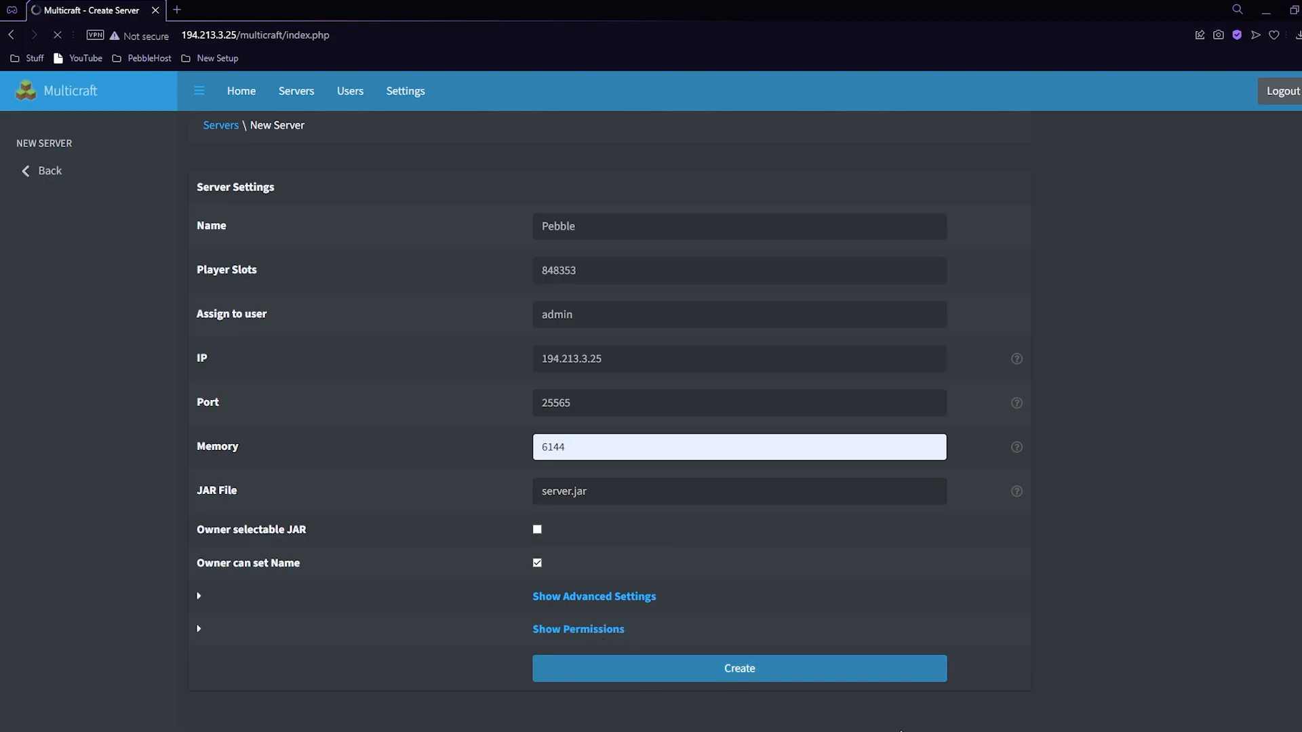
- Change the Pebble server's Player Slots to 79
click(739, 669)
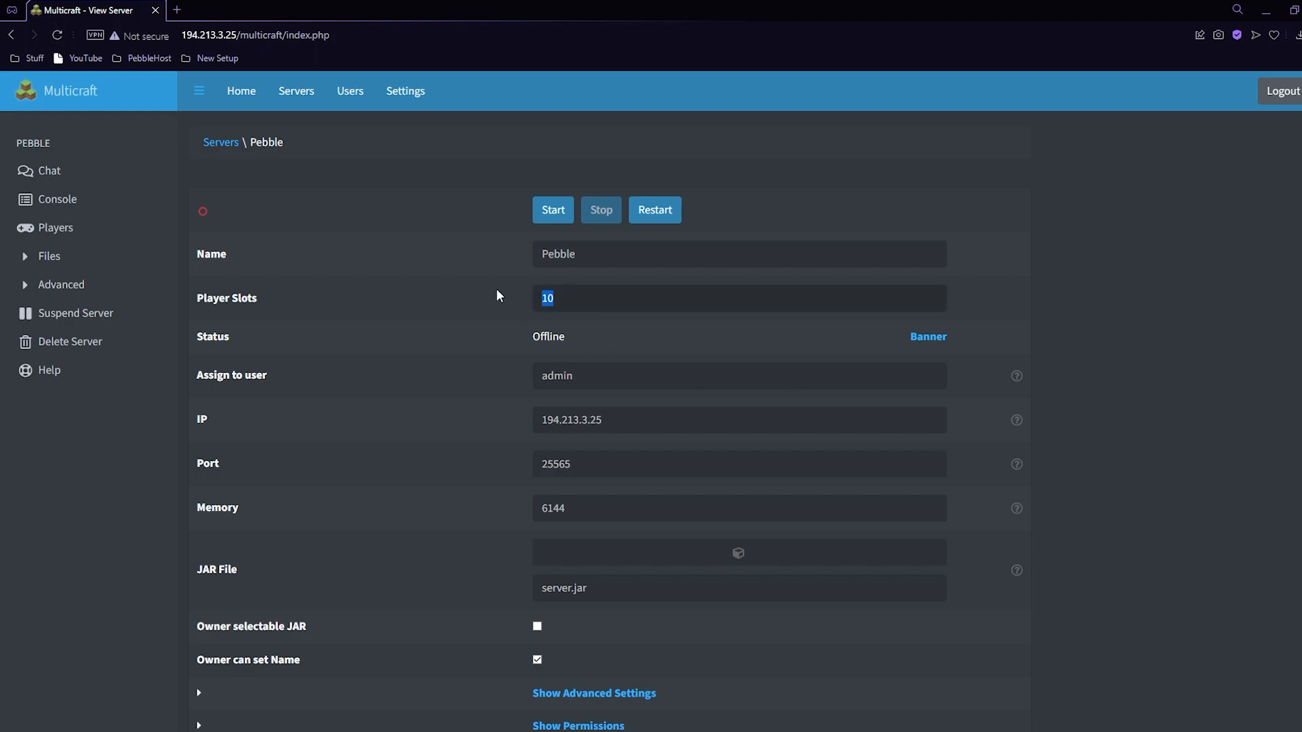
text(79)
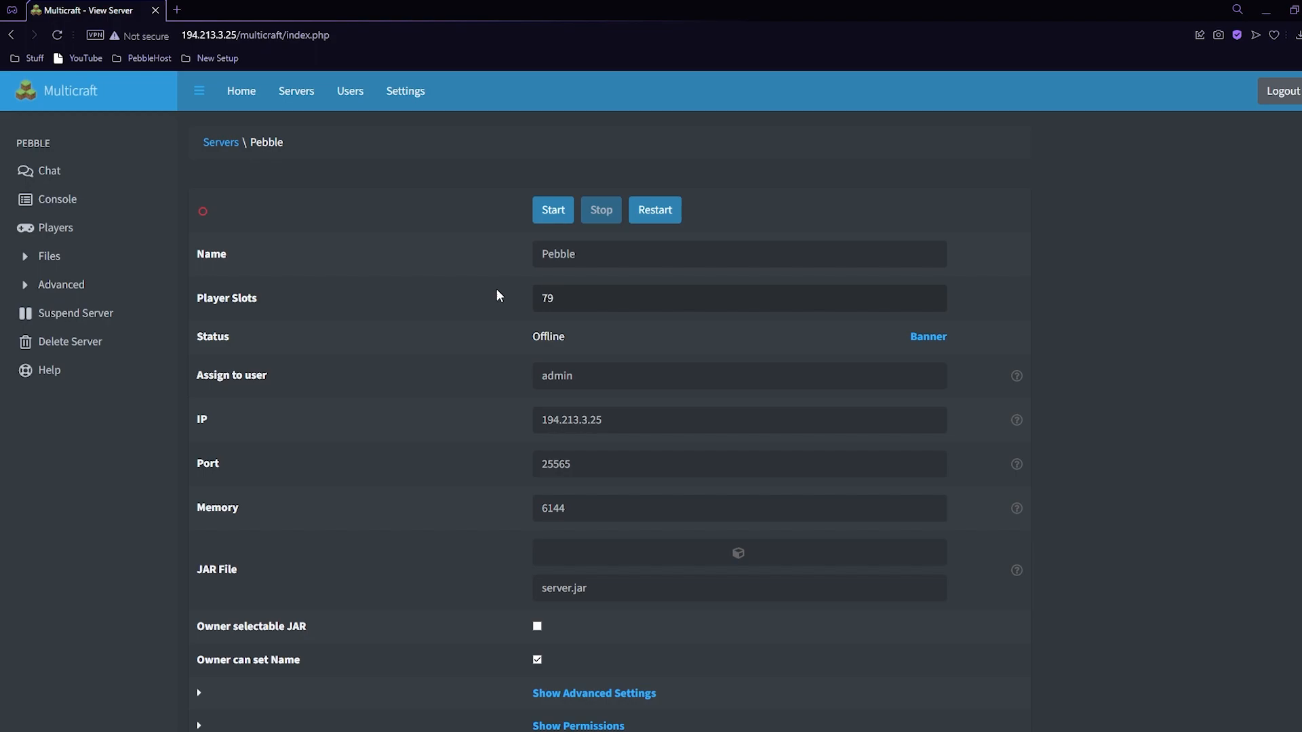
scroll(down, 3)
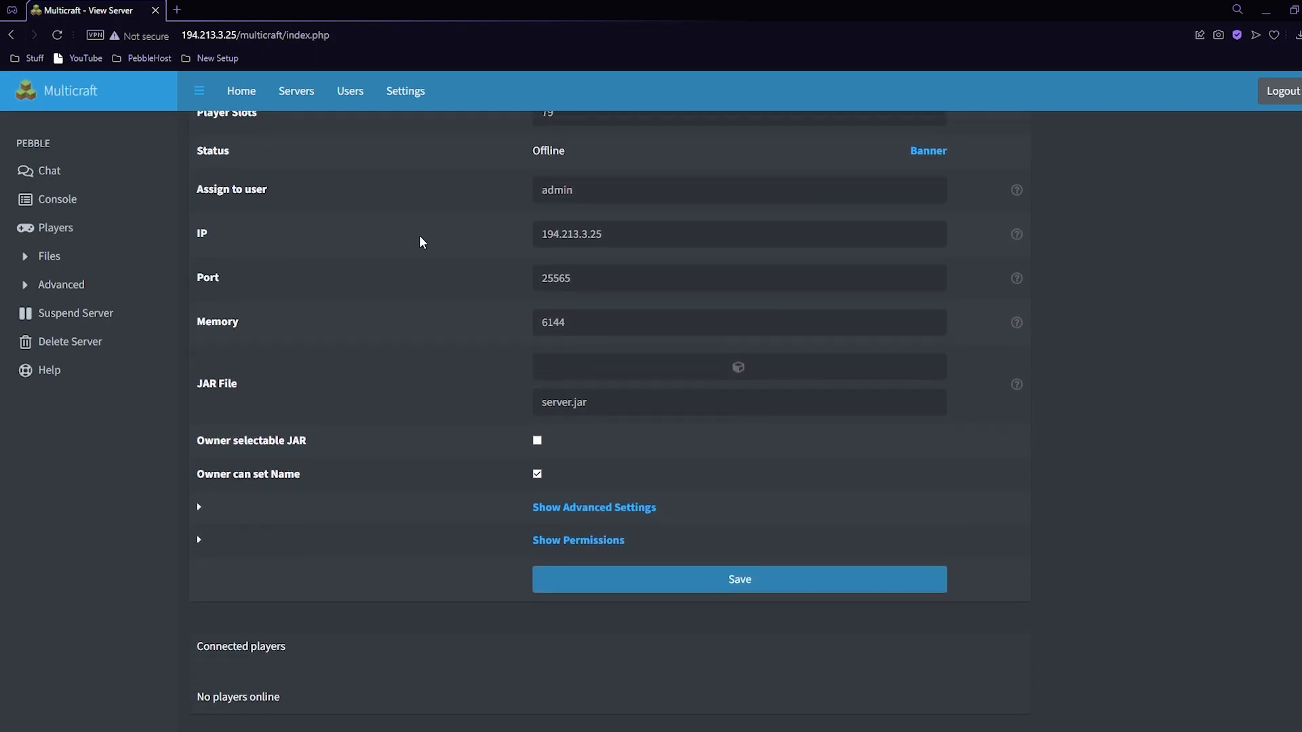
scroll(up, 3)
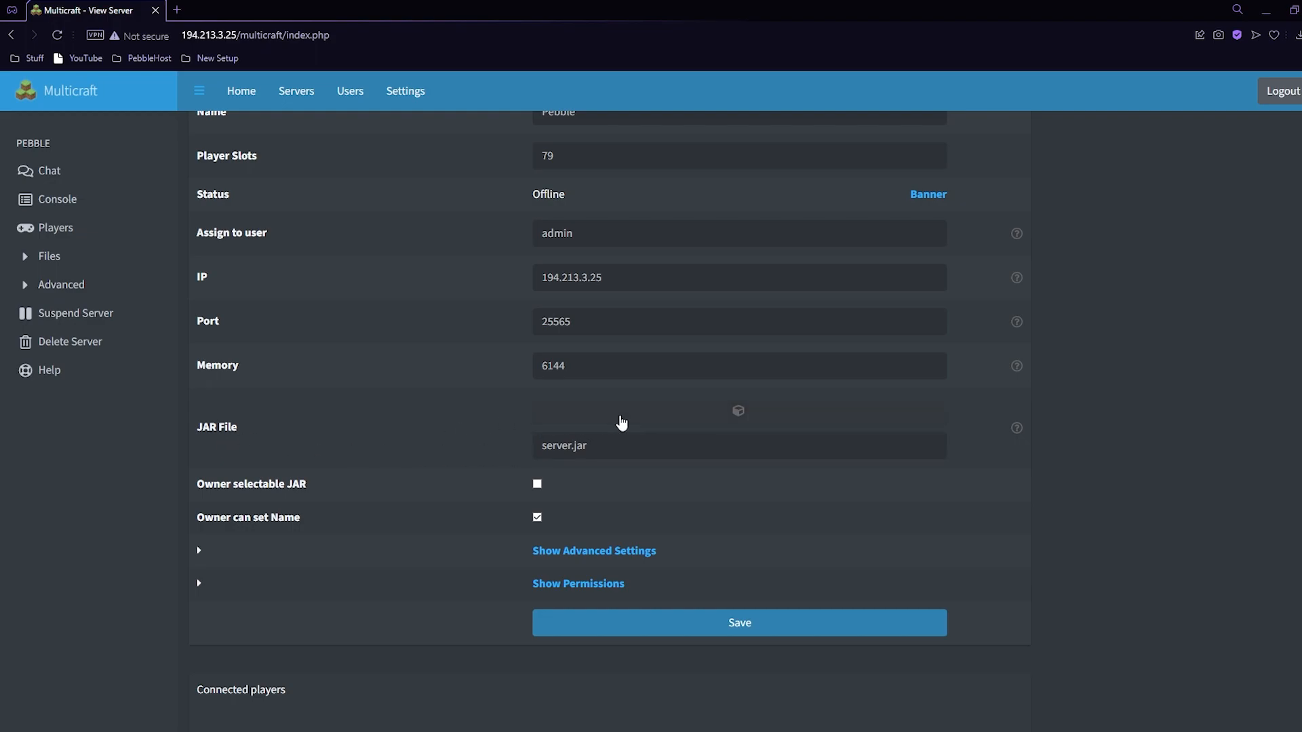
- Open the JAR File template selector and browse the available templates
click(738, 445)
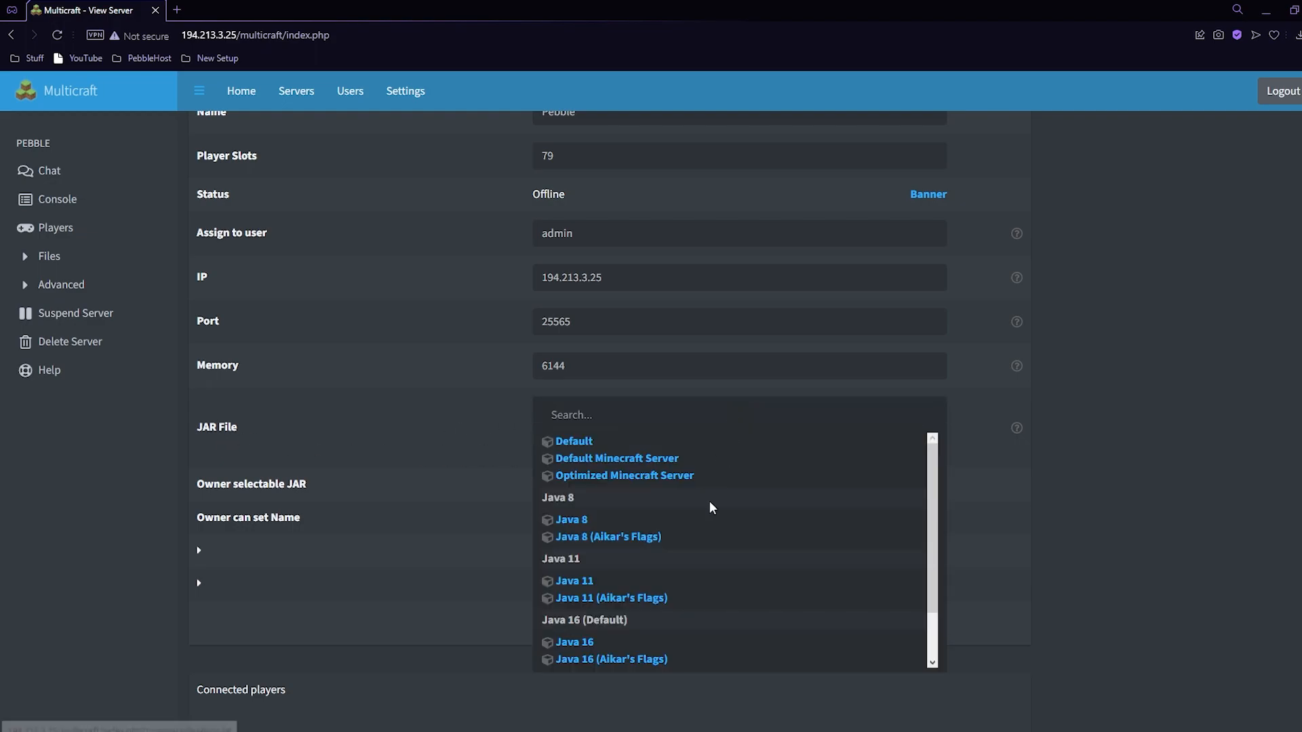
scroll(down, 3)
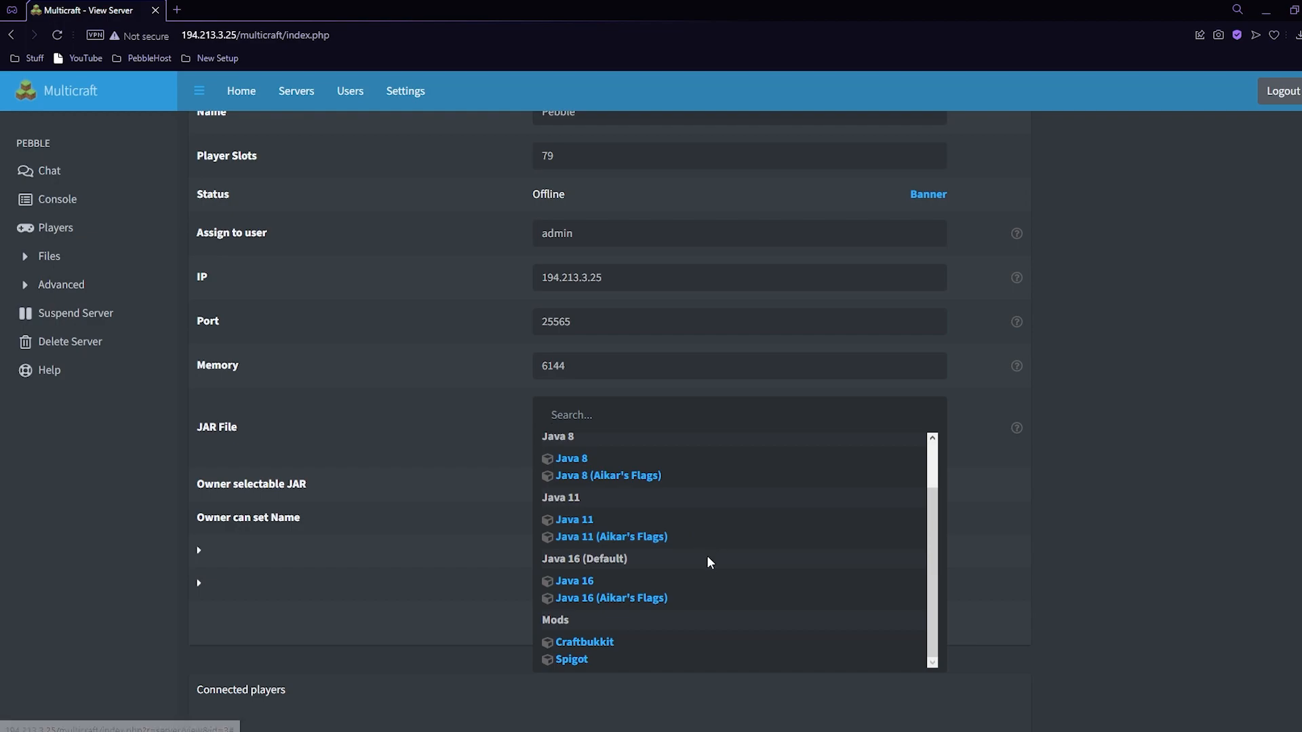
scroll(up, 3)
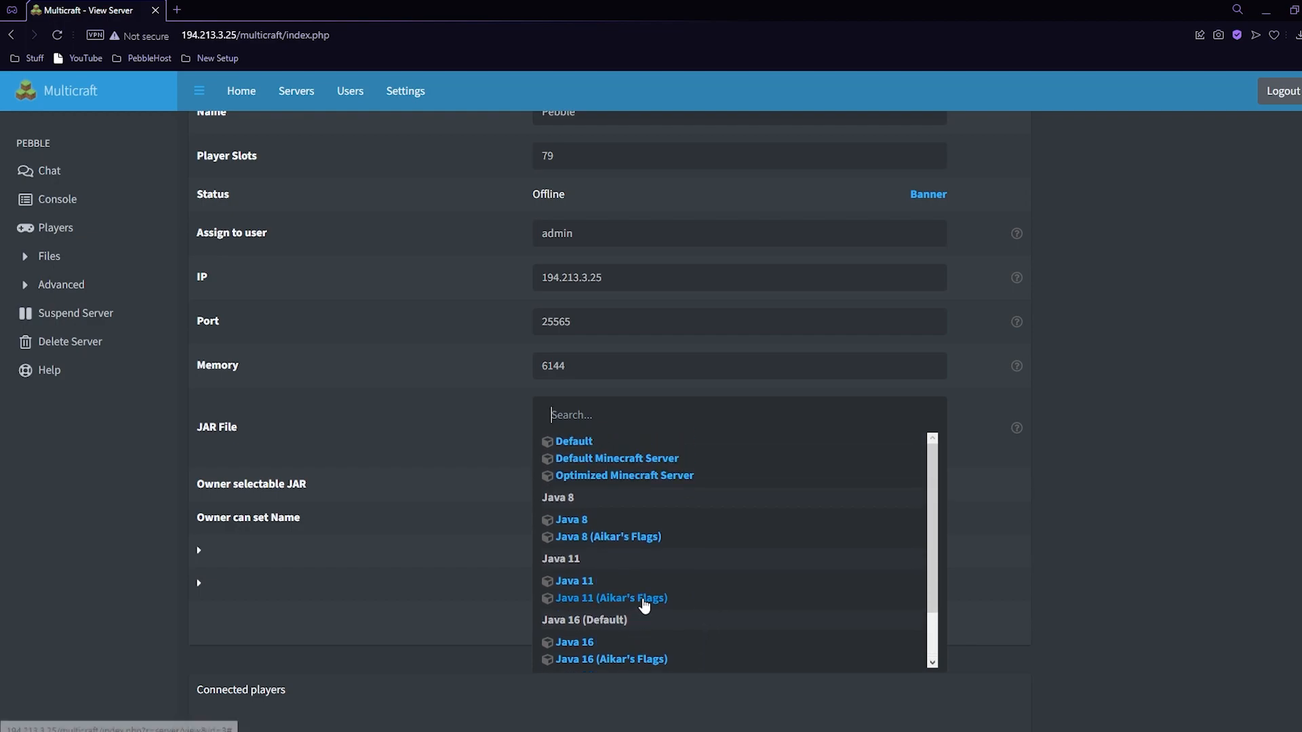
scroll(down, 3)
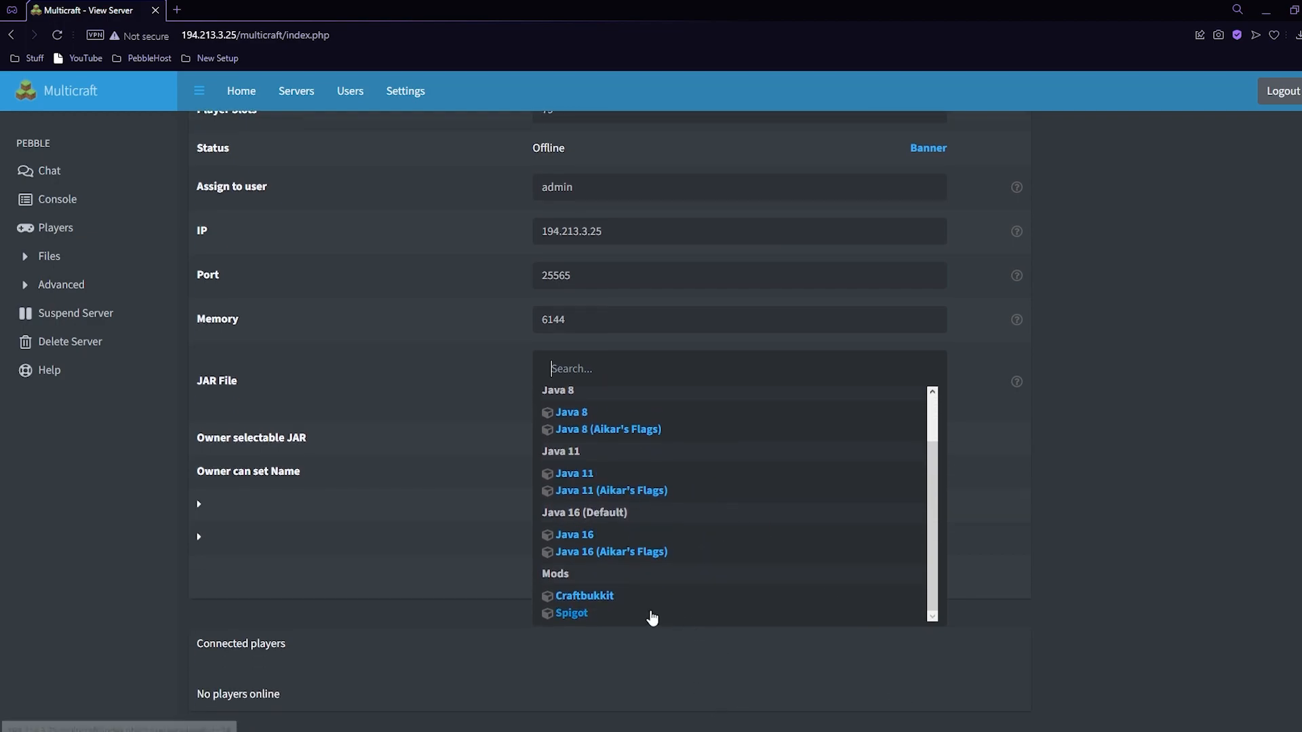
mouse_move(576, 574)
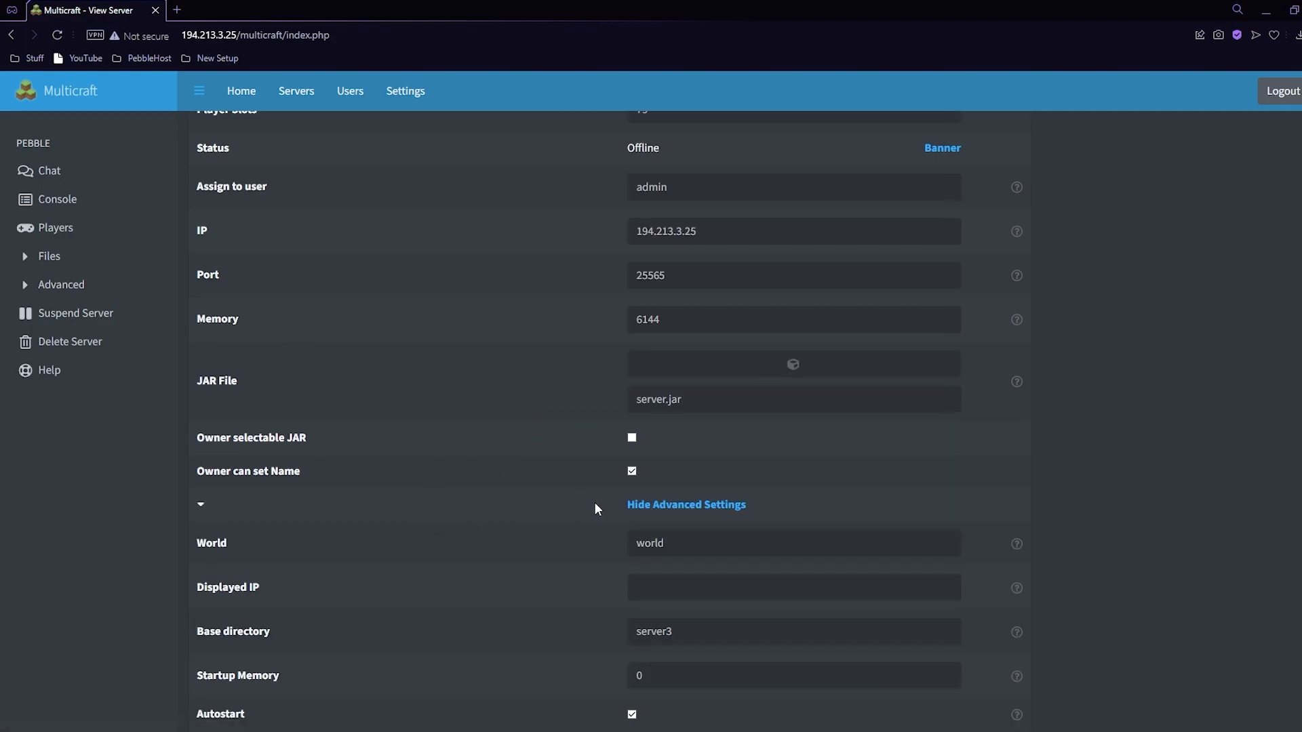
scroll(down, 3)
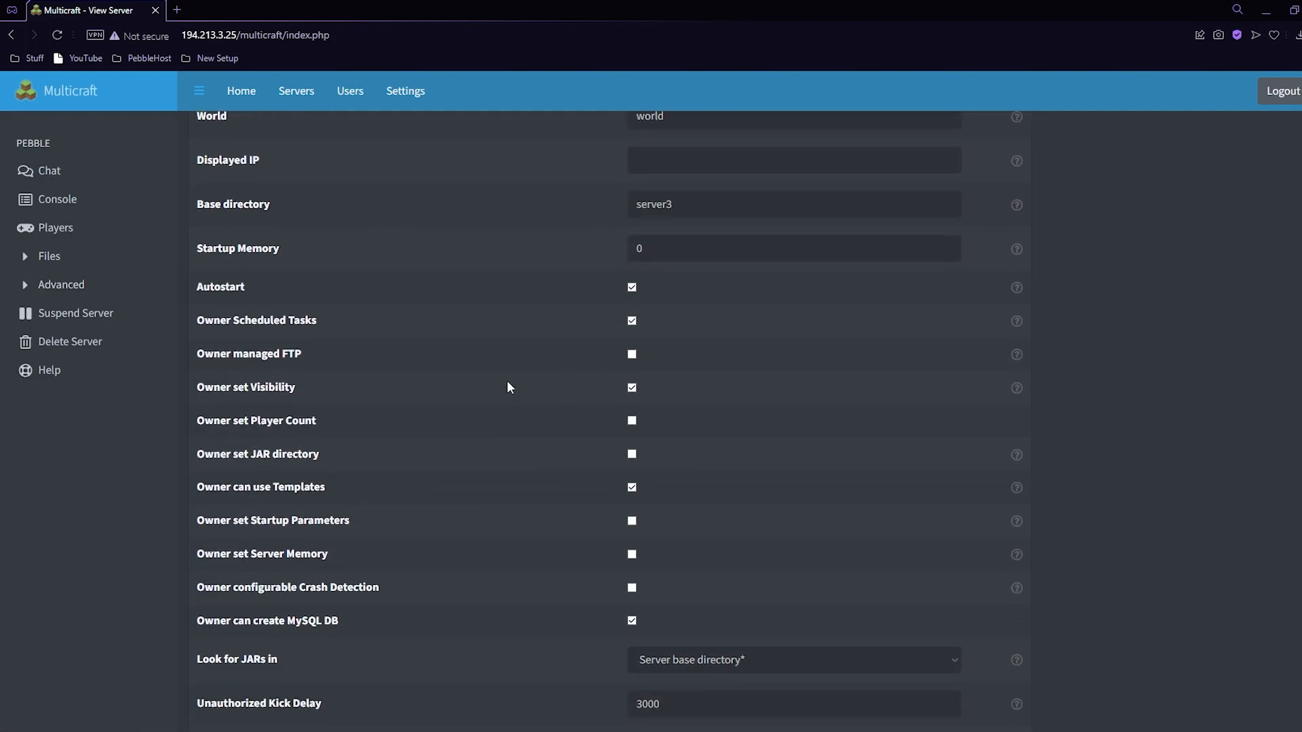
scroll(down, 3)
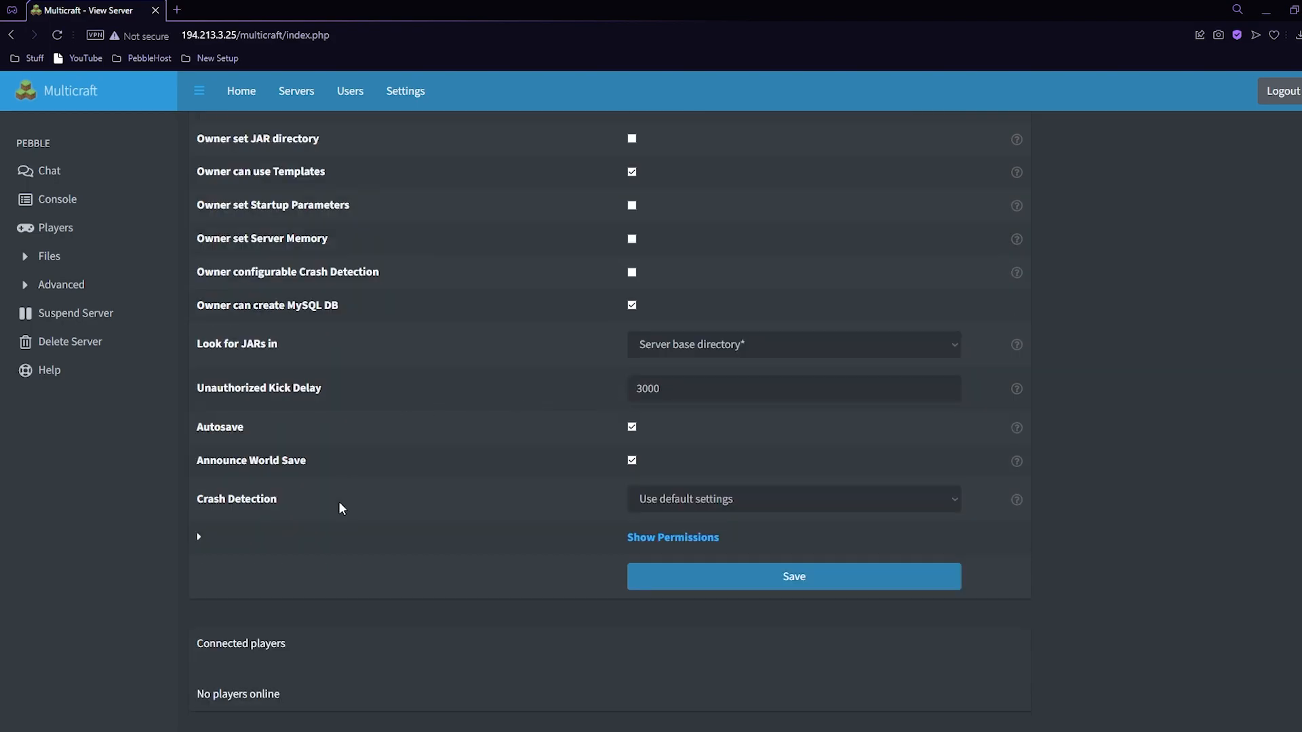
click(673, 537)
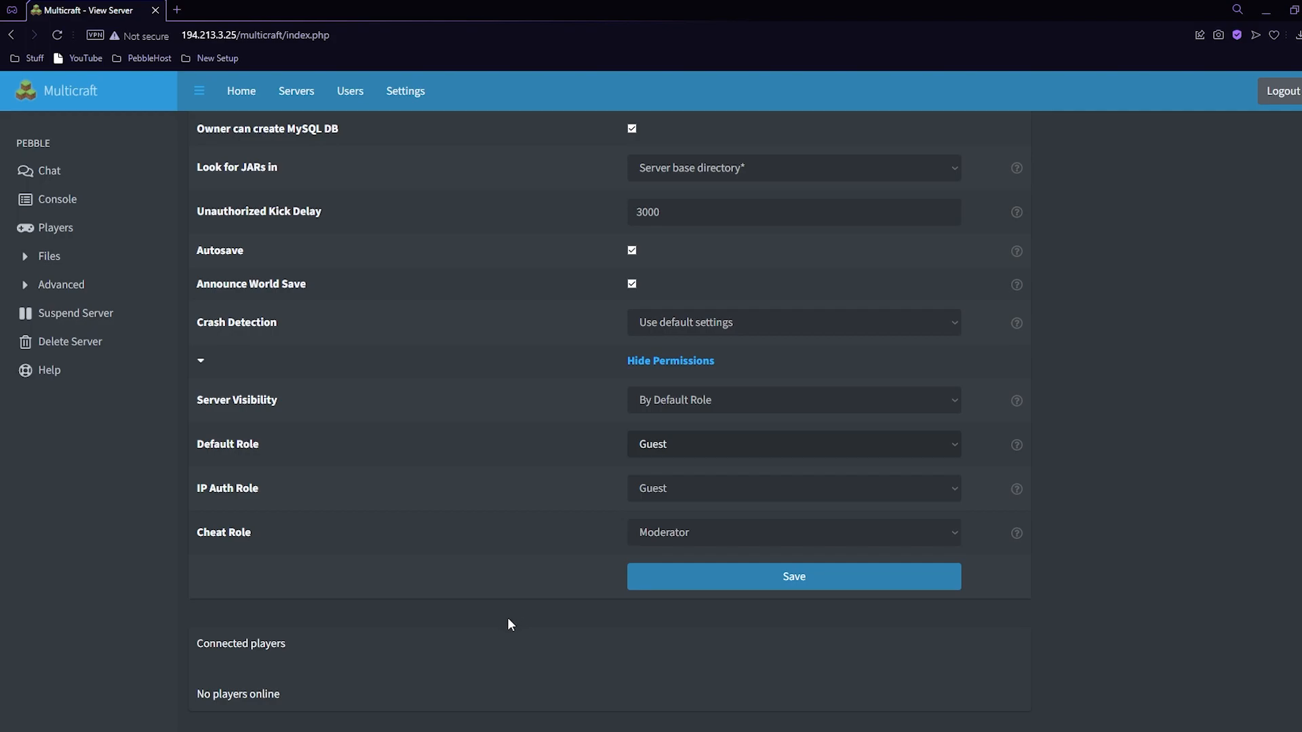
scroll(up, 3)
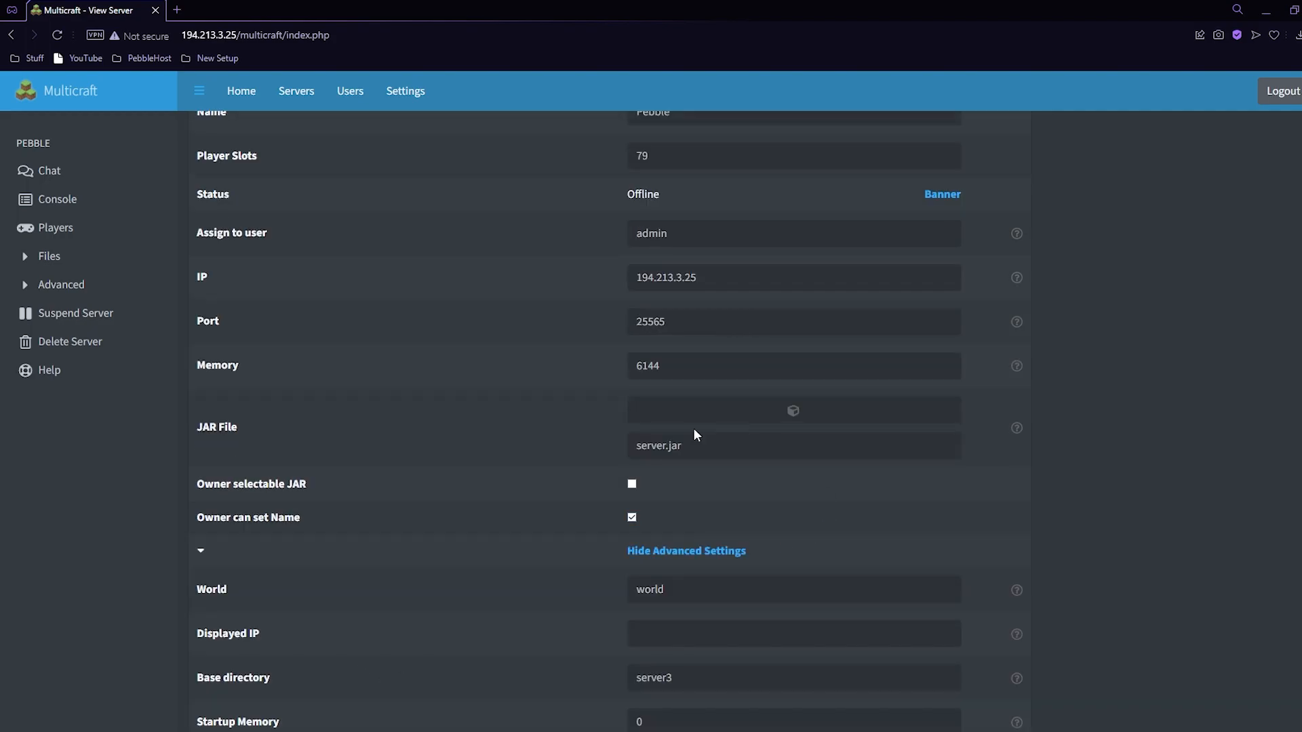
mouse_move(49, 256)
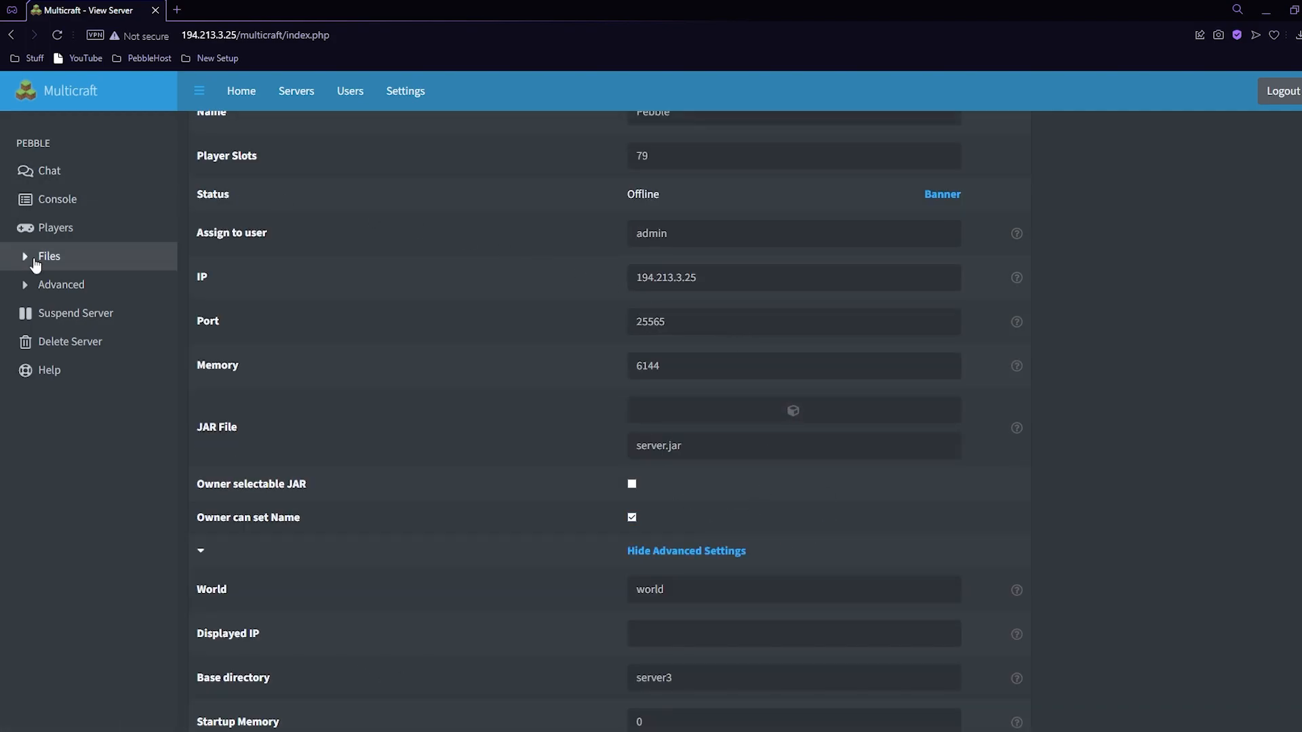
- Open FTP File Access under Files and log in to see Pebble's files
click(49, 256)
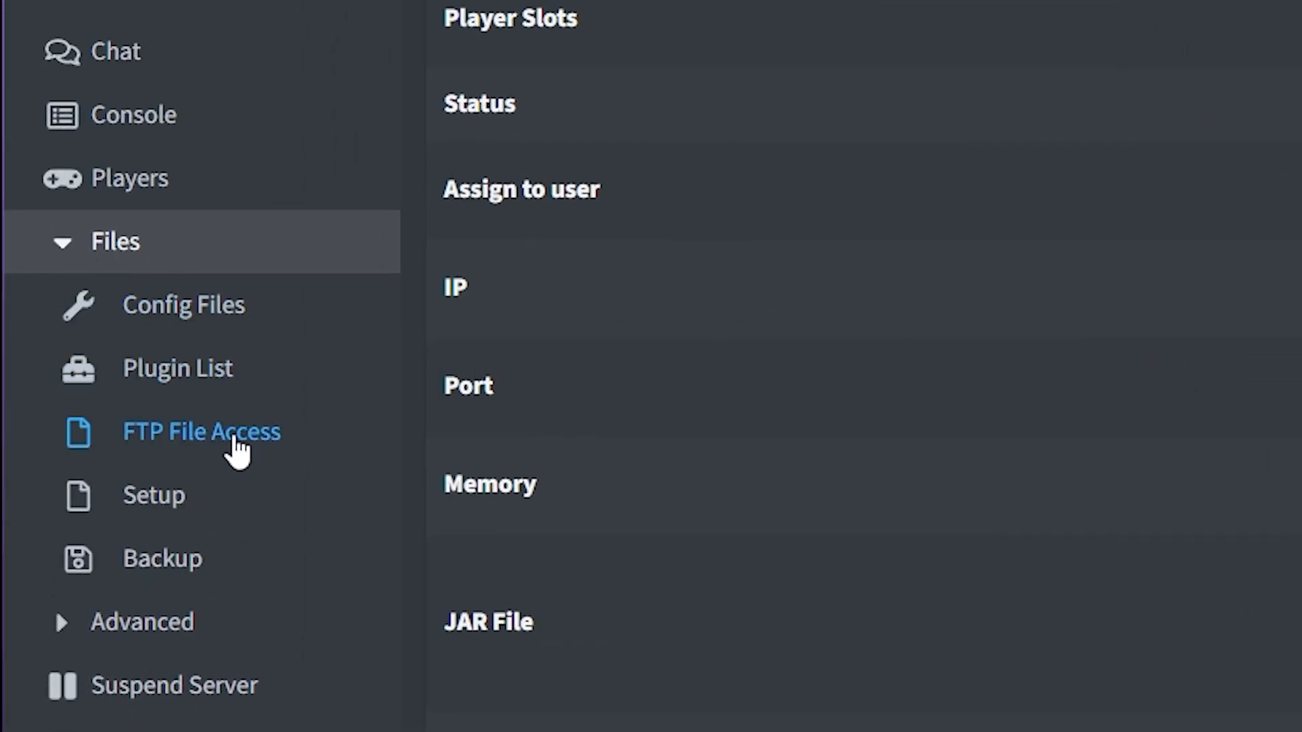
click(201, 432)
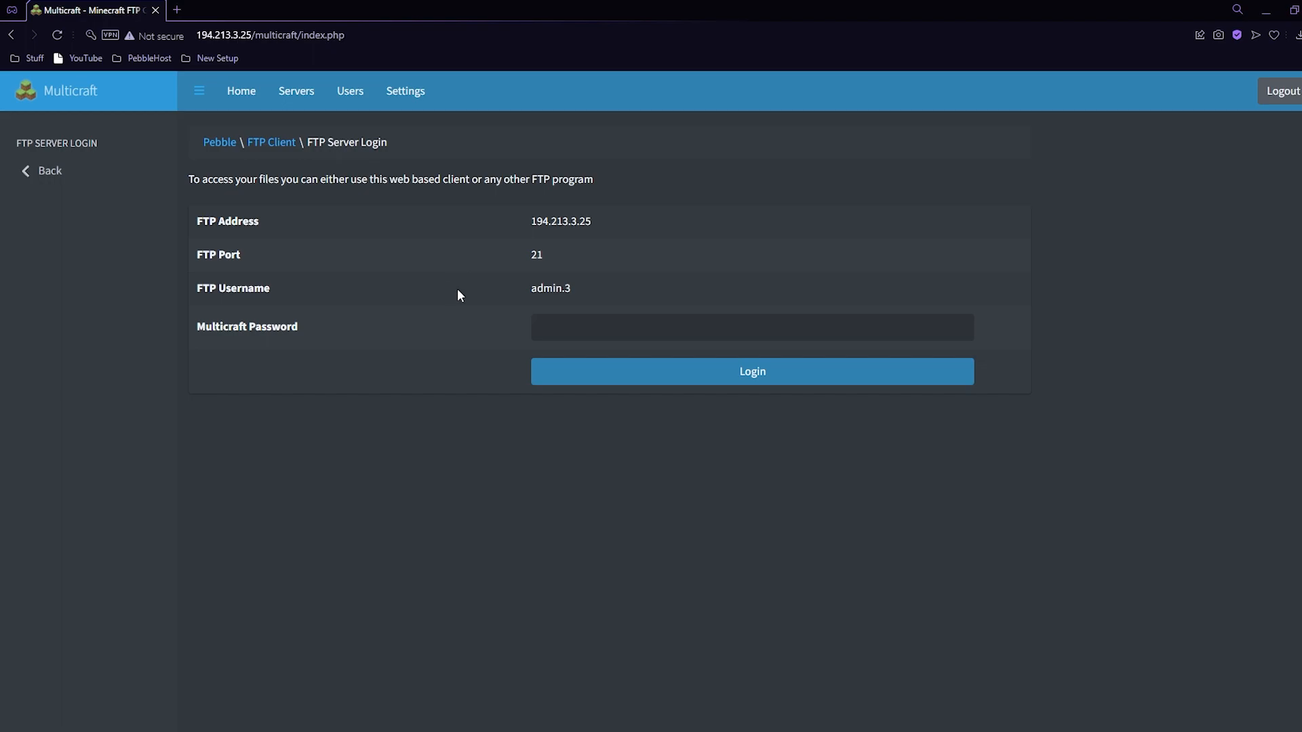
mouse_move(303, 347)
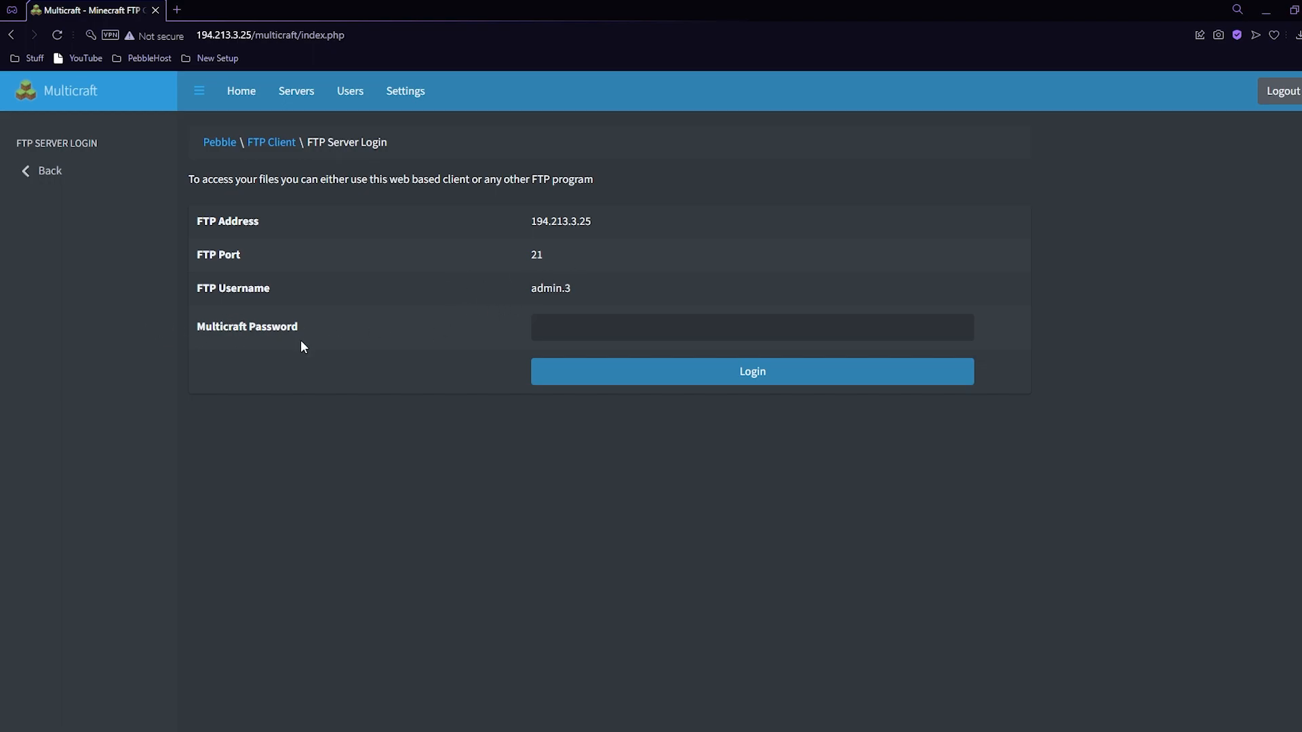
click(750, 327)
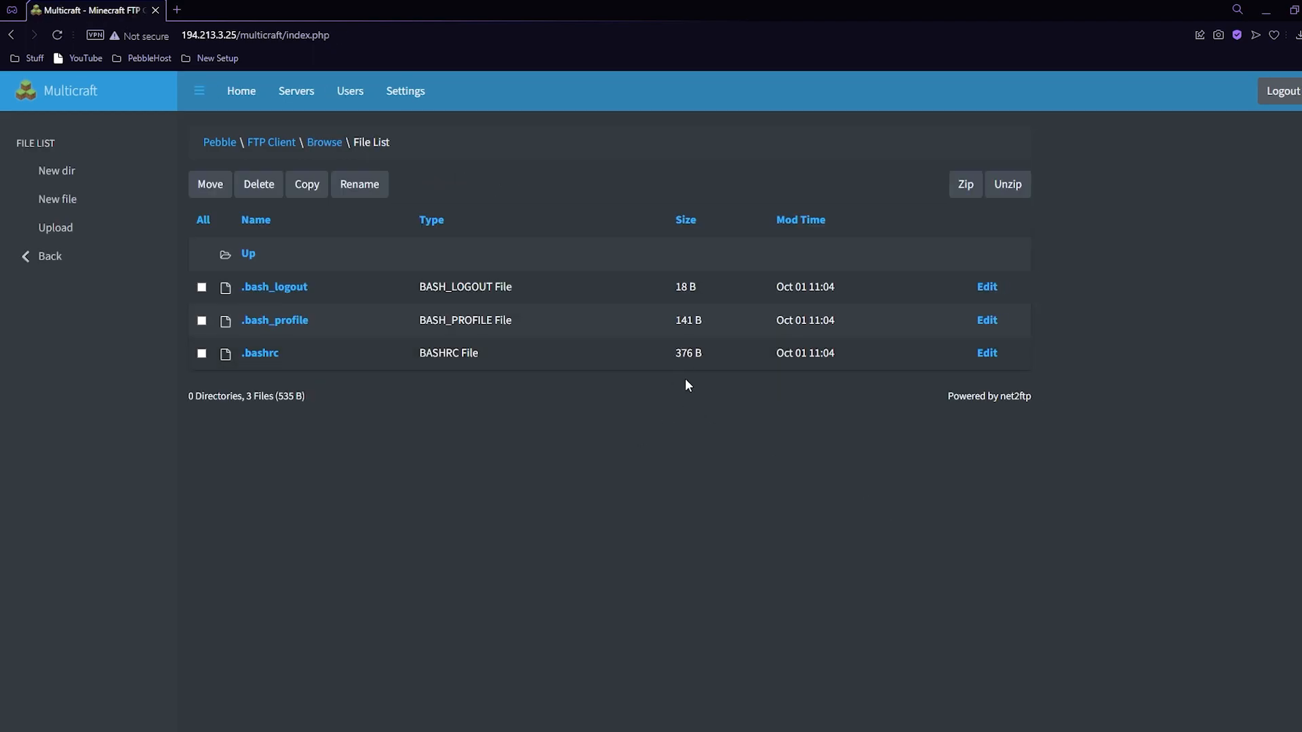
mouse_move(56, 170)
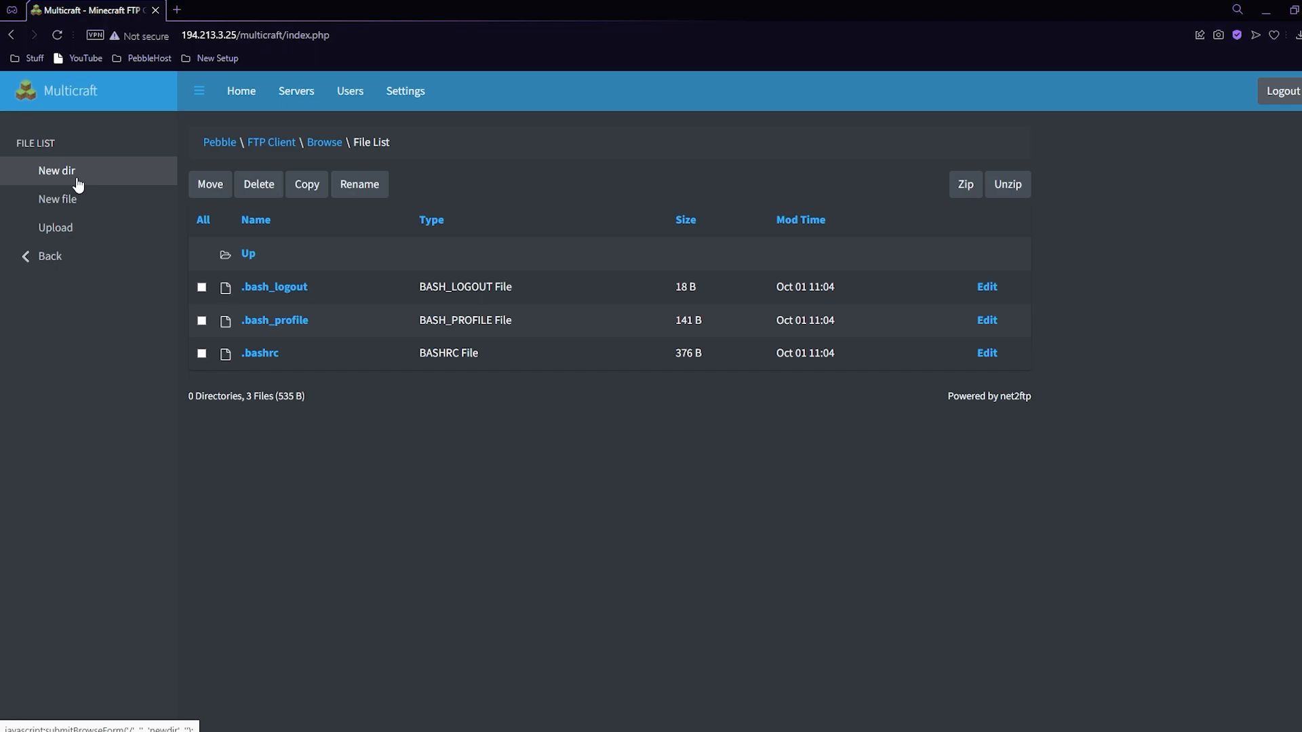
mouse_move(57, 200)
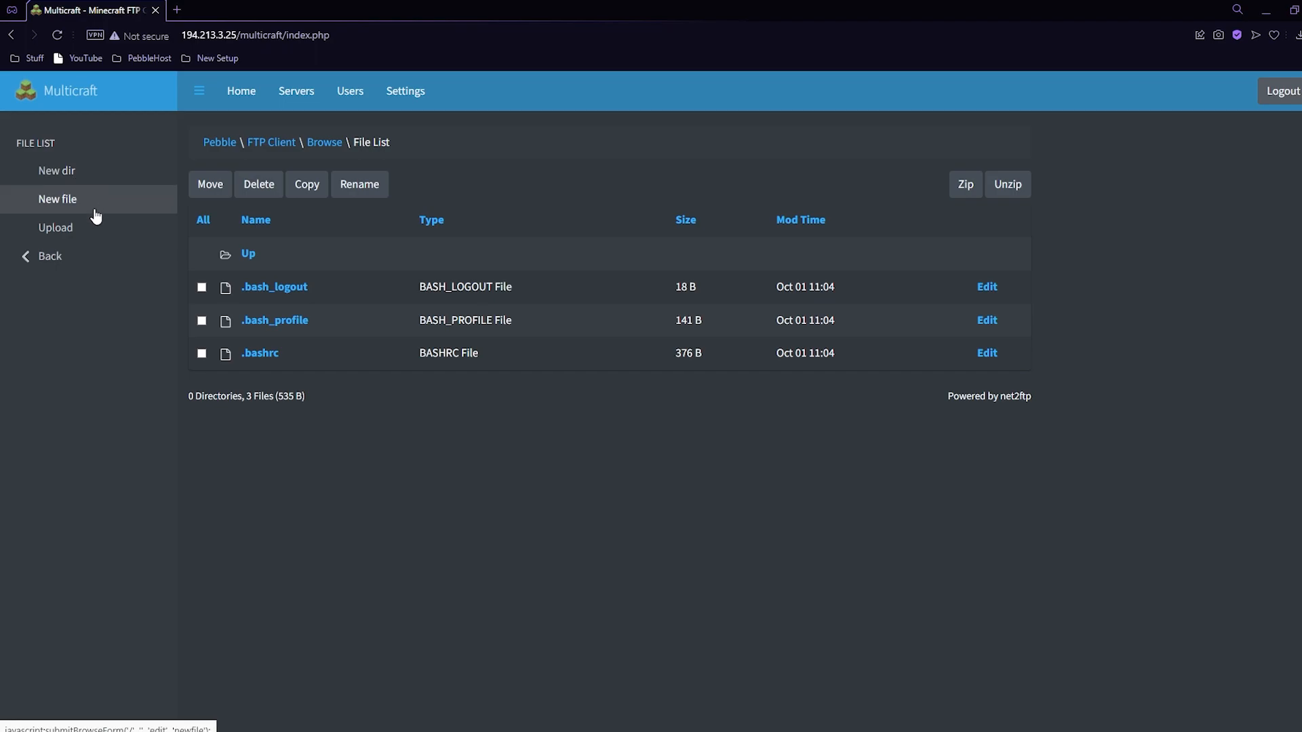
mouse_move(55, 228)
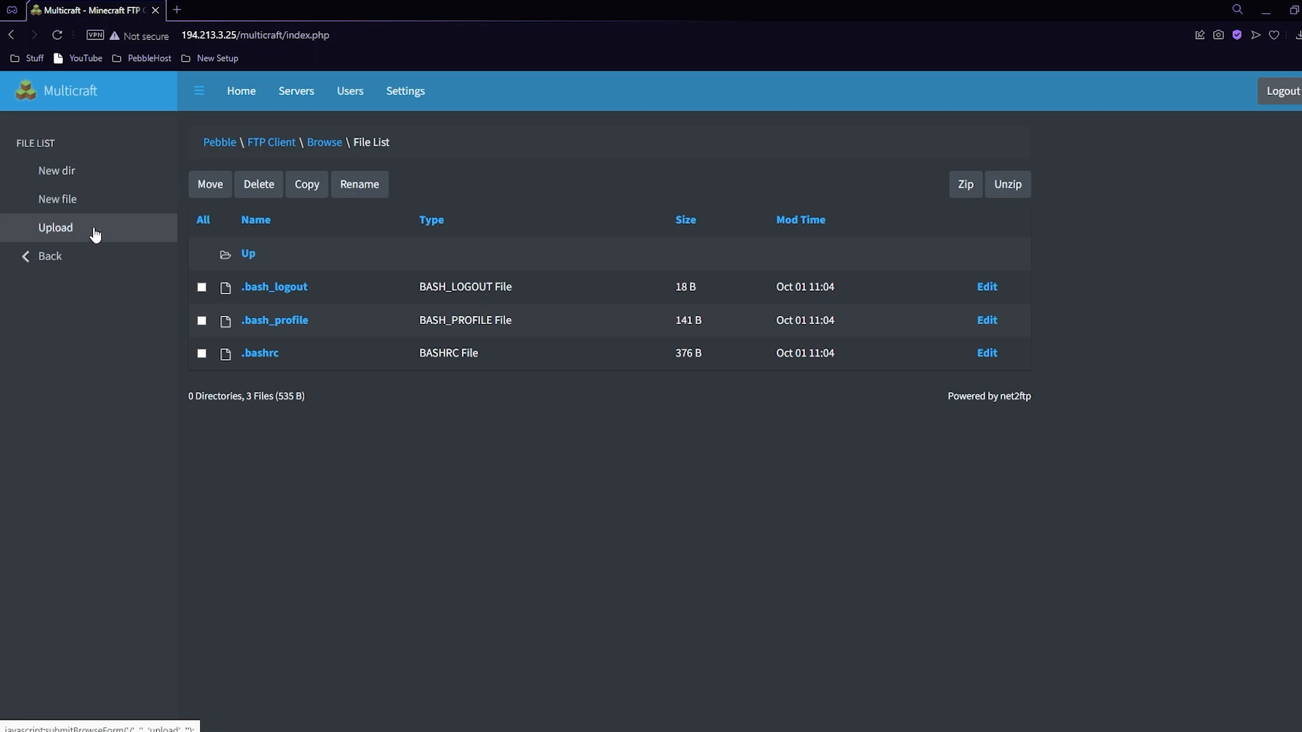
mouse_move(314, 179)
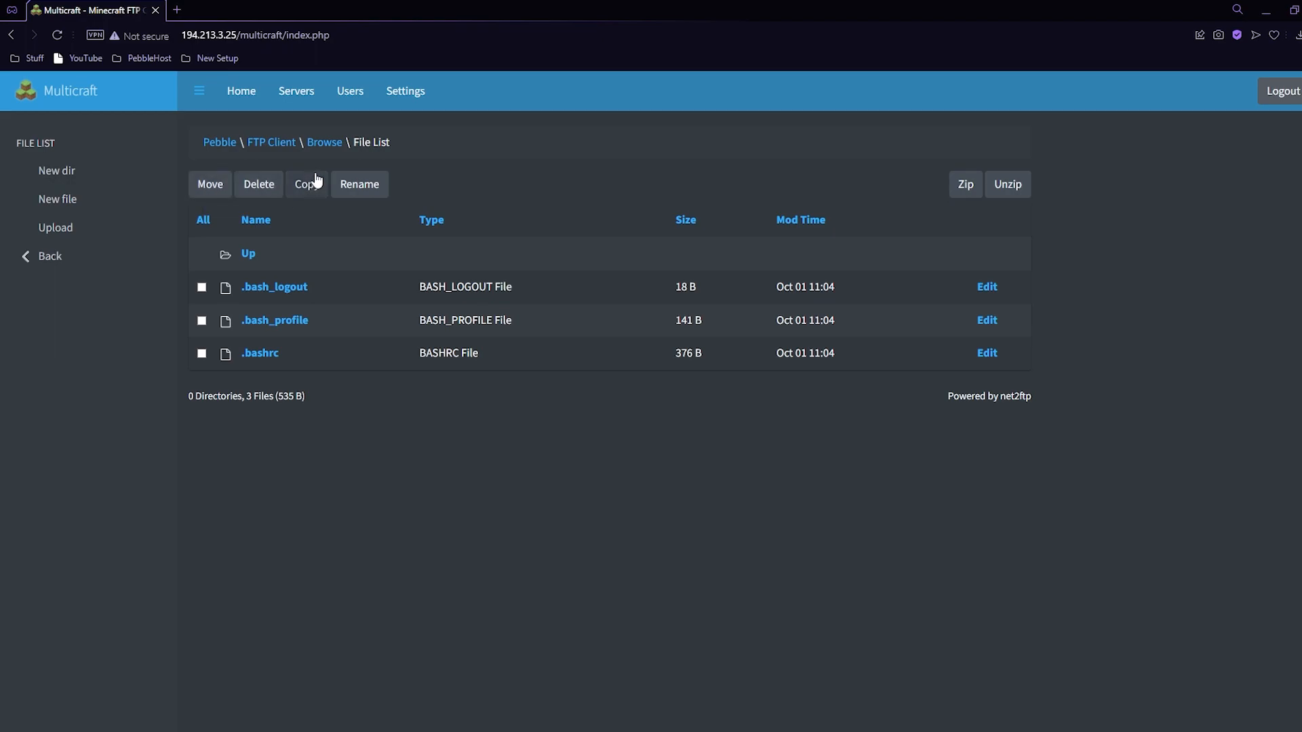
mouse_move(594, 345)
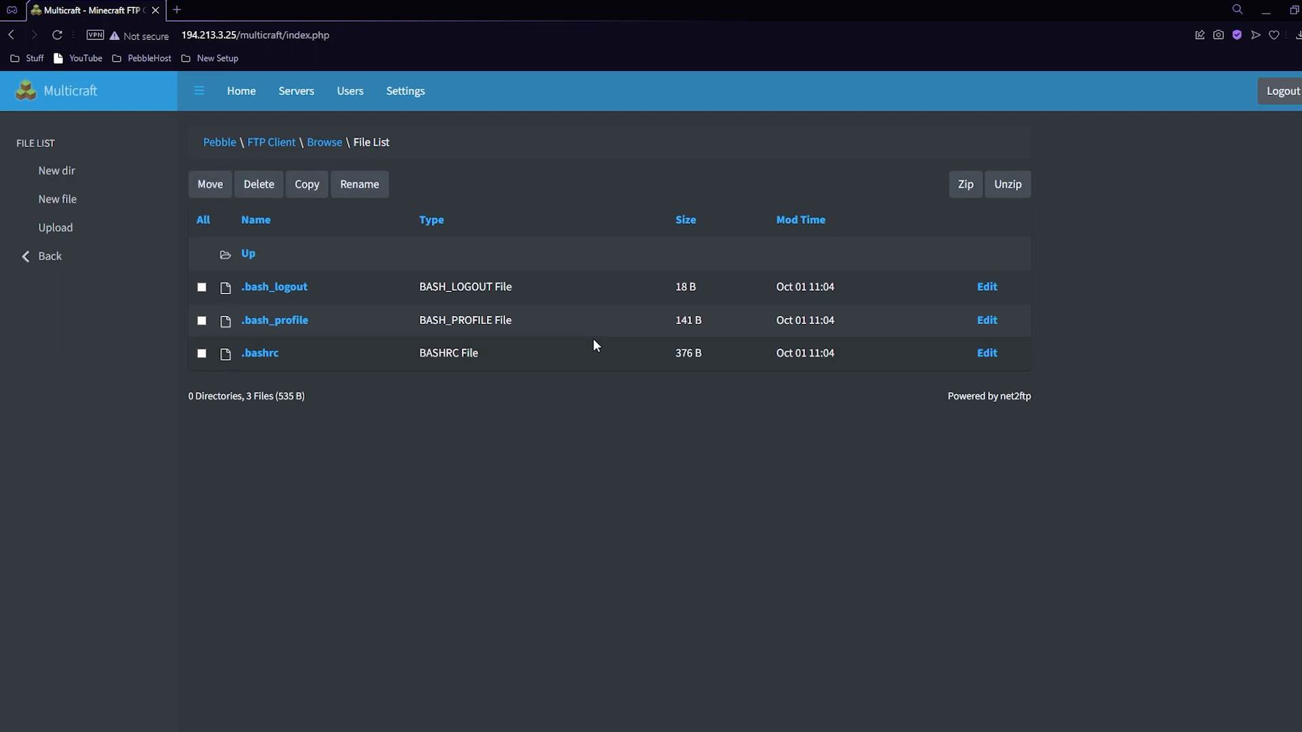
mouse_move(557, 455)
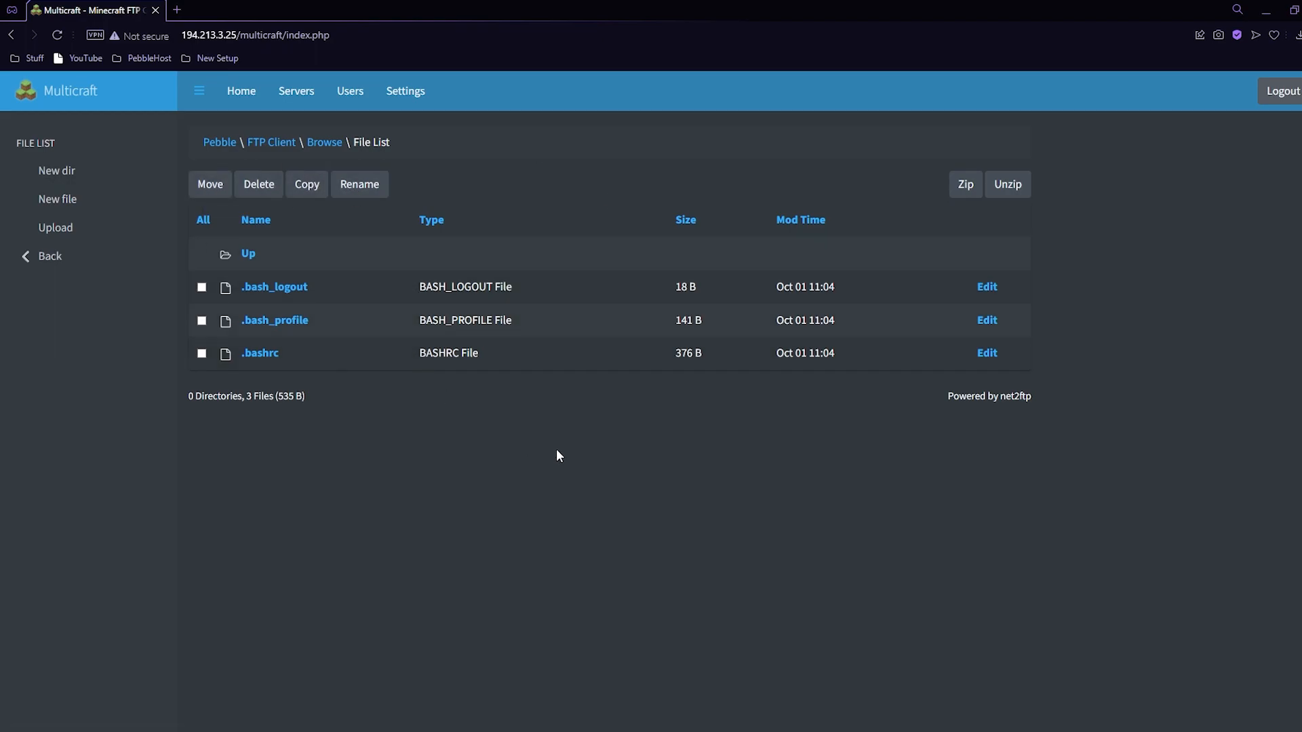
mouse_move(538, 448)
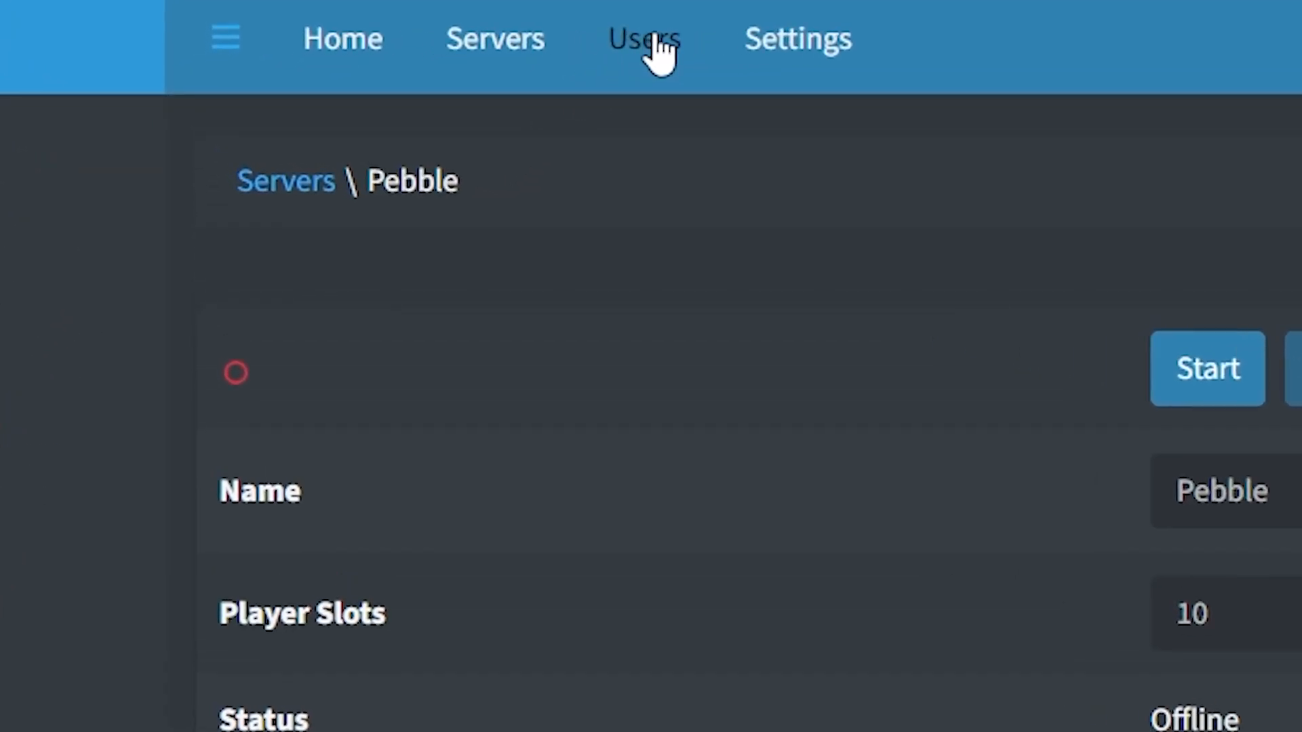
- Start a new user Pebble with Administrator role, Full FTP access and English language
click(644, 39)
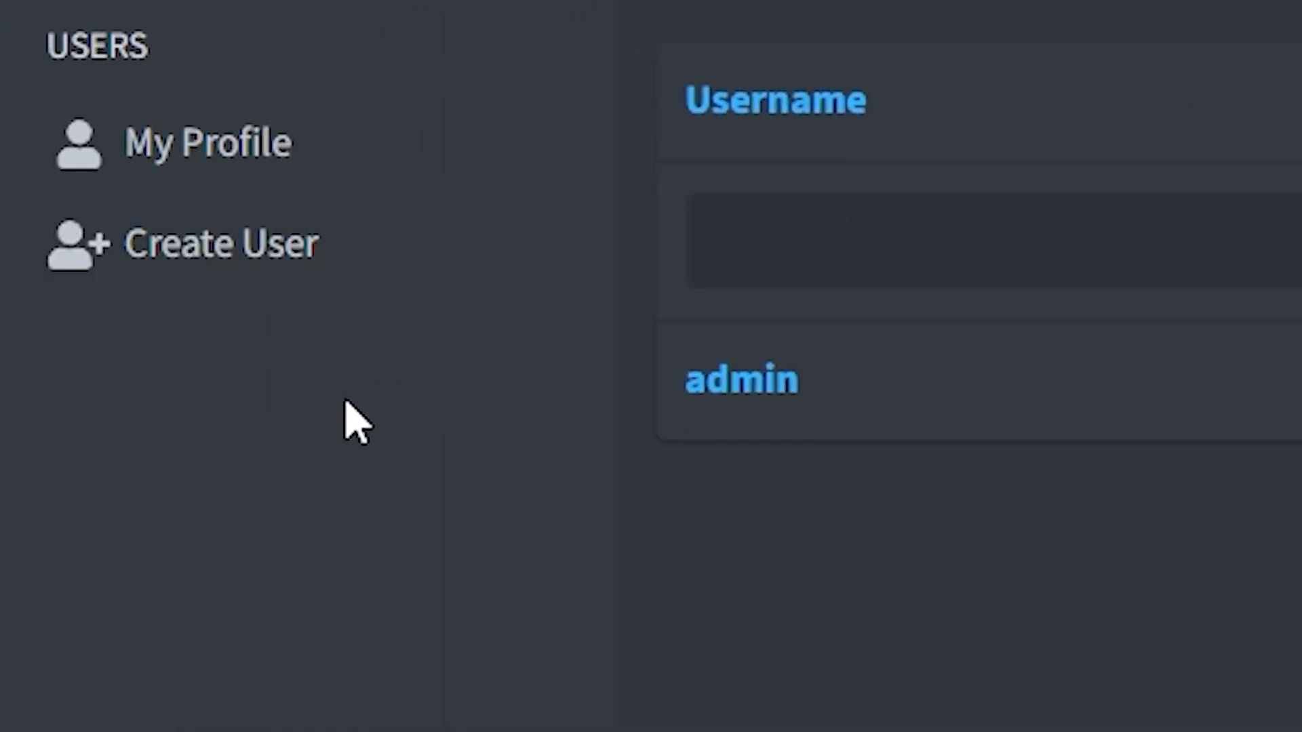
mouse_move(428, 632)
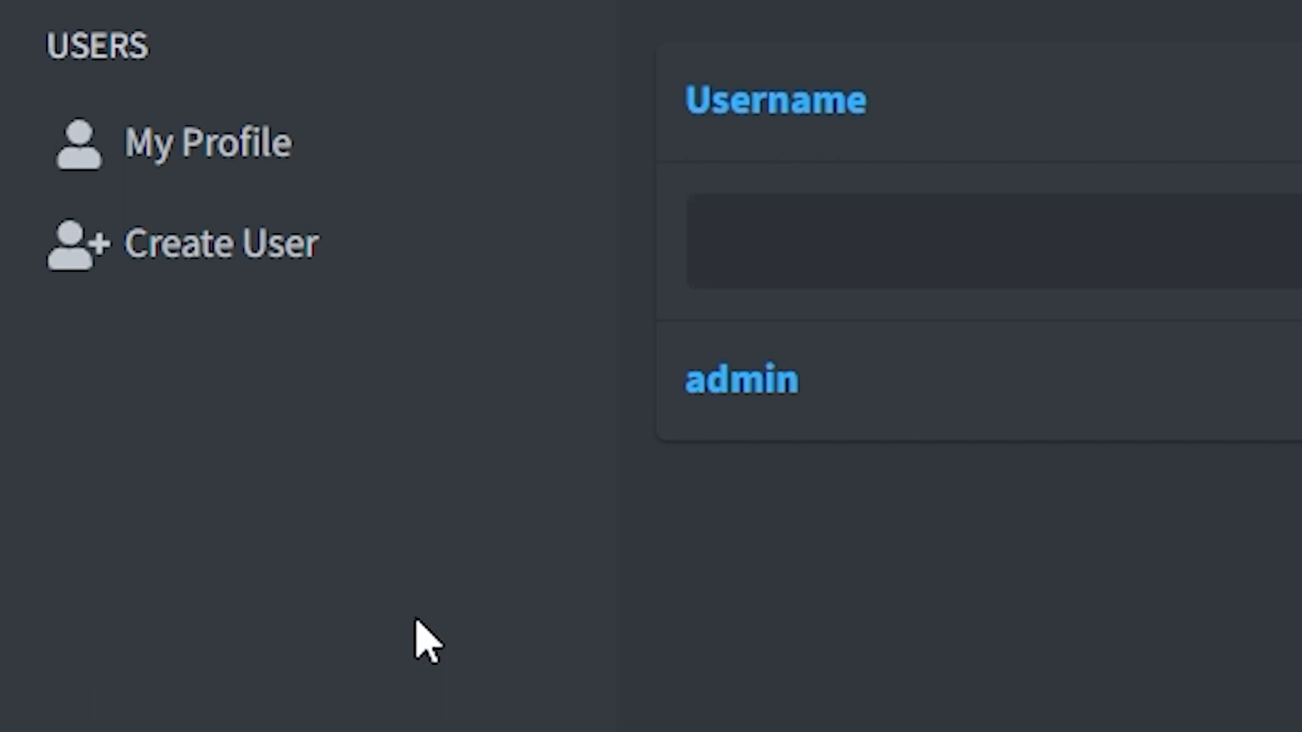
mouse_move(576, 98)
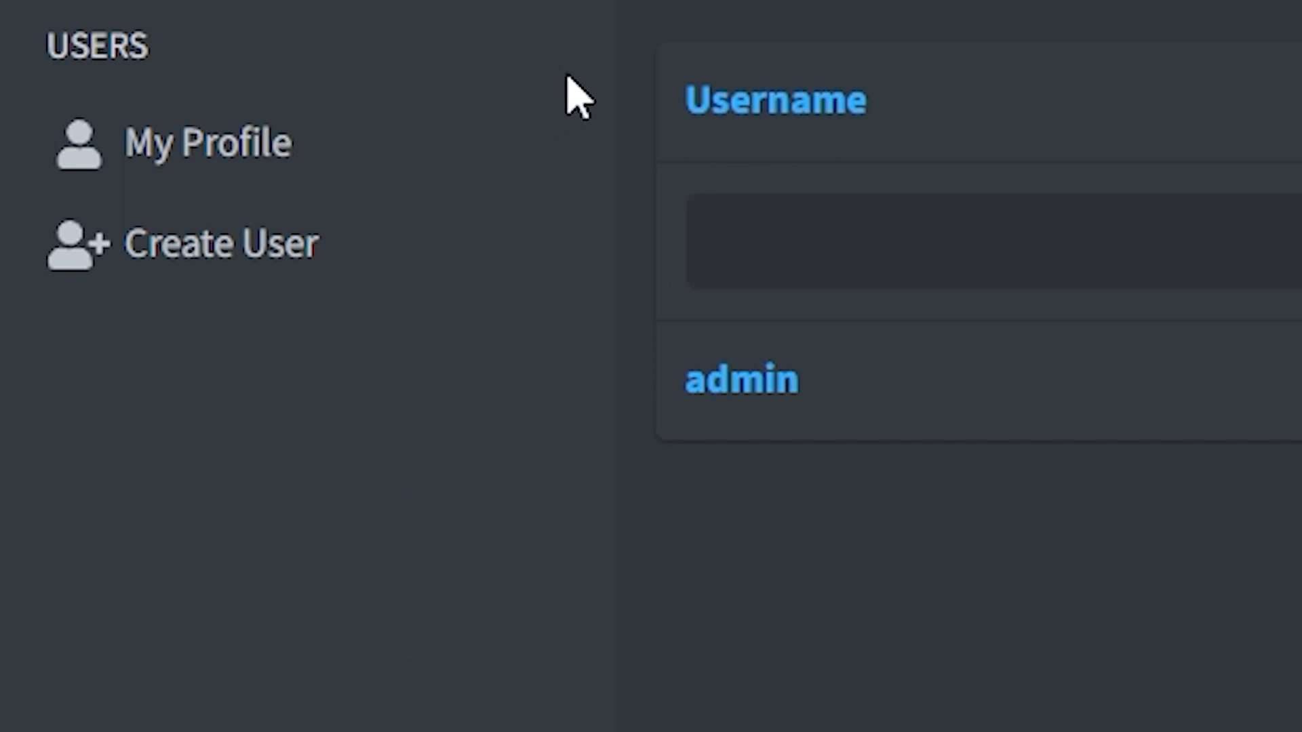
mouse_move(743, 112)
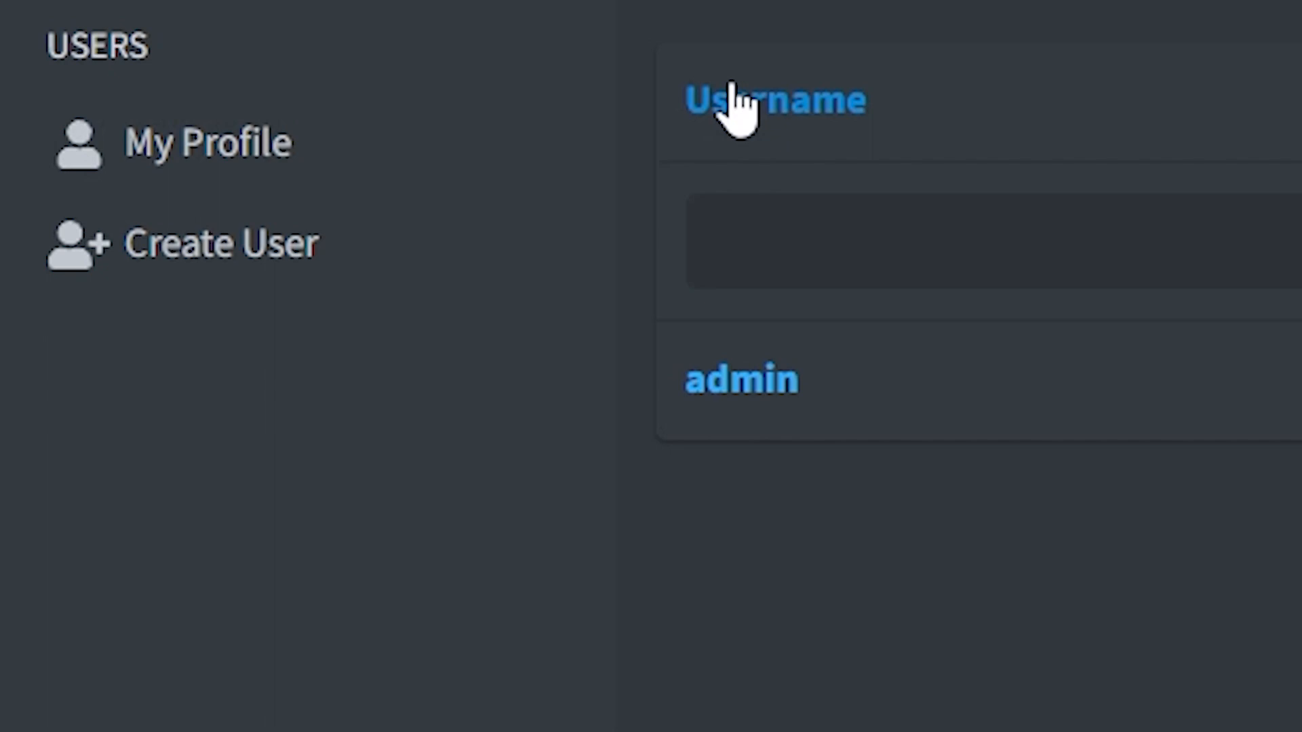
mouse_move(386, 332)
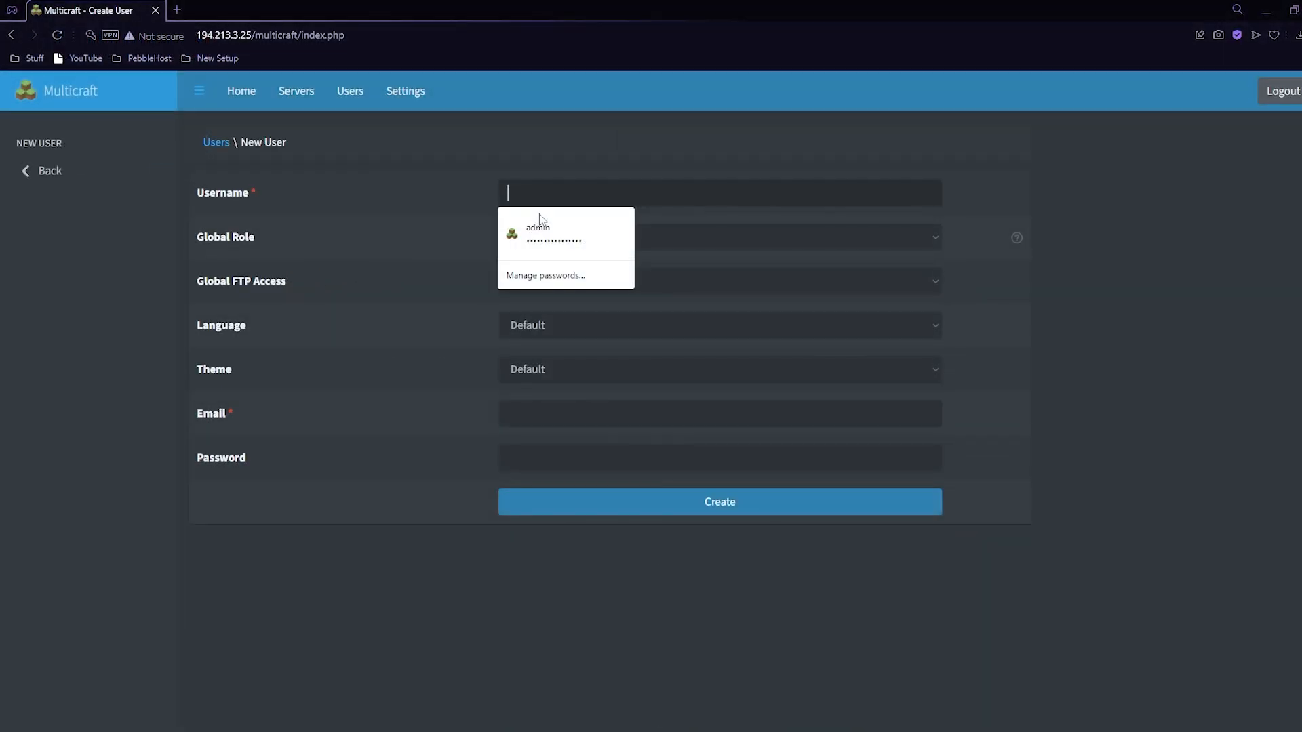
text(Pebble)
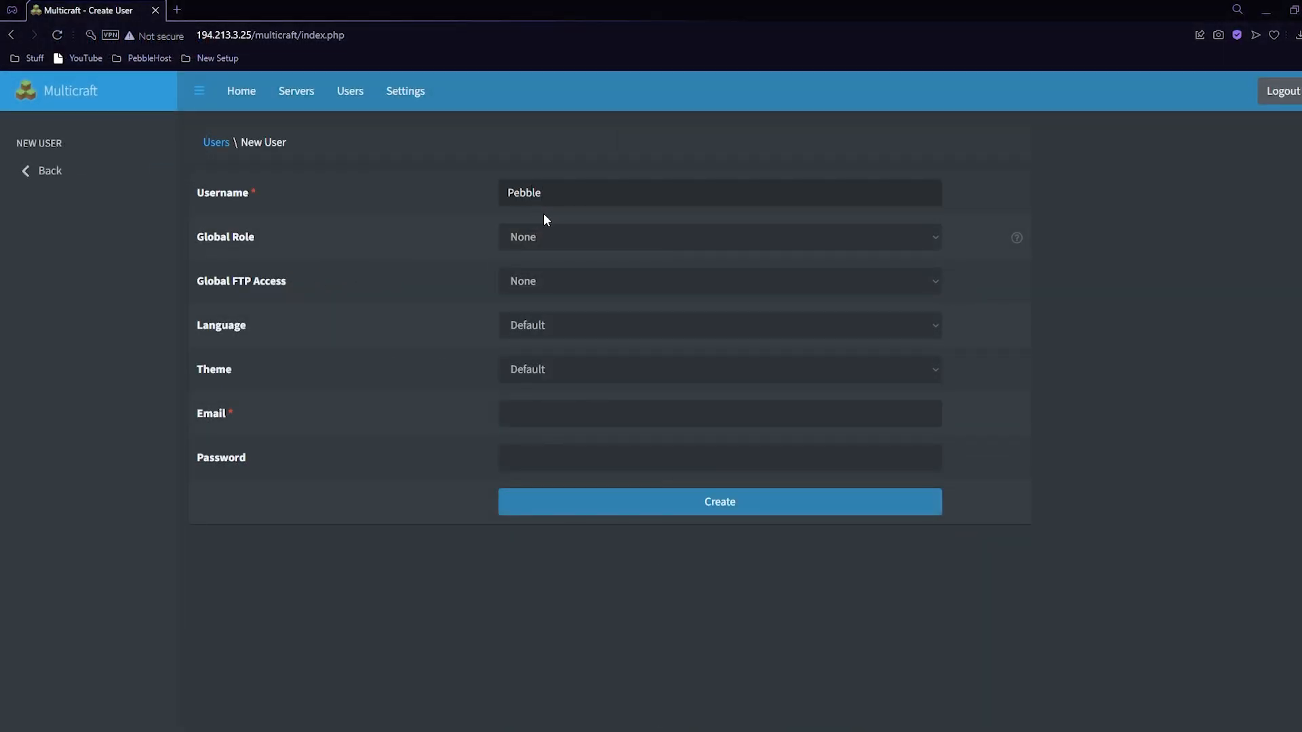
click(718, 237)
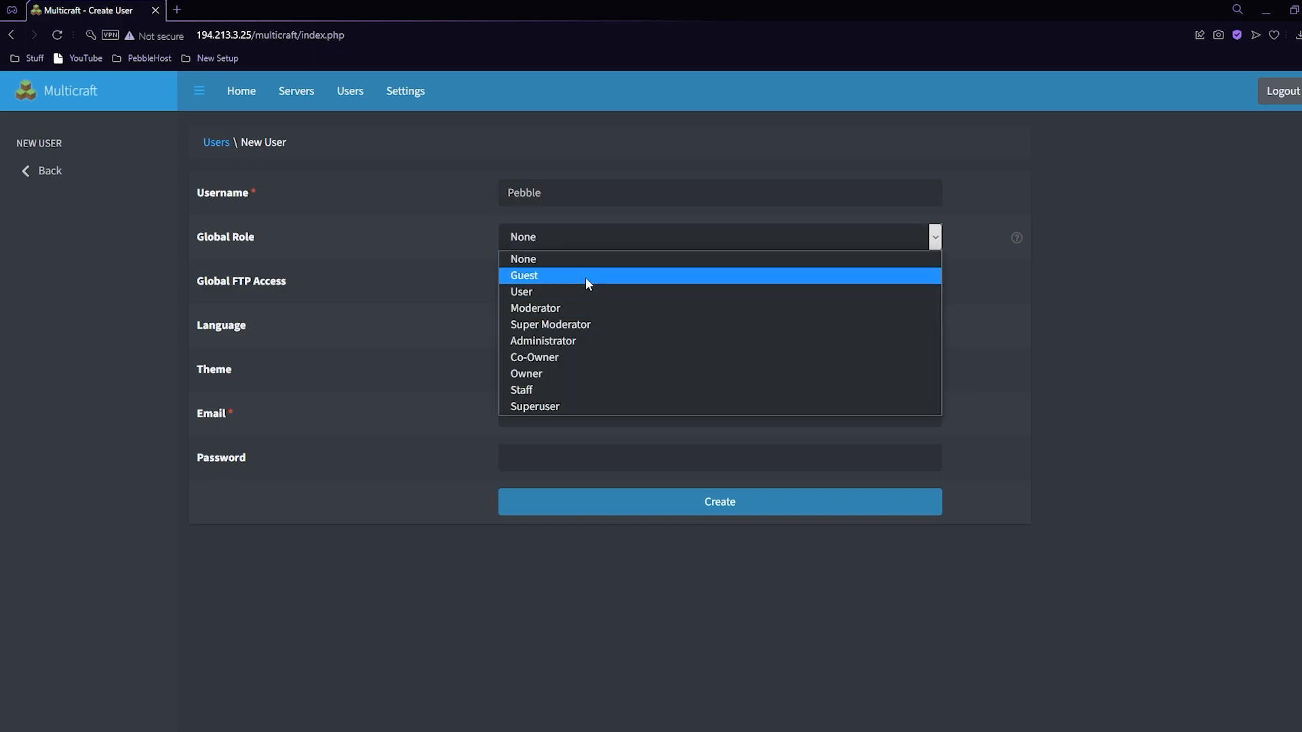
mouse_move(795, 340)
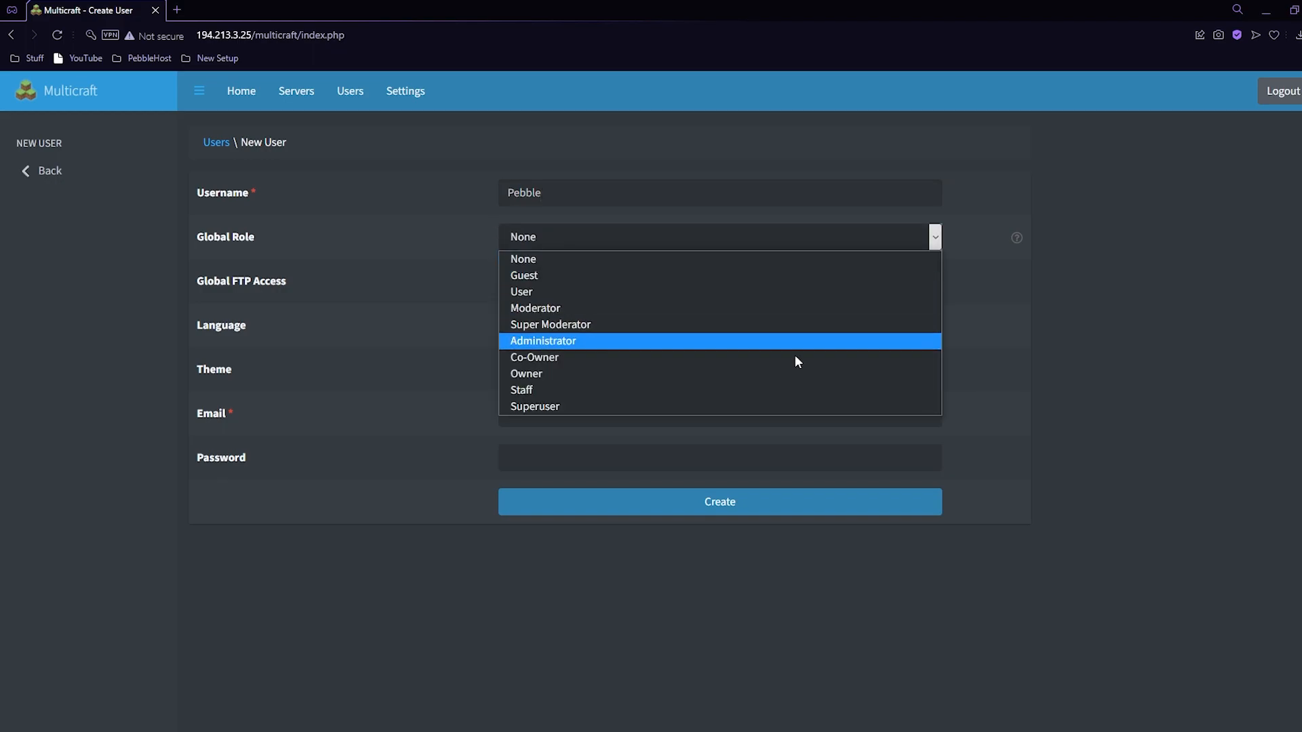
click(542, 341)
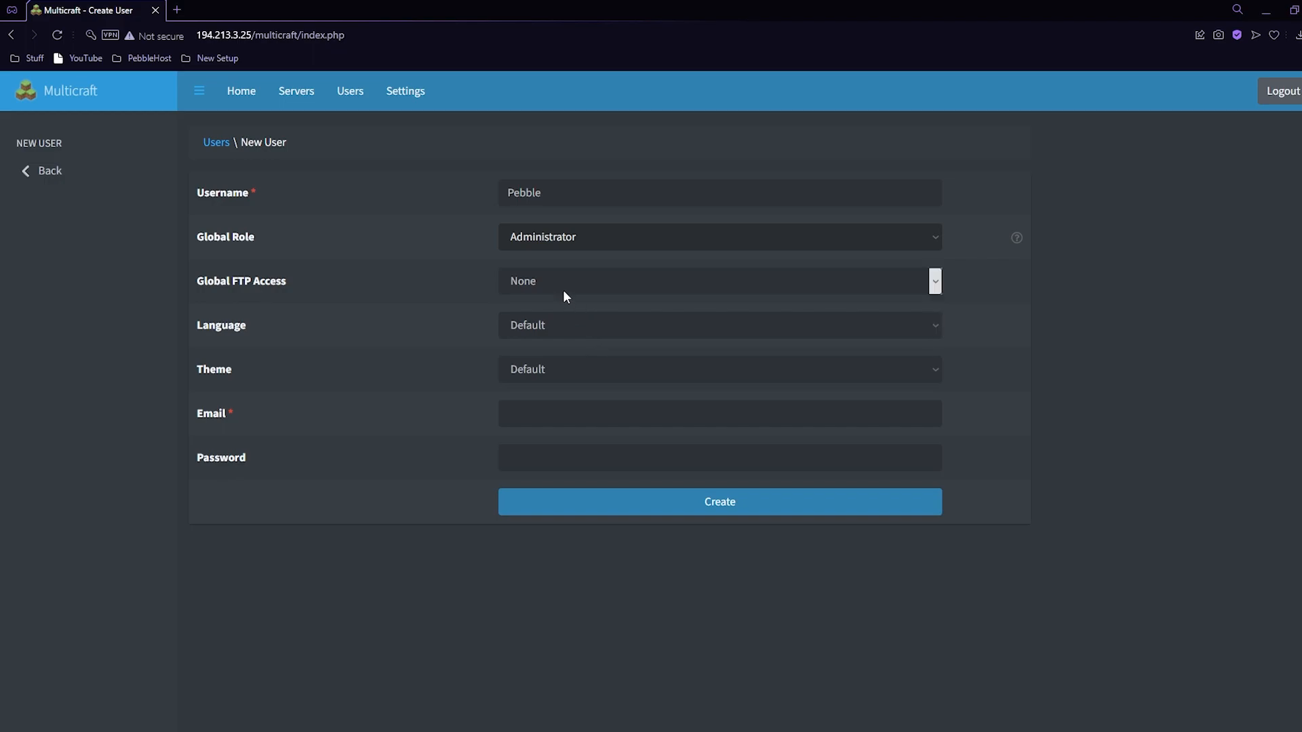
click(718, 281)
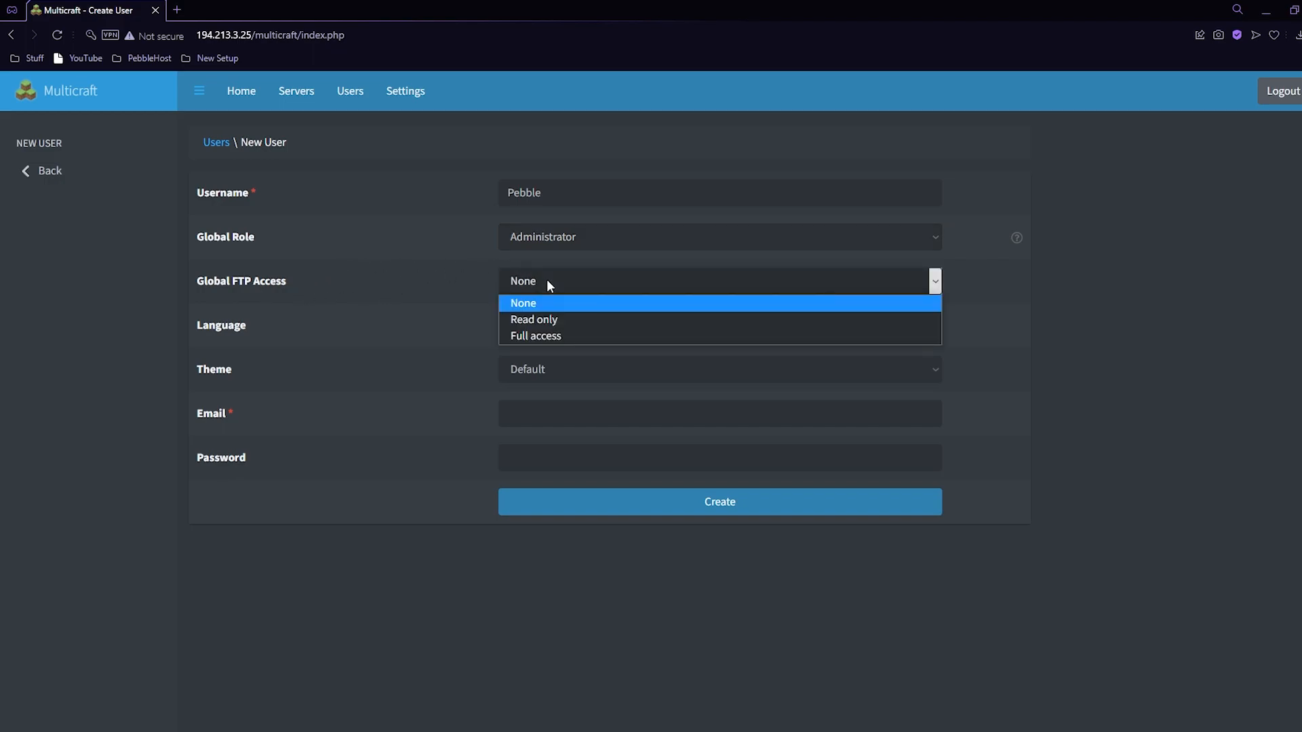
click(536, 335)
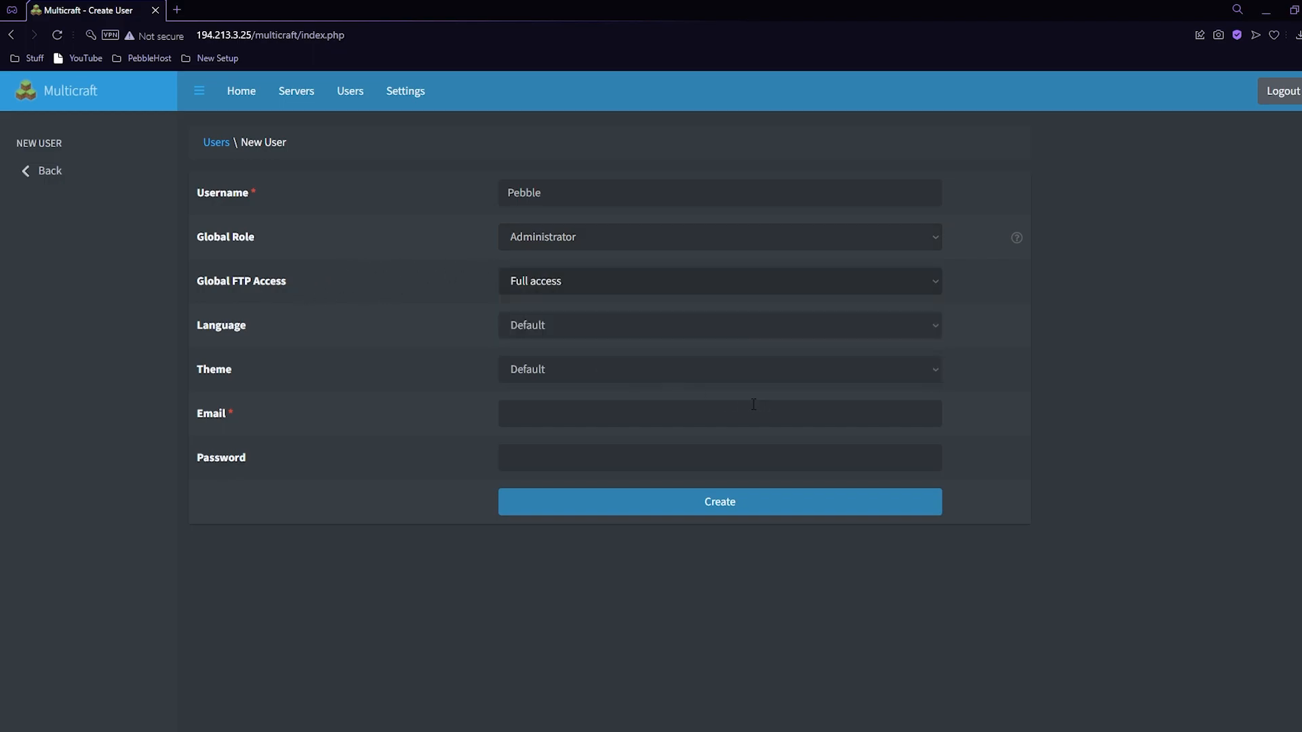
click(718, 281)
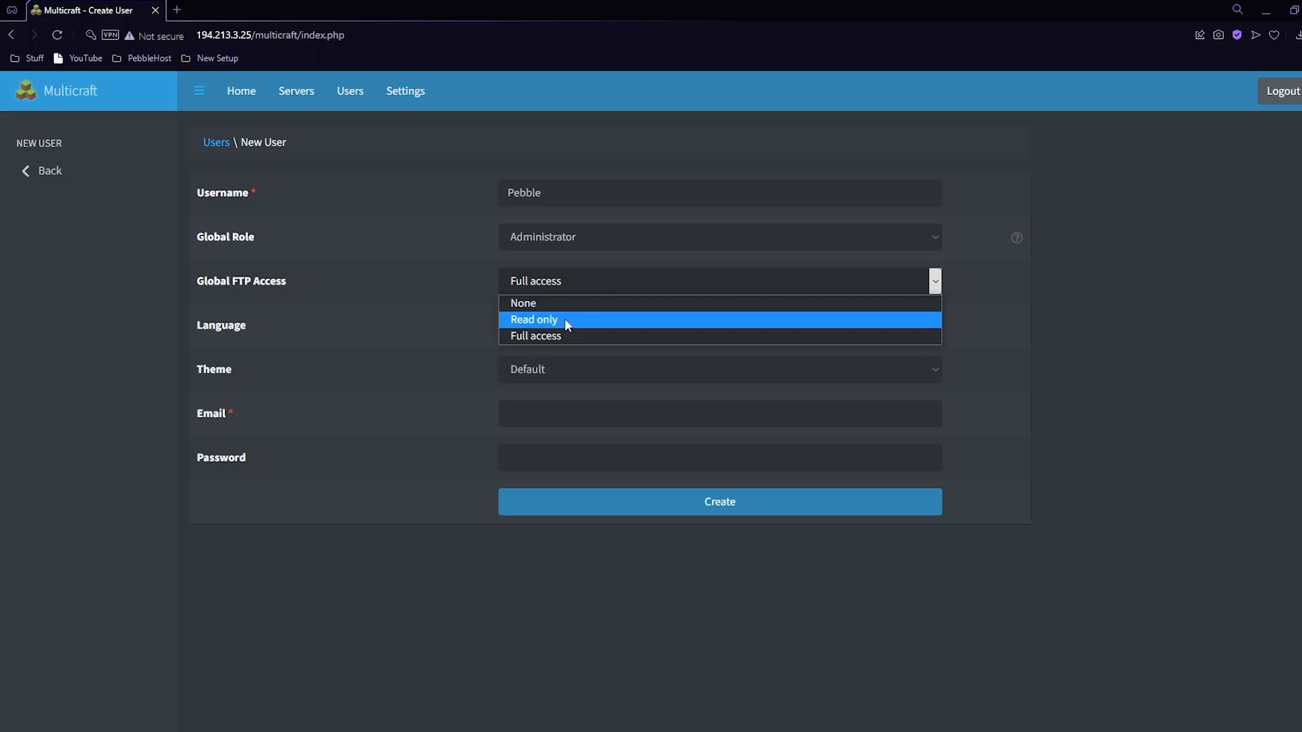
mouse_move(572, 326)
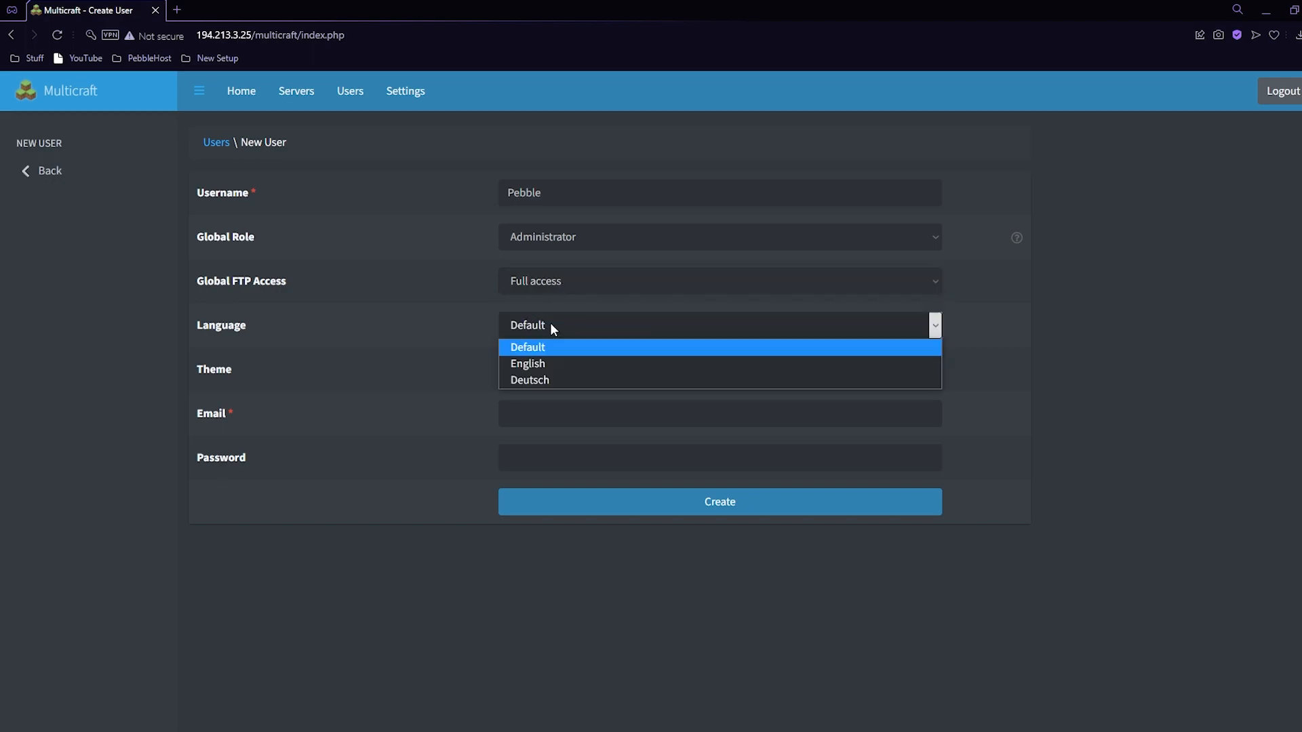
click(527, 363)
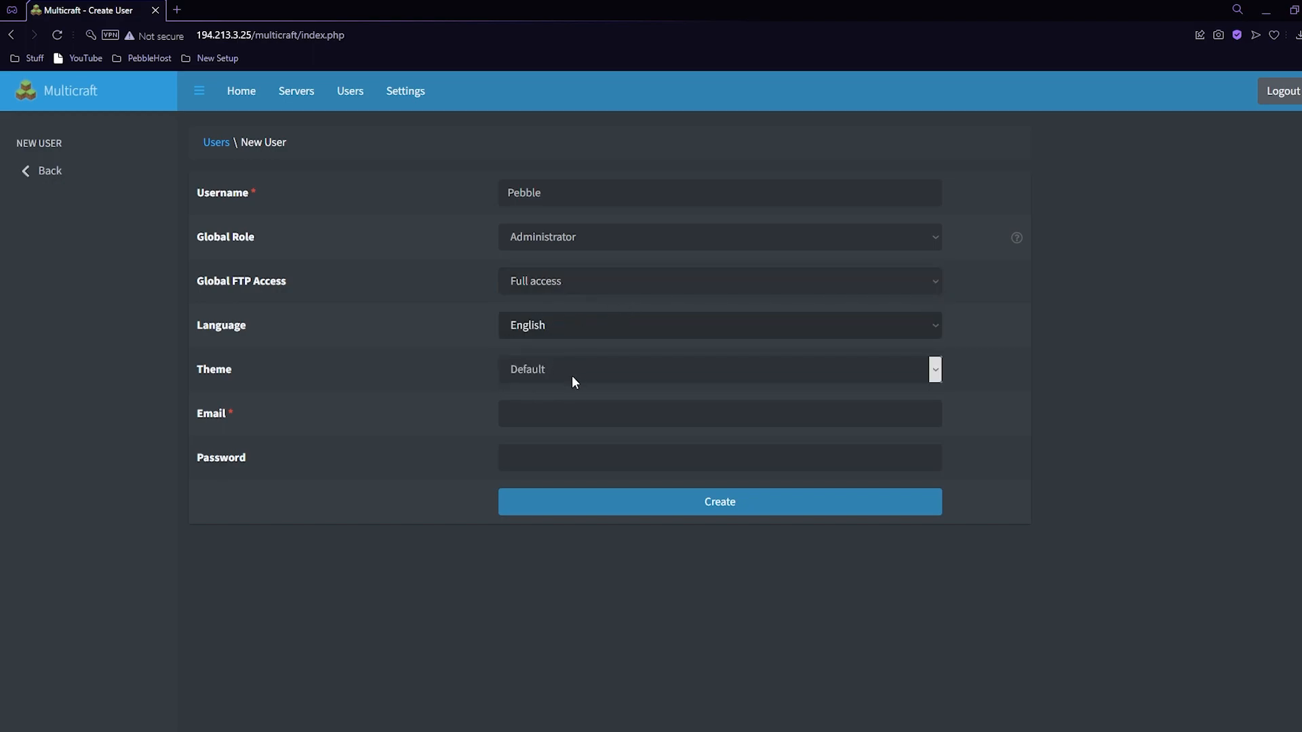
click(719, 369)
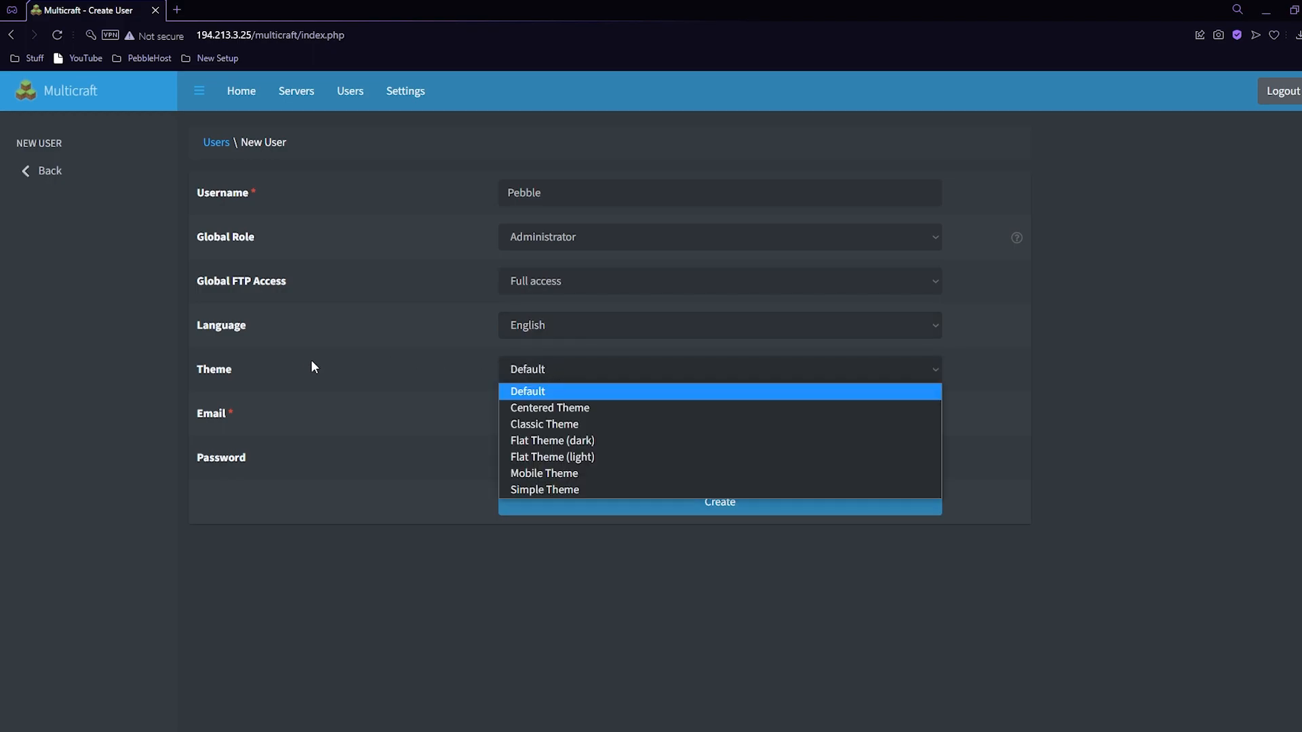
click(527, 391)
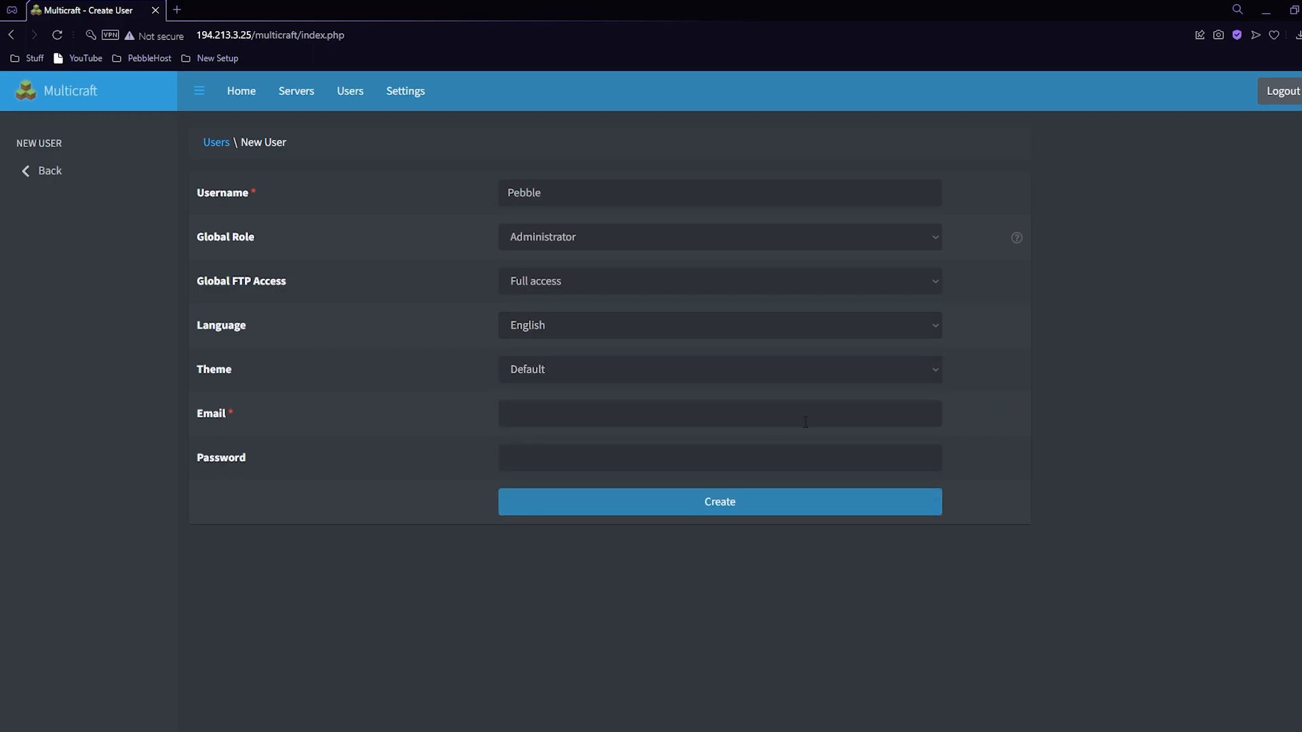
click(719, 413)
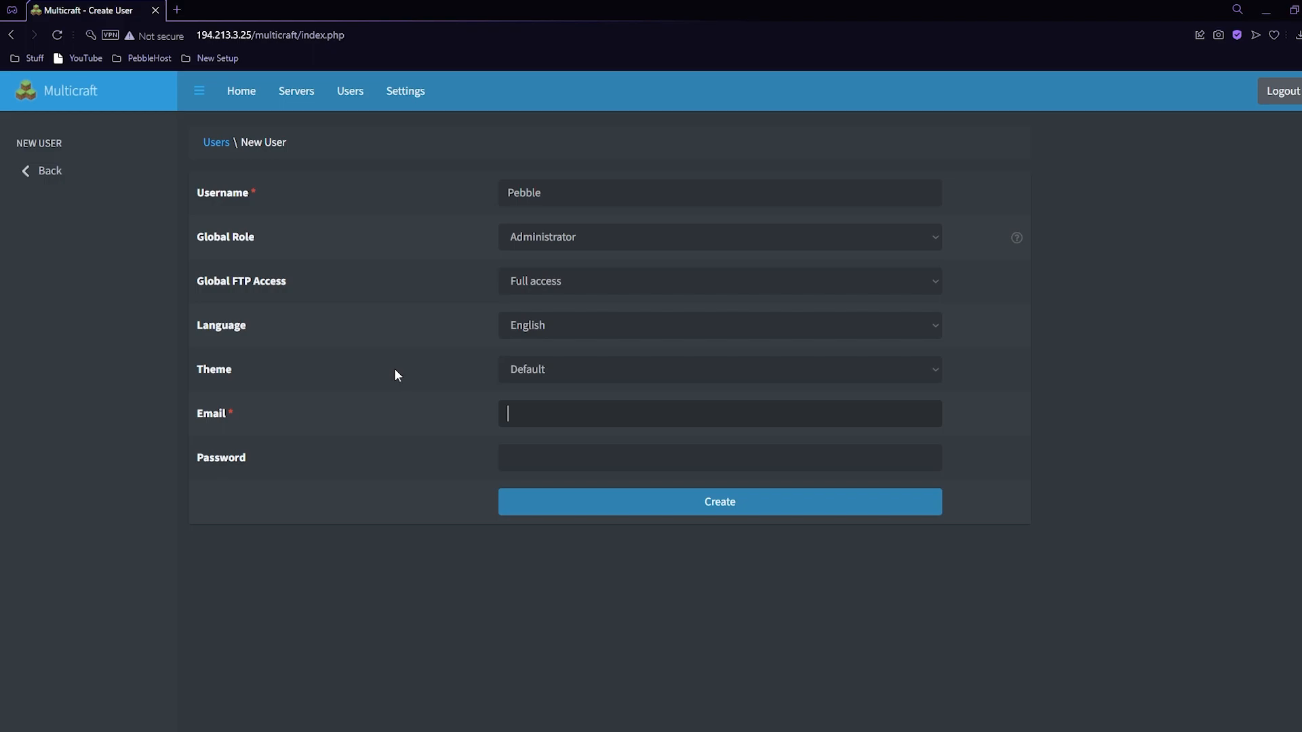
mouse_move(418, 391)
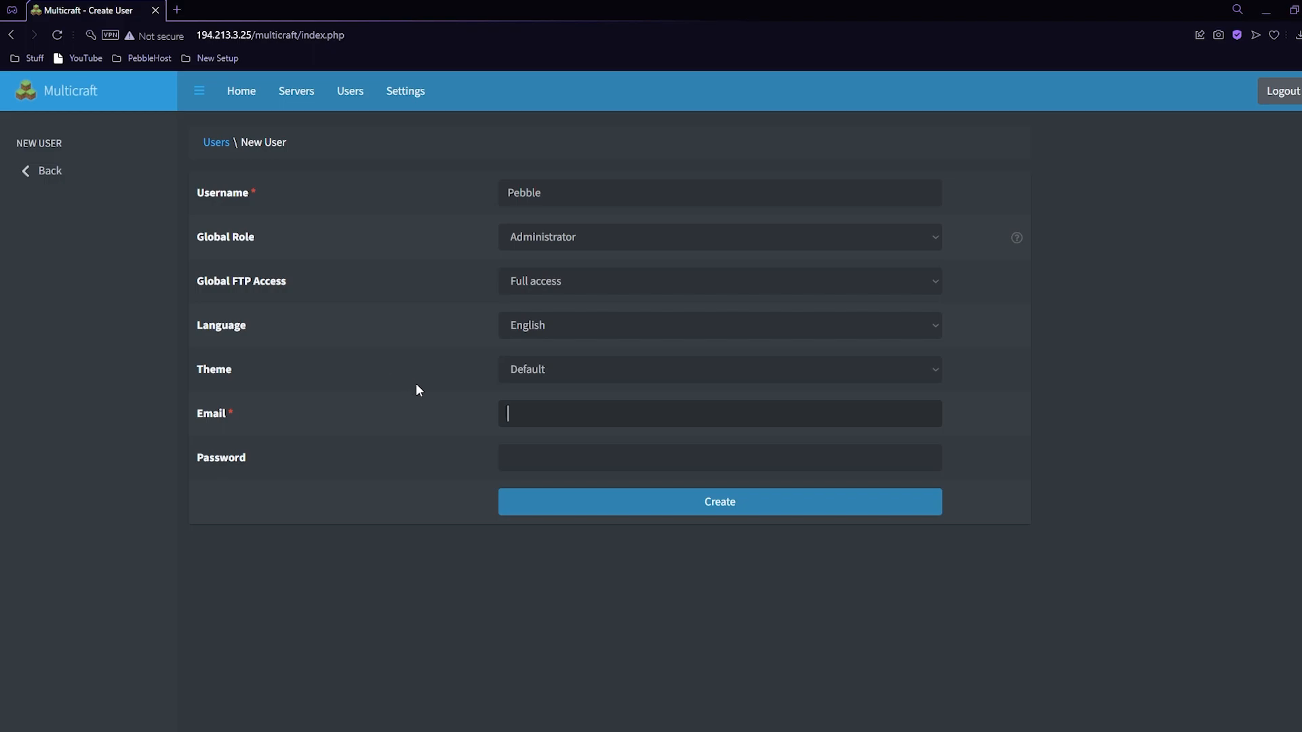
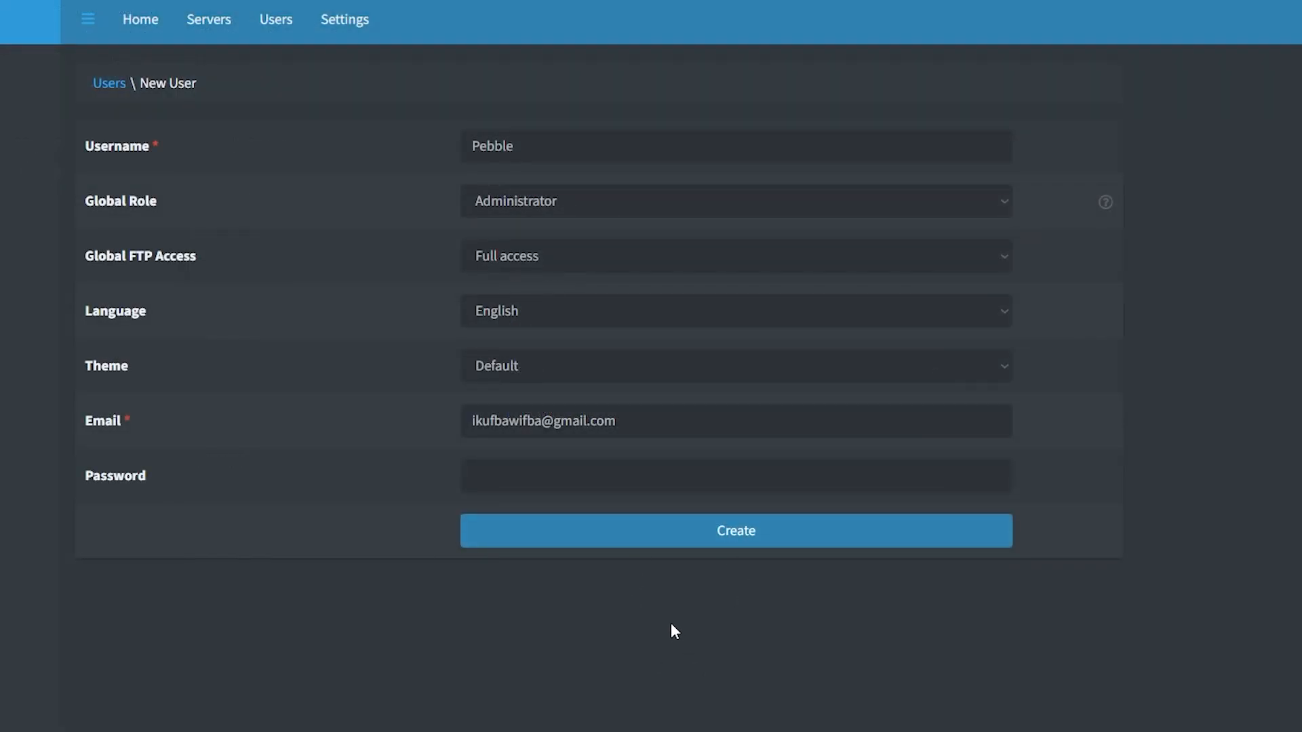
mouse_move(640, 618)
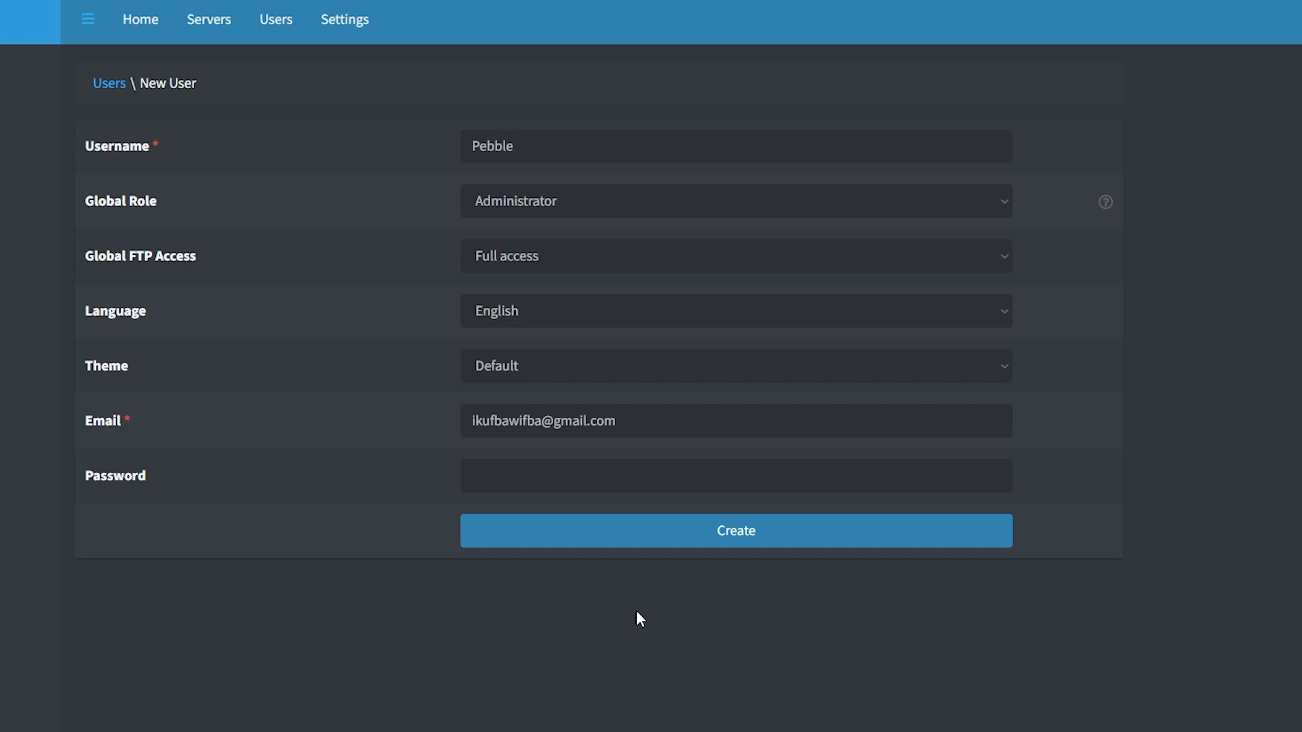
mouse_move(556, 648)
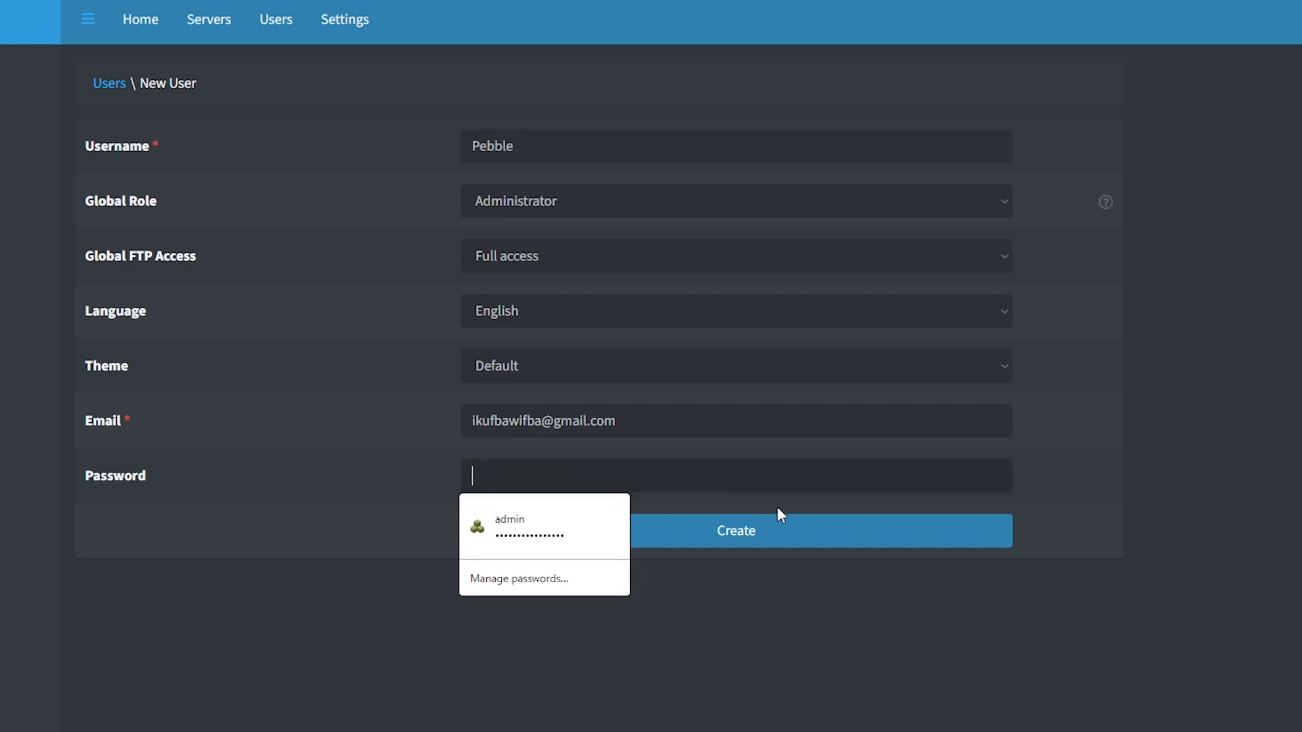
mouse_move(766, 507)
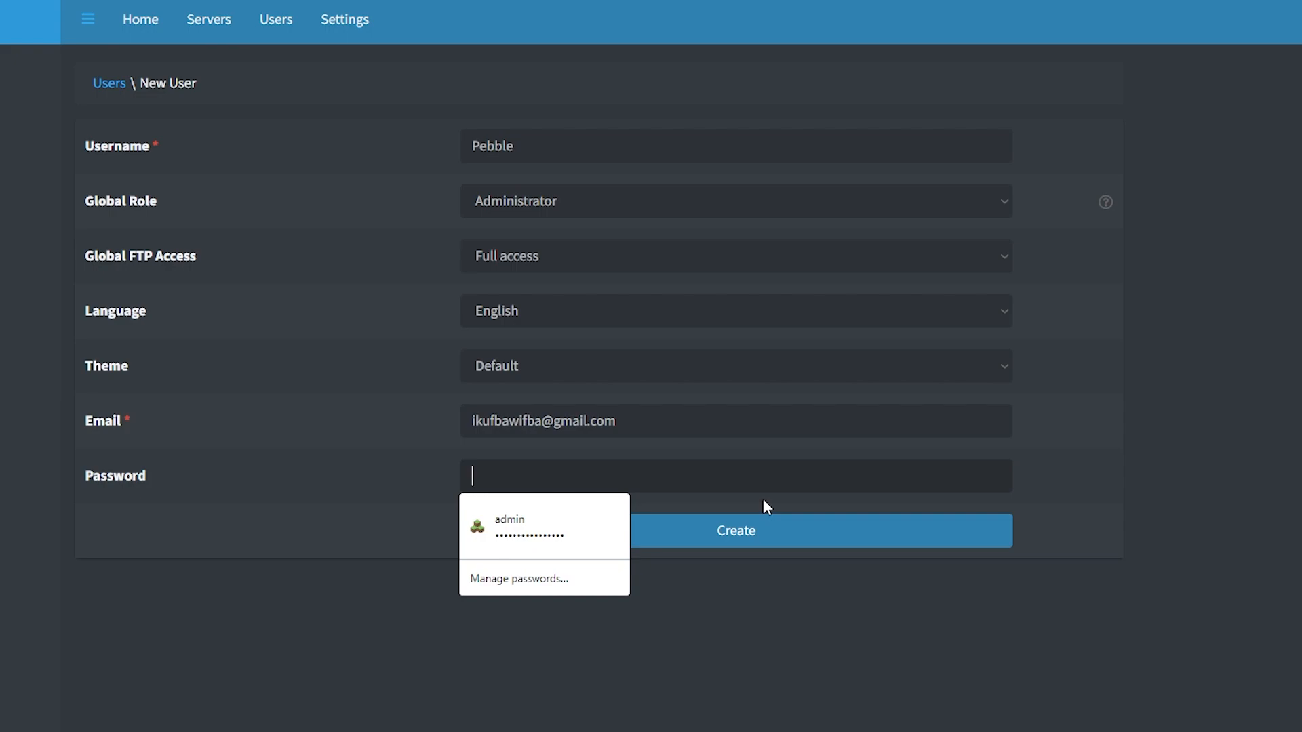
click(544, 525)
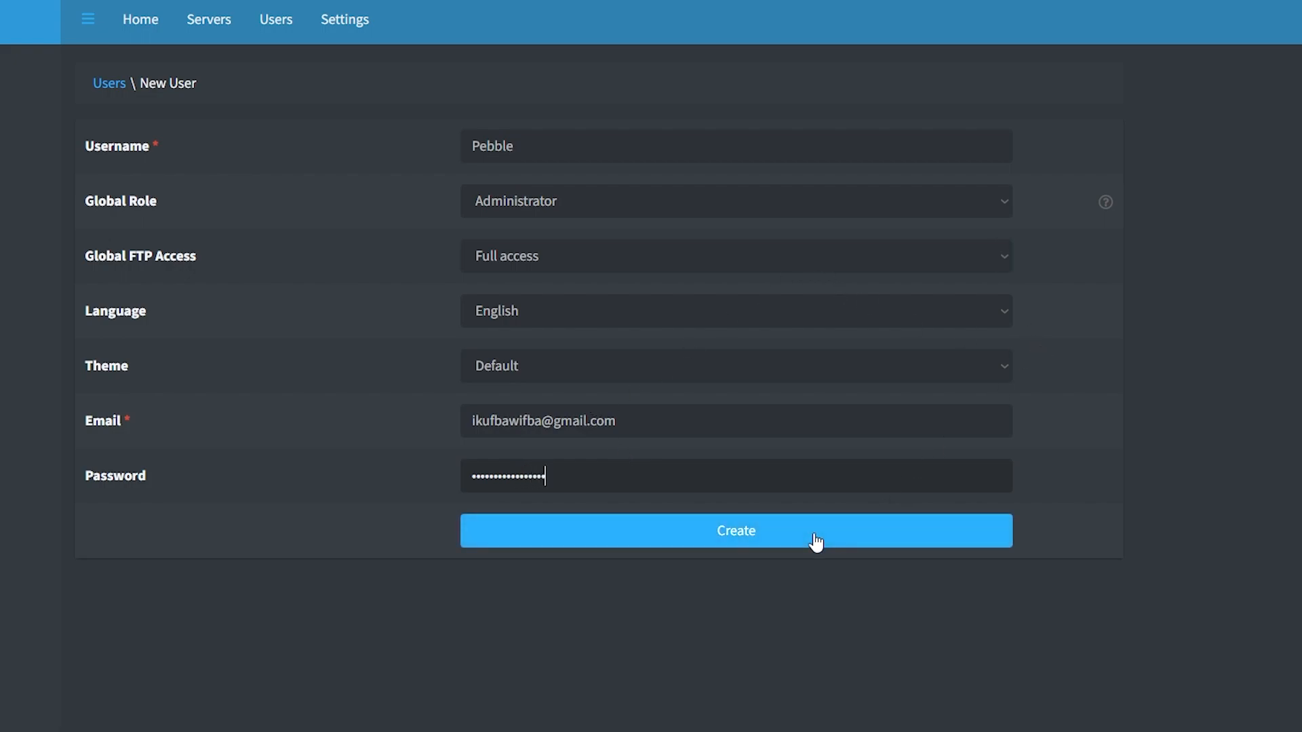
click(734, 530)
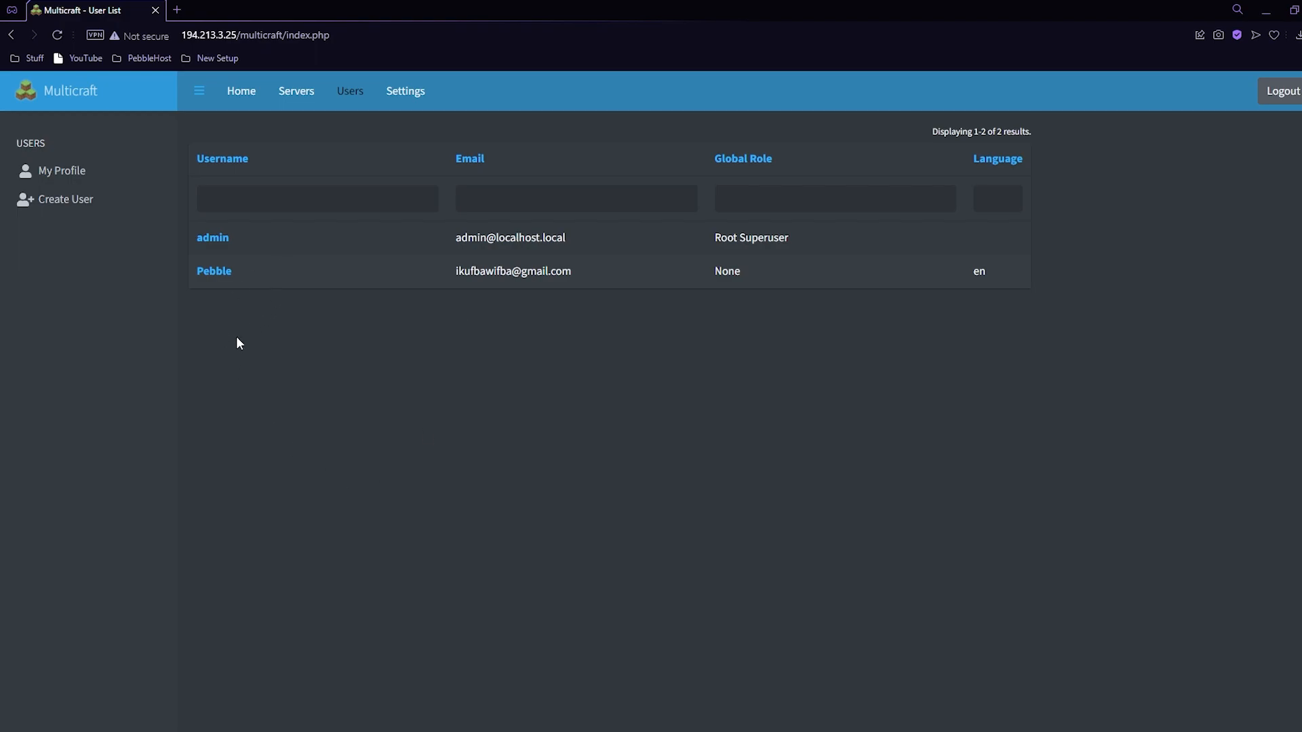
mouse_move(569, 256)
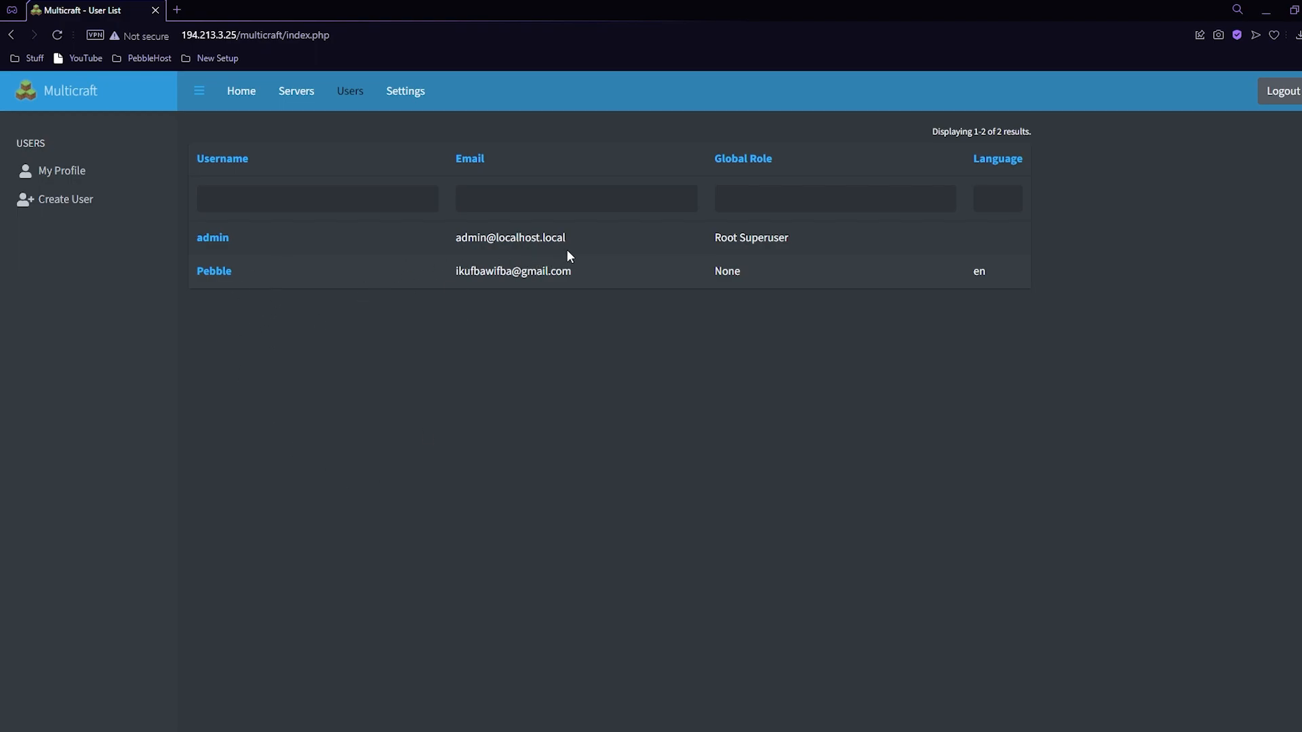
mouse_move(212, 271)
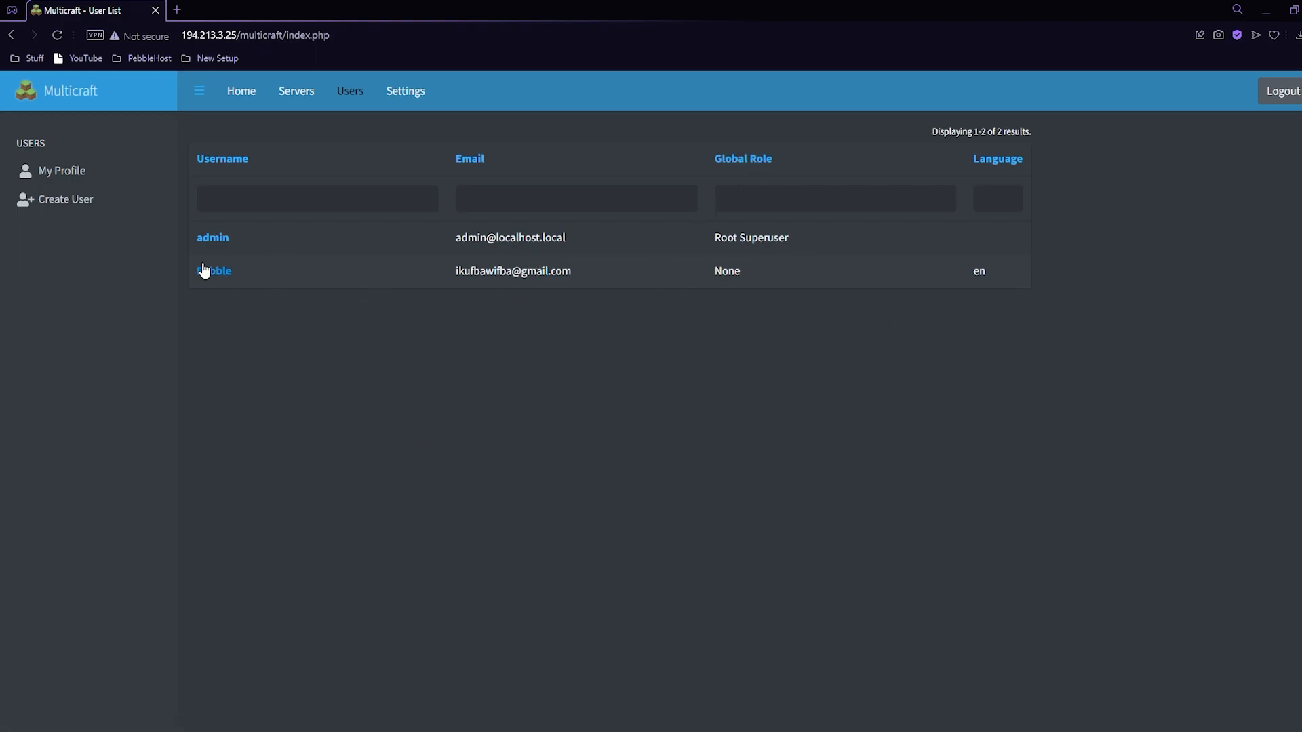
- Change the Pebble user's Global Role from None to Administrator
click(215, 270)
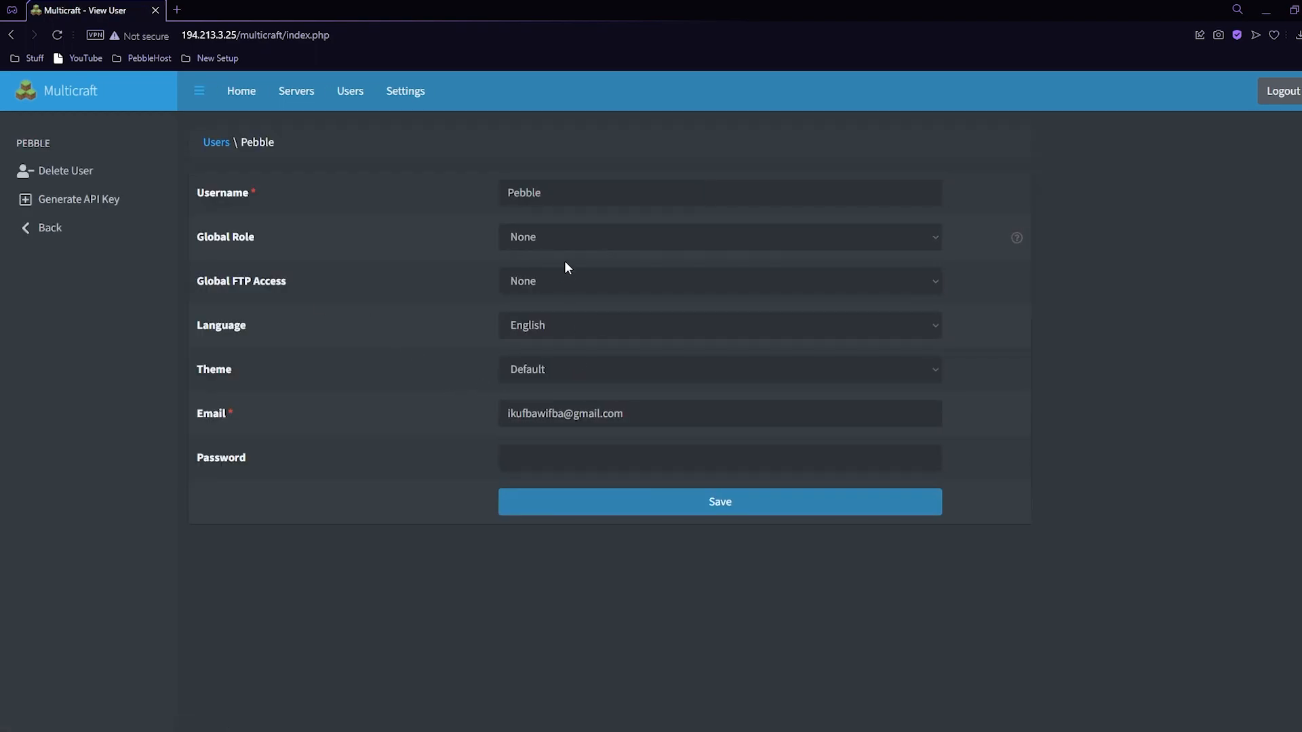
click(718, 236)
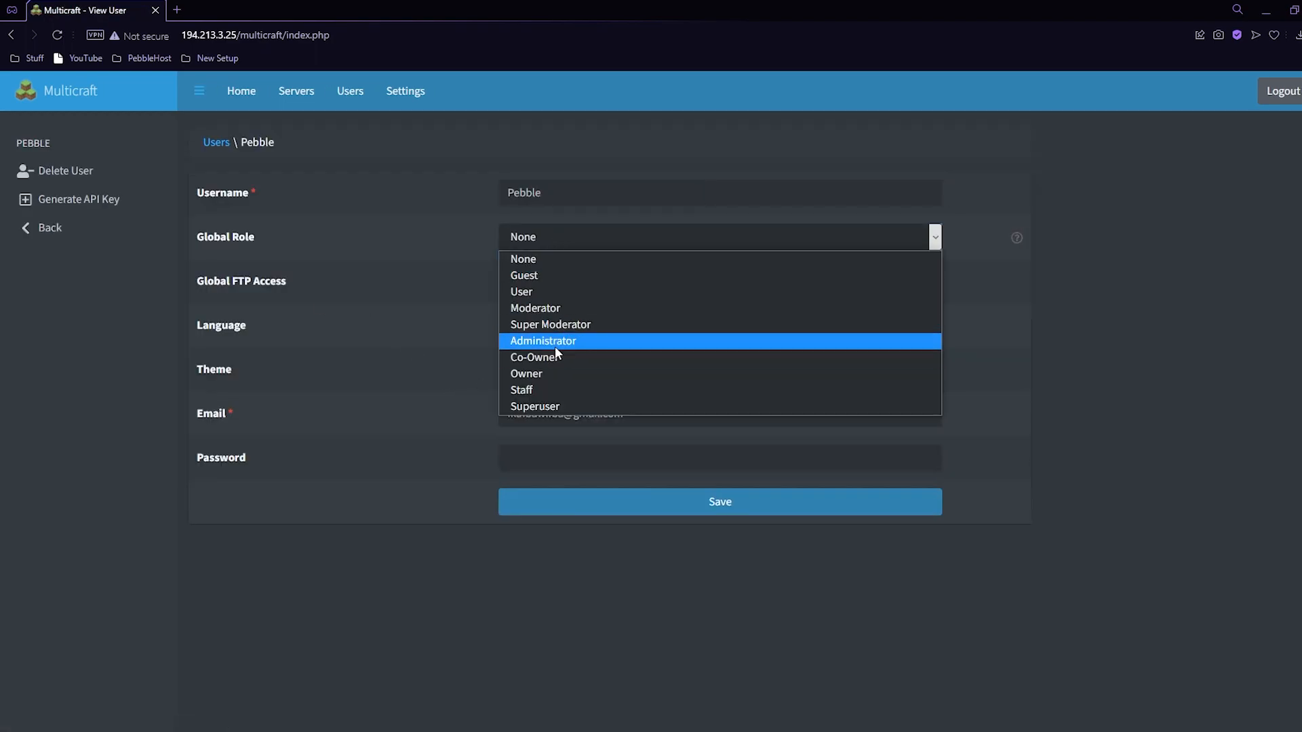
click(542, 341)
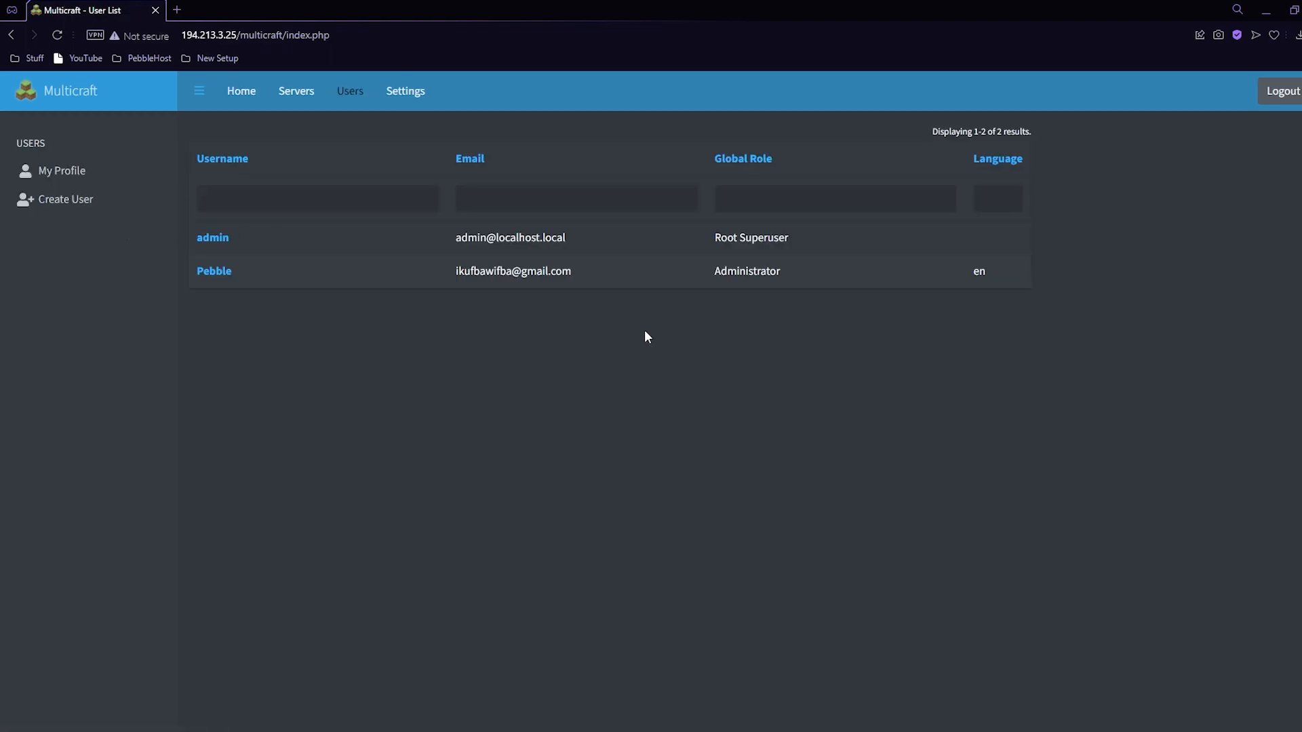
mouse_move(770, 291)
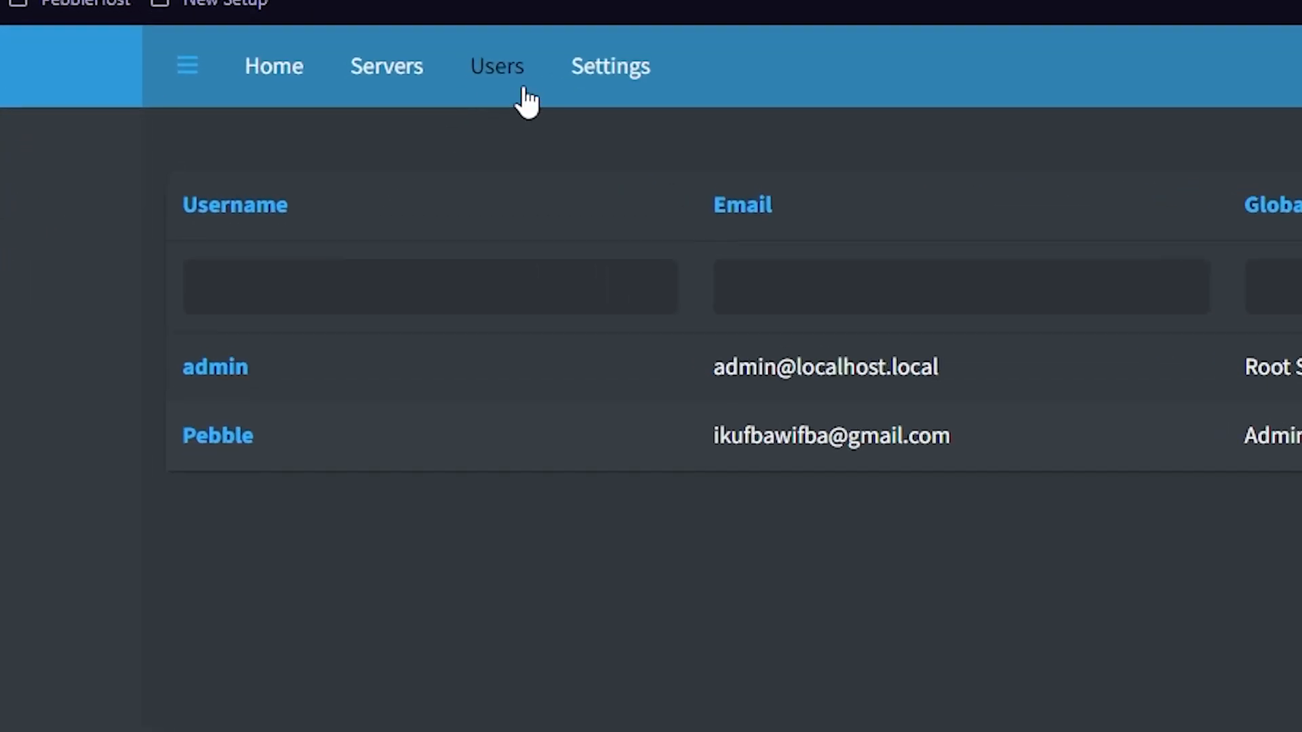
- Expand the panel's advanced settings and review defaults like 600 s autosave
click(610, 66)
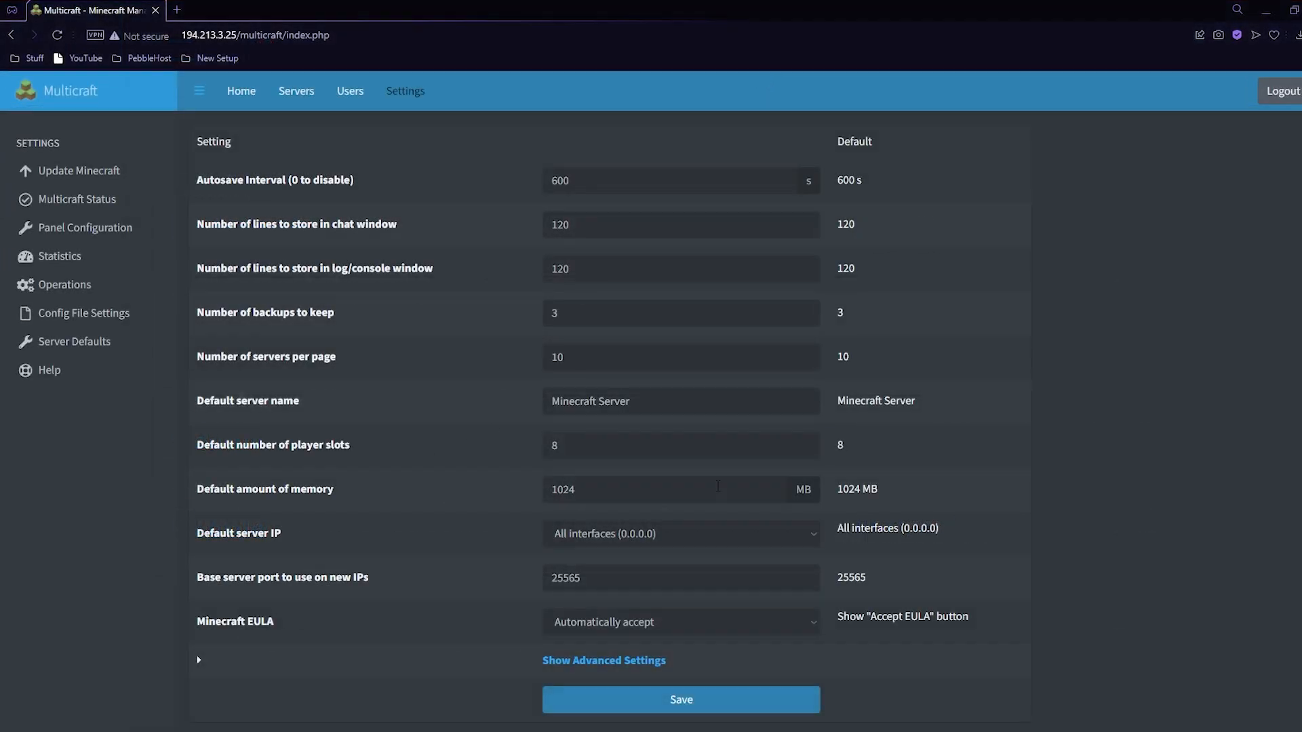
mouse_move(794, 296)
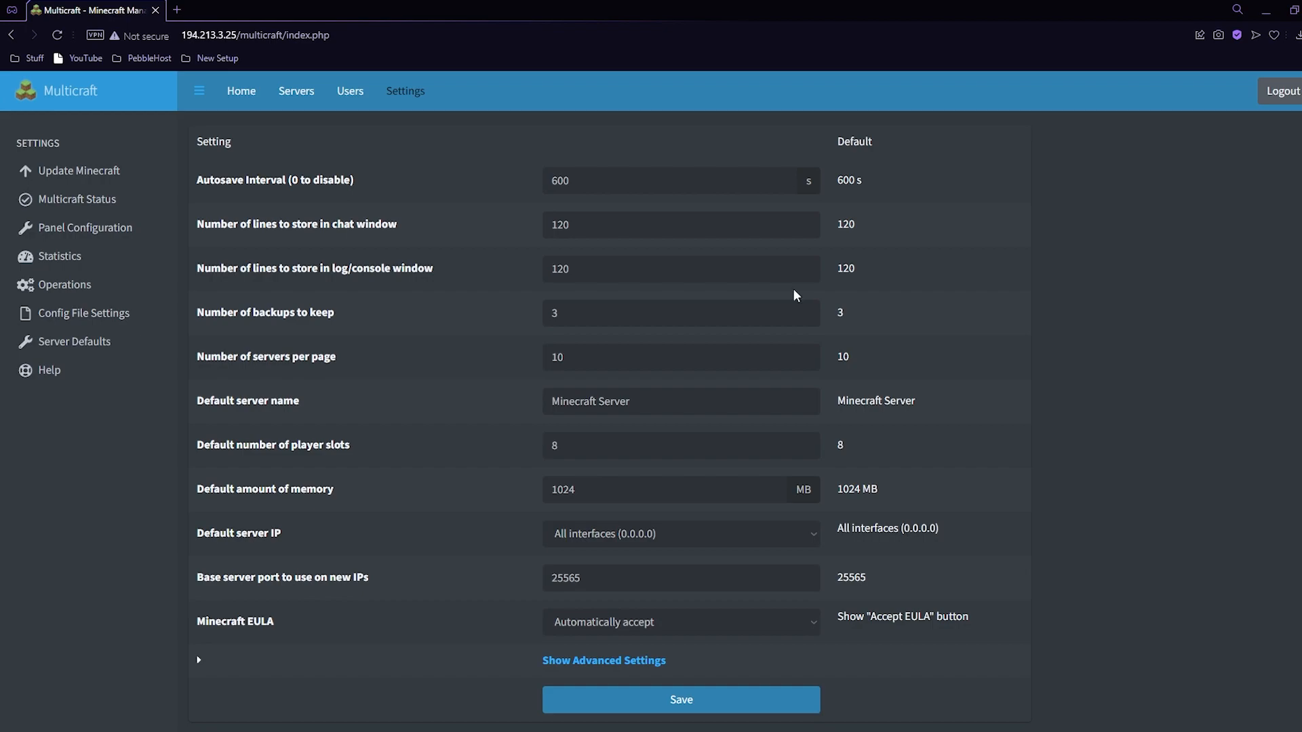
mouse_move(24, 80)
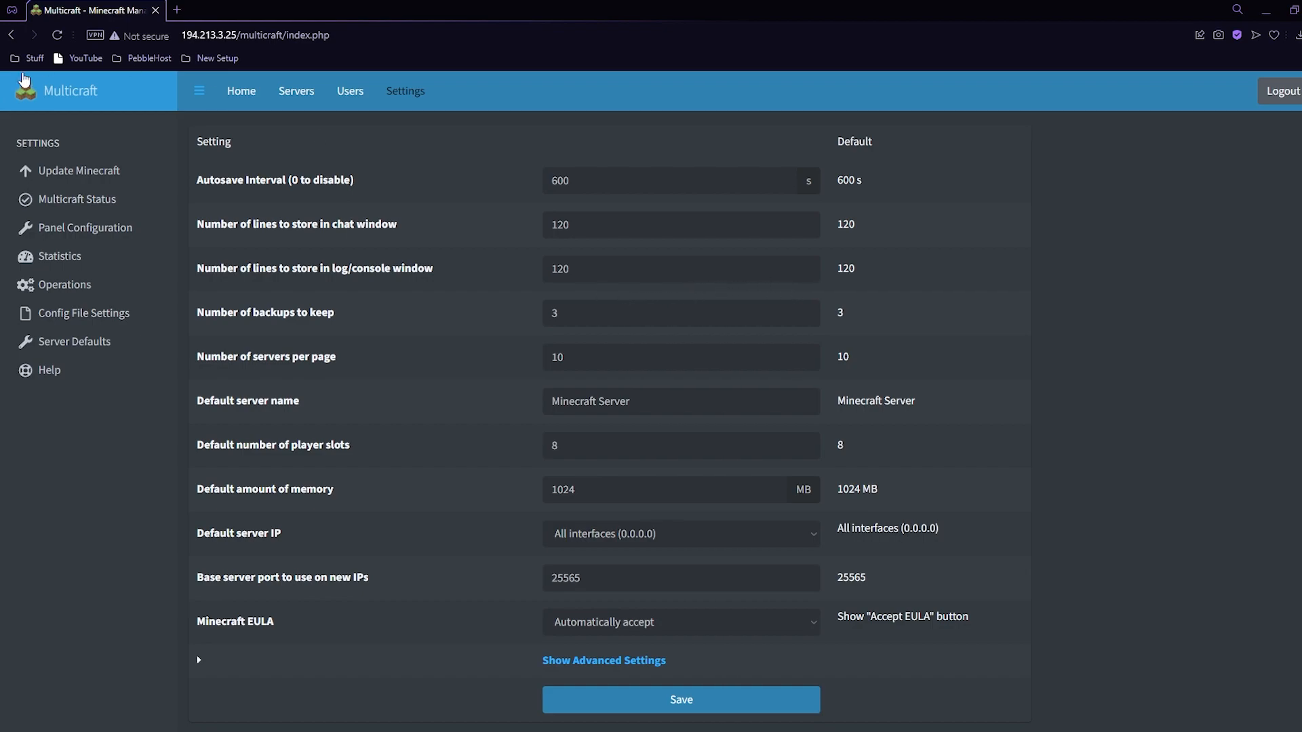
mouse_move(255, 190)
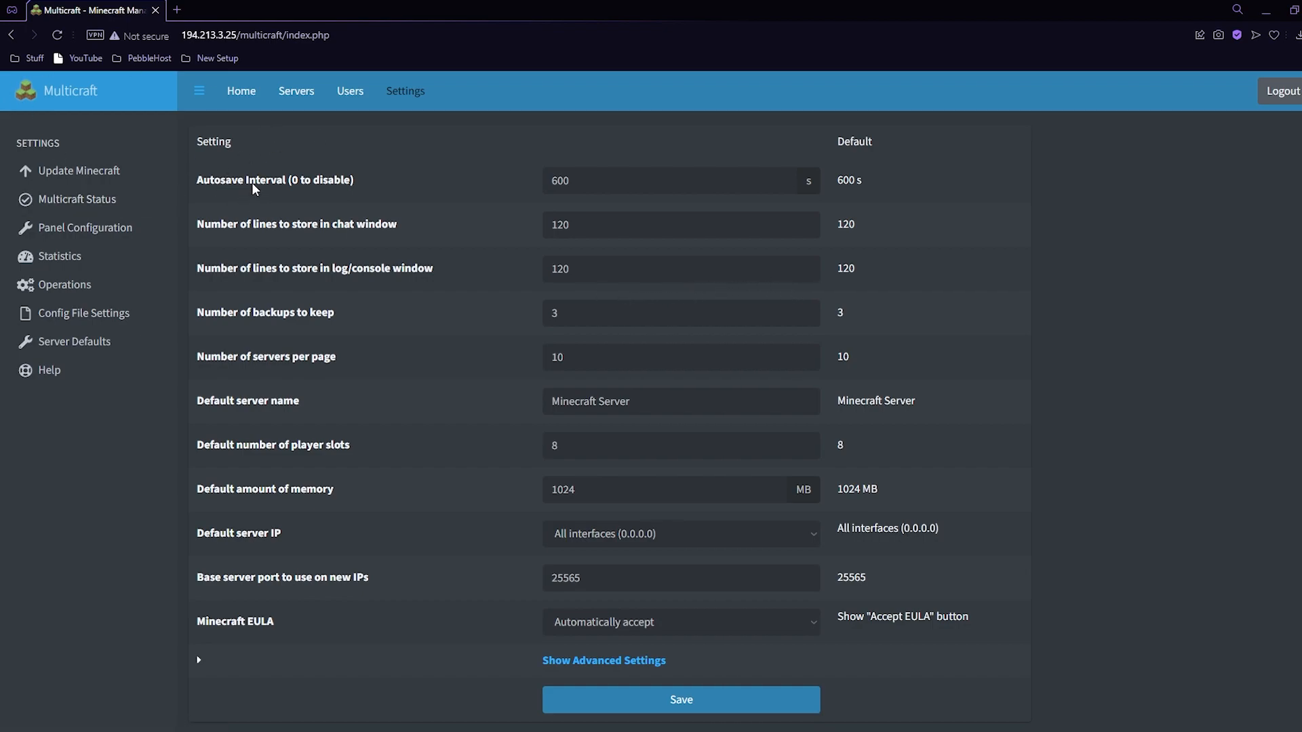
click(604, 660)
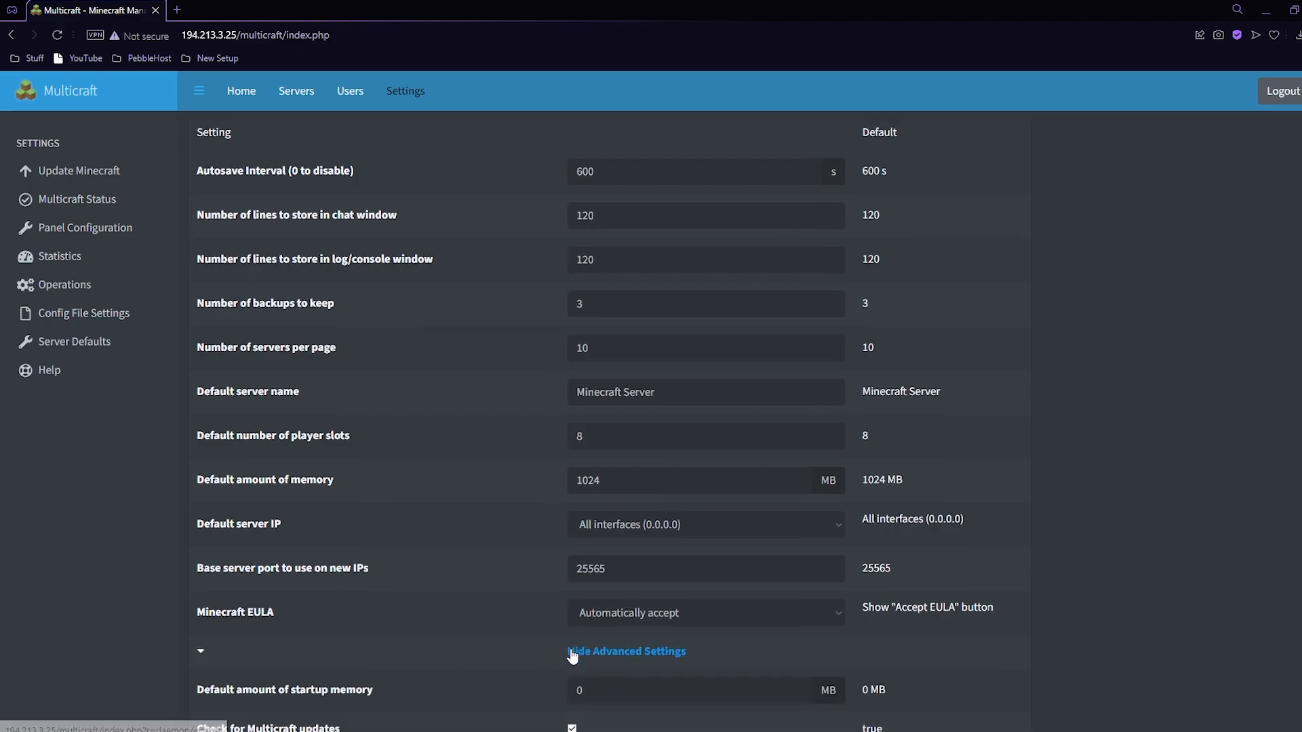
scroll(down, 3)
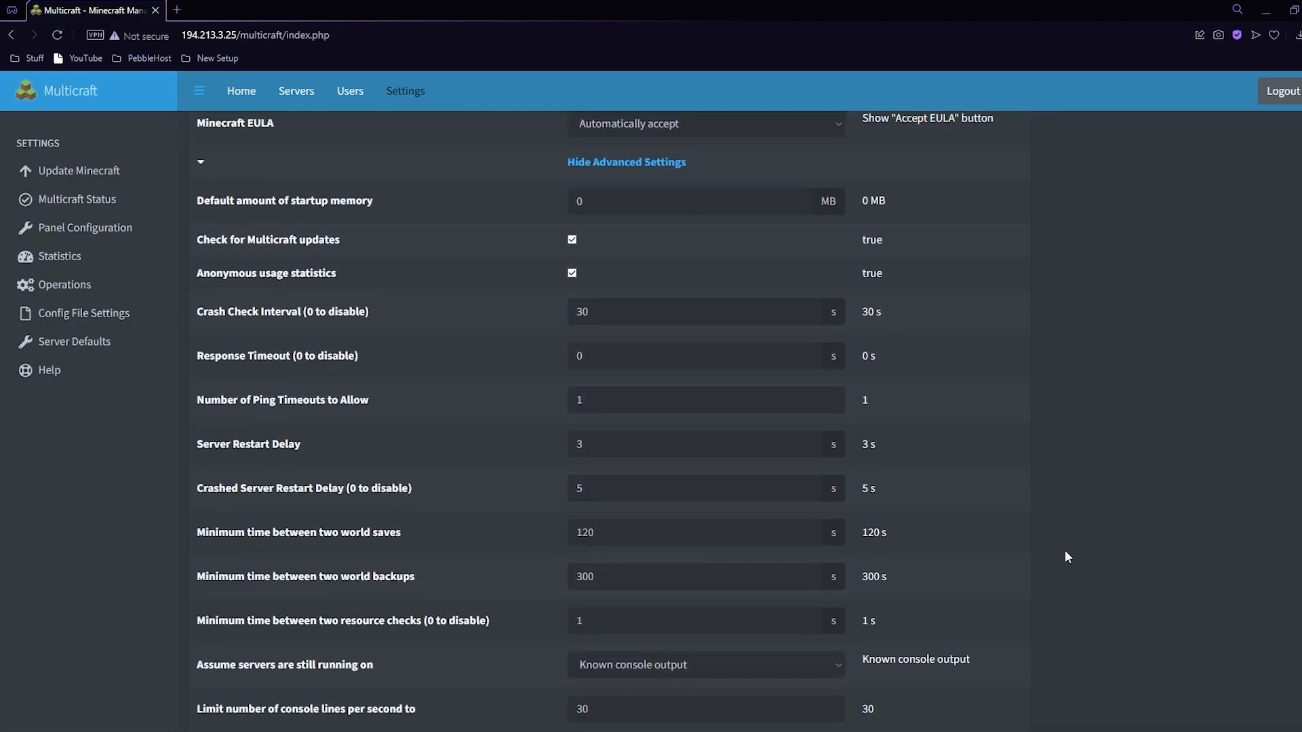
scroll(down, 3)
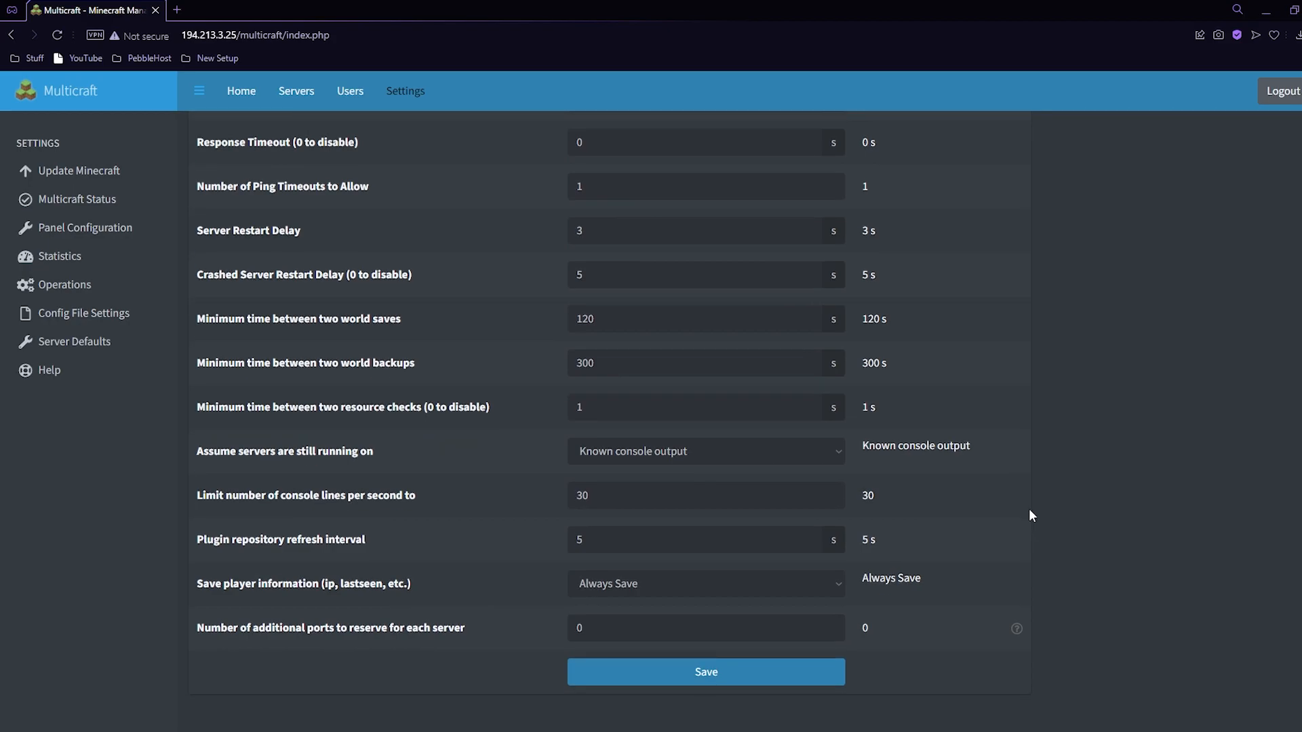
scroll(up, 3)
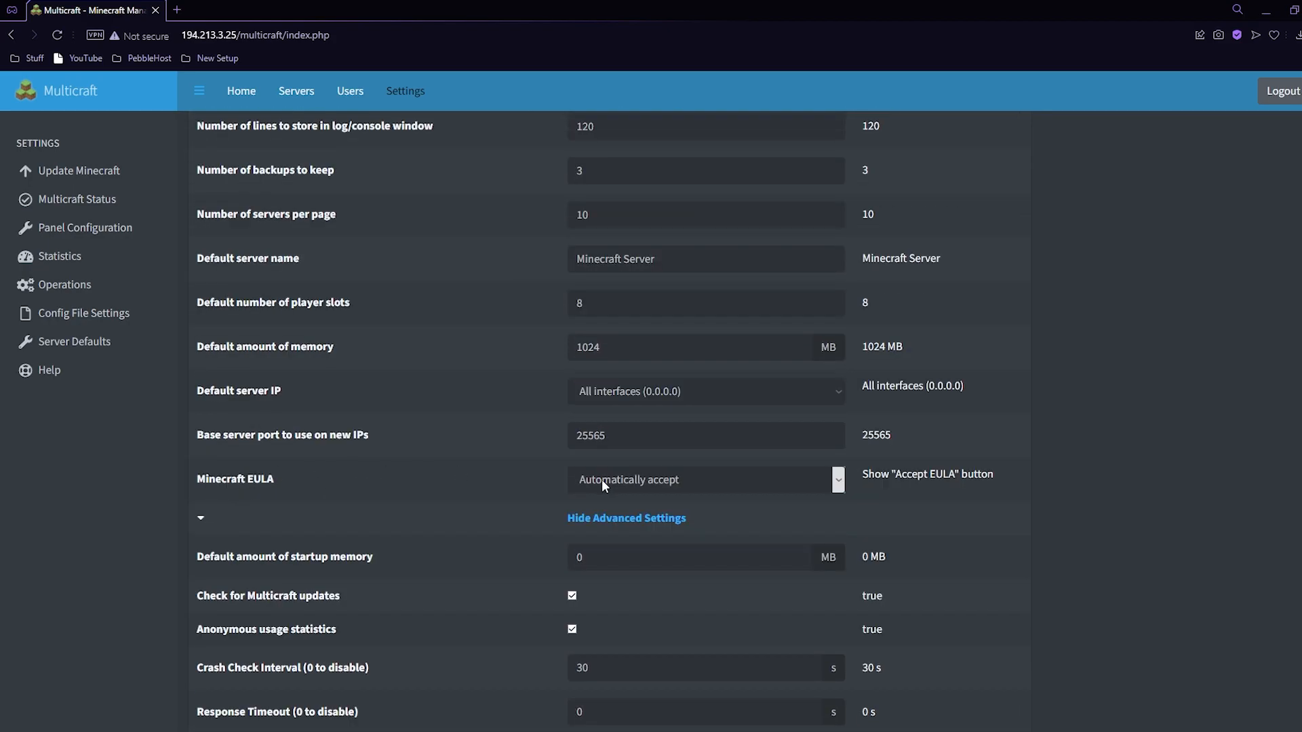
mouse_move(828, 517)
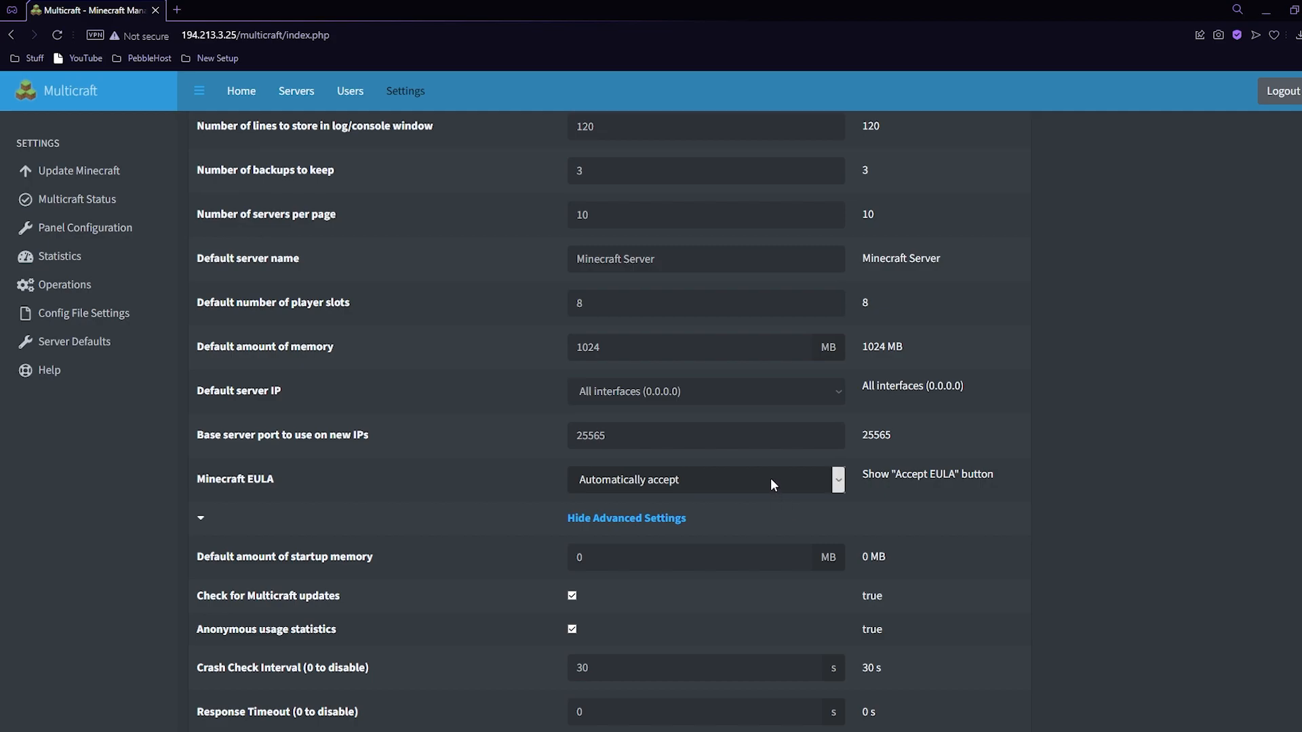
click(295, 90)
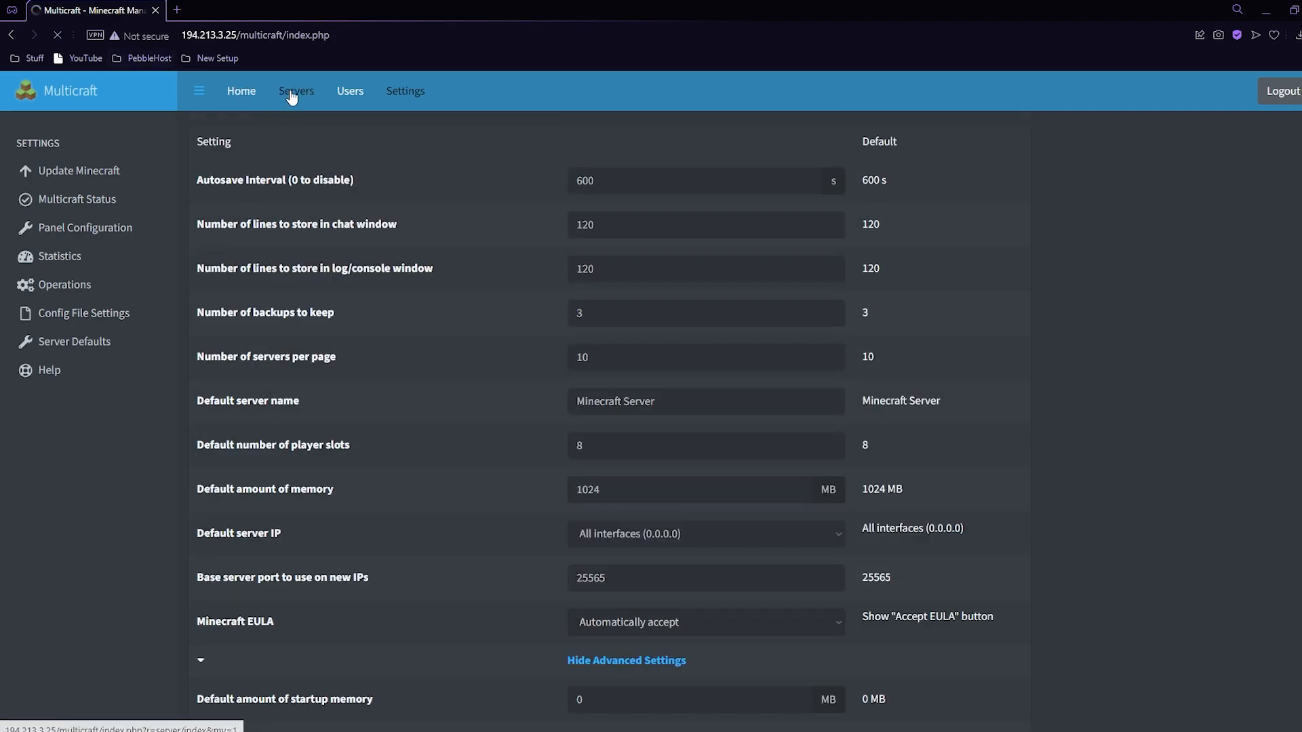
- Go to Pebble's Scheduled Tasks under Advanced and start a blank New Task
click(296, 90)
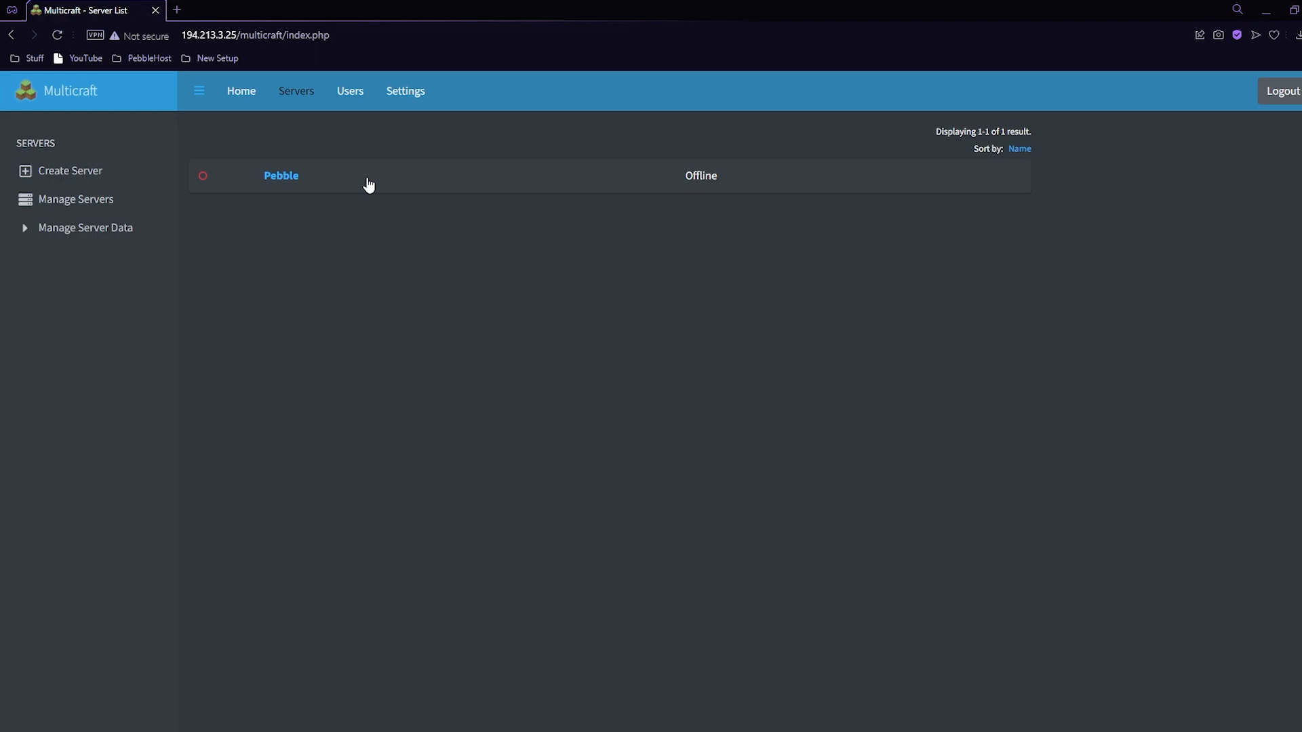
click(280, 175)
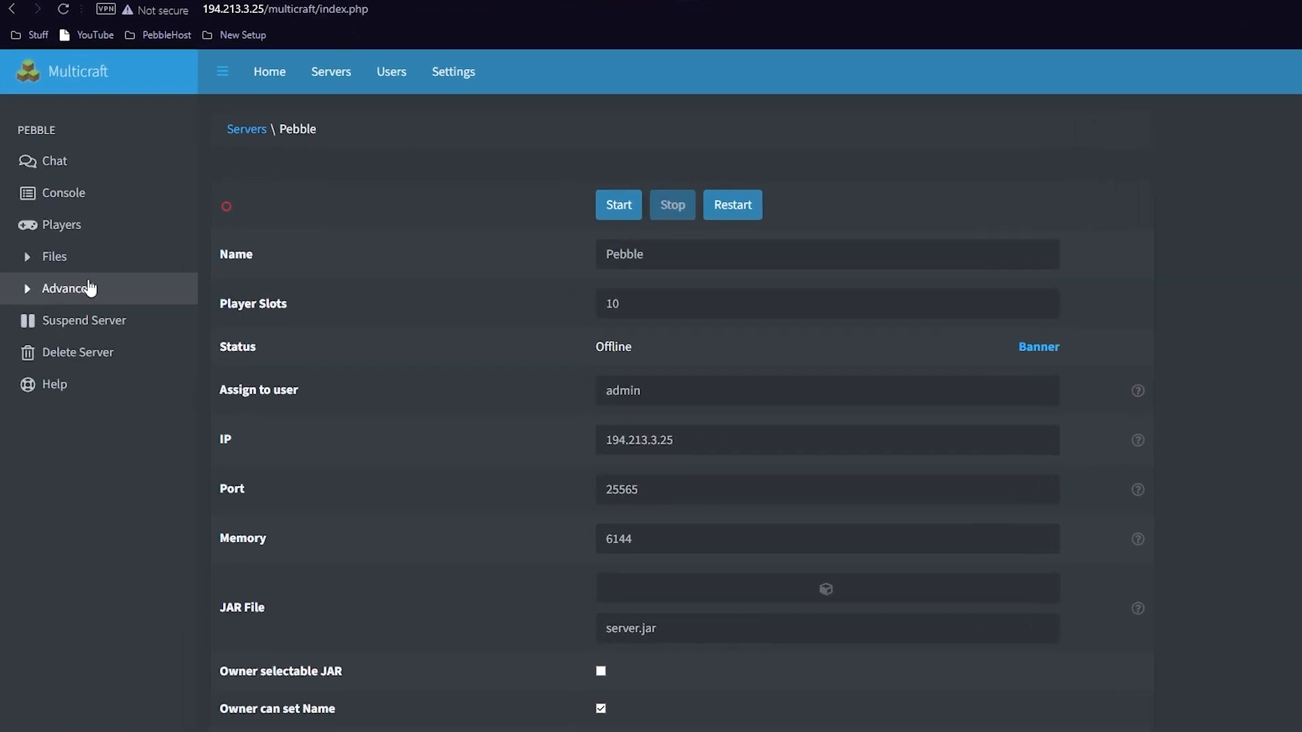
click(70, 288)
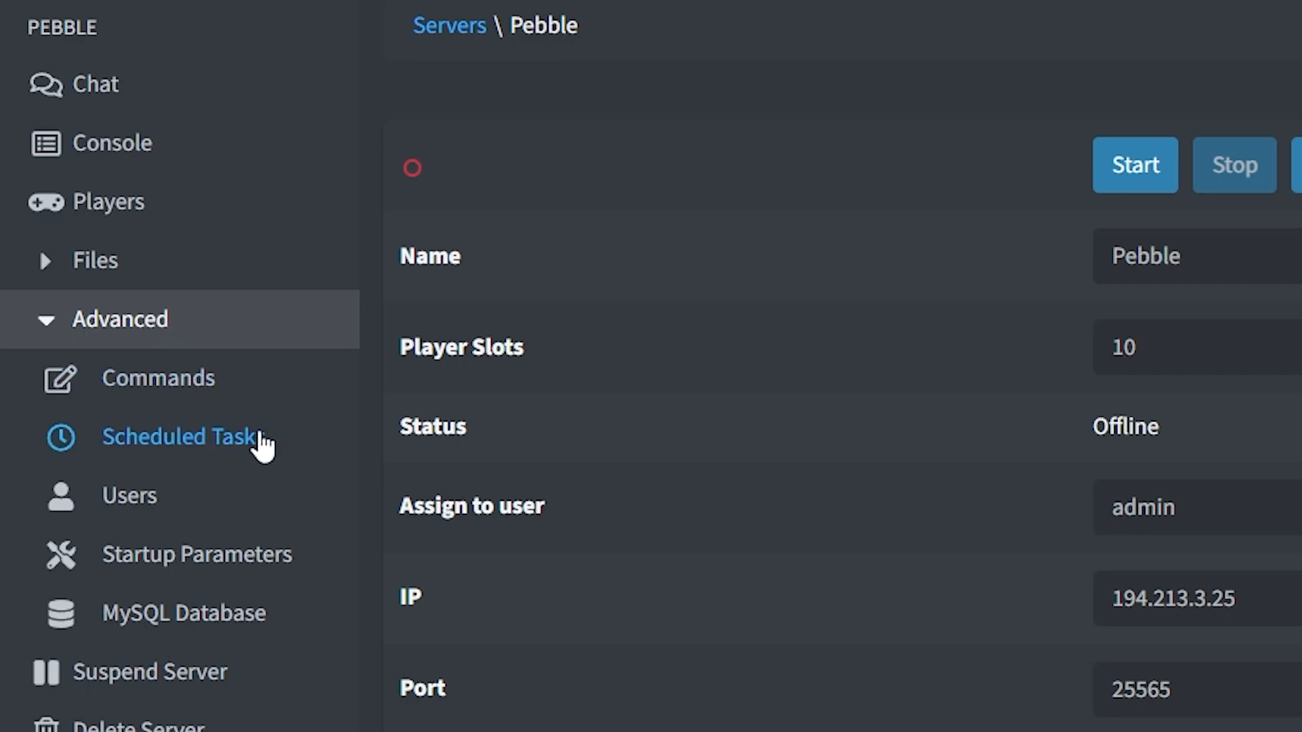
click(178, 437)
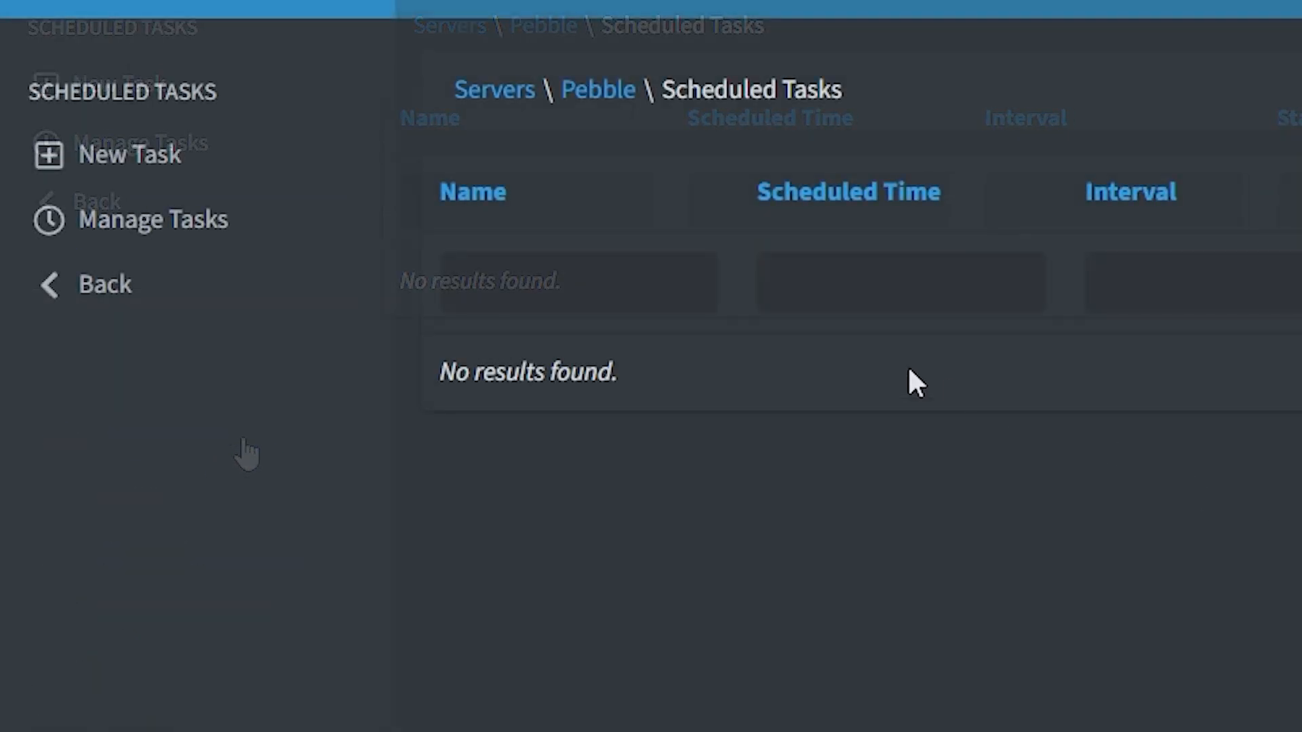
click(131, 155)
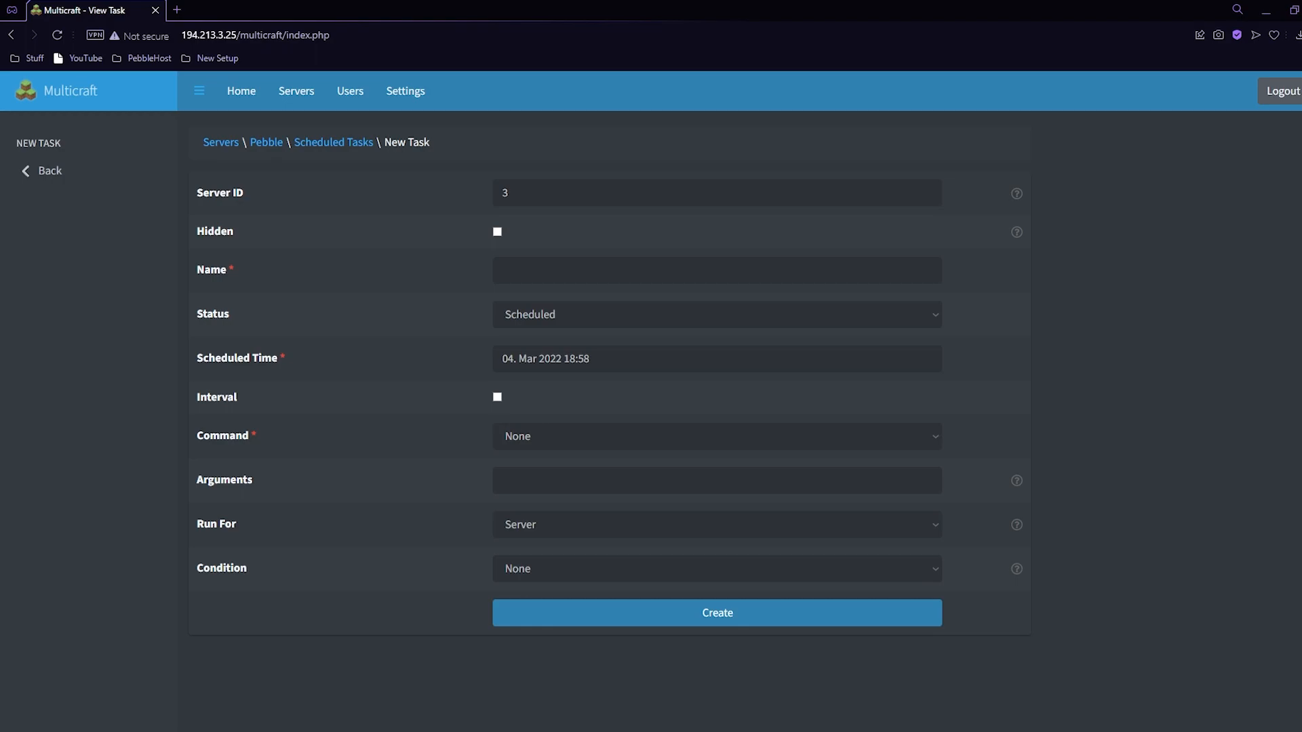
- Save a task named Restart with command Restart, repeating every 2 hours
text(R)
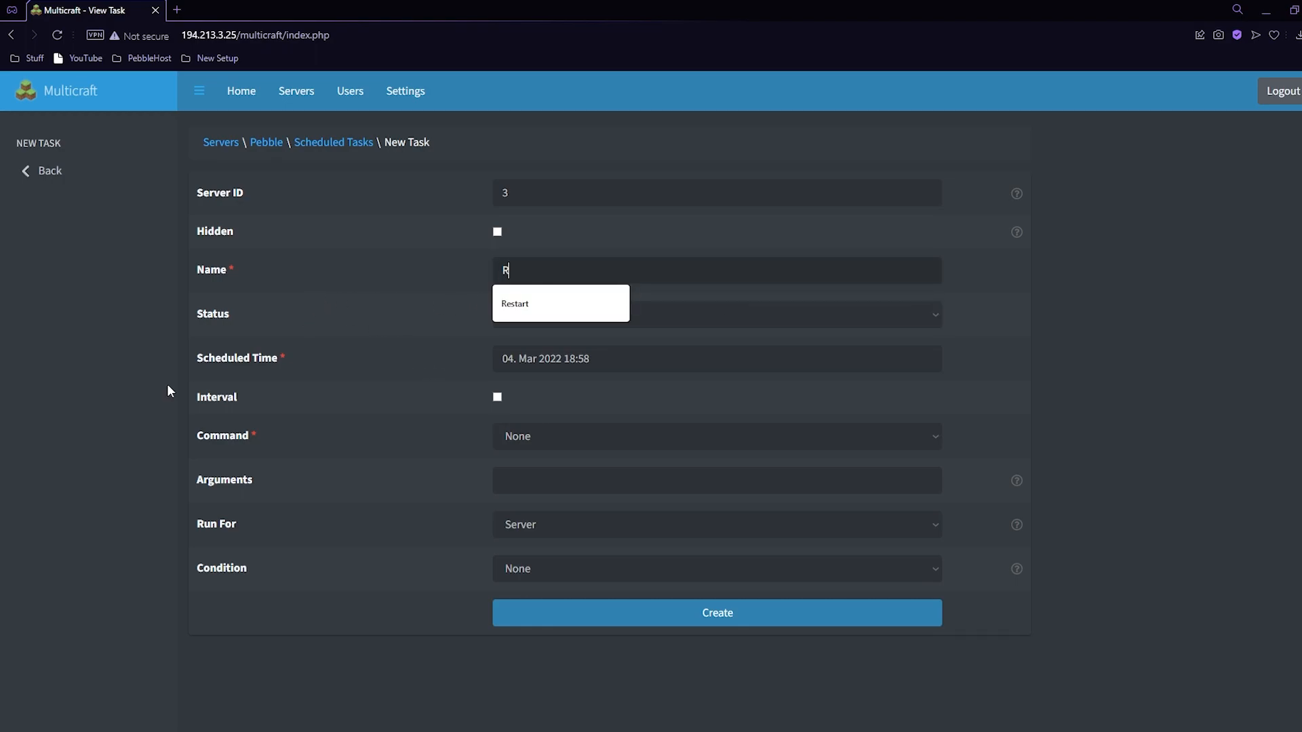
click(516, 303)
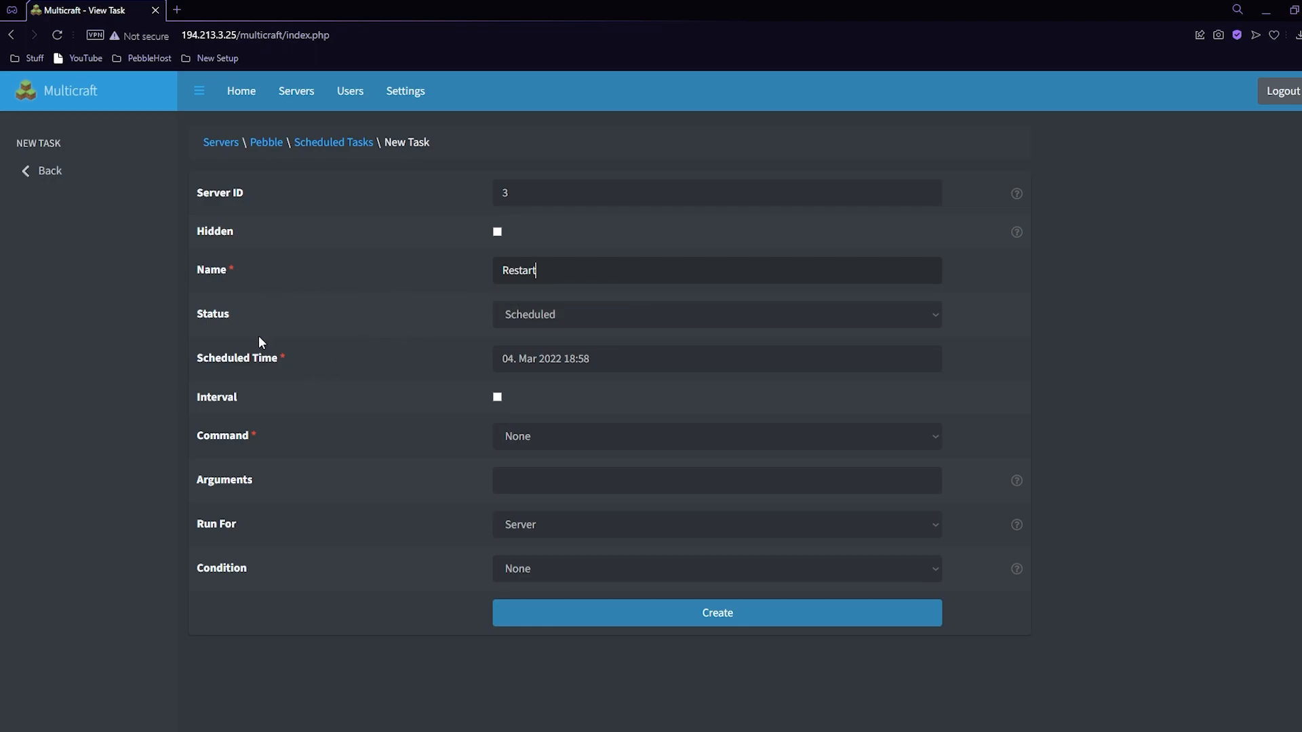
click(714, 314)
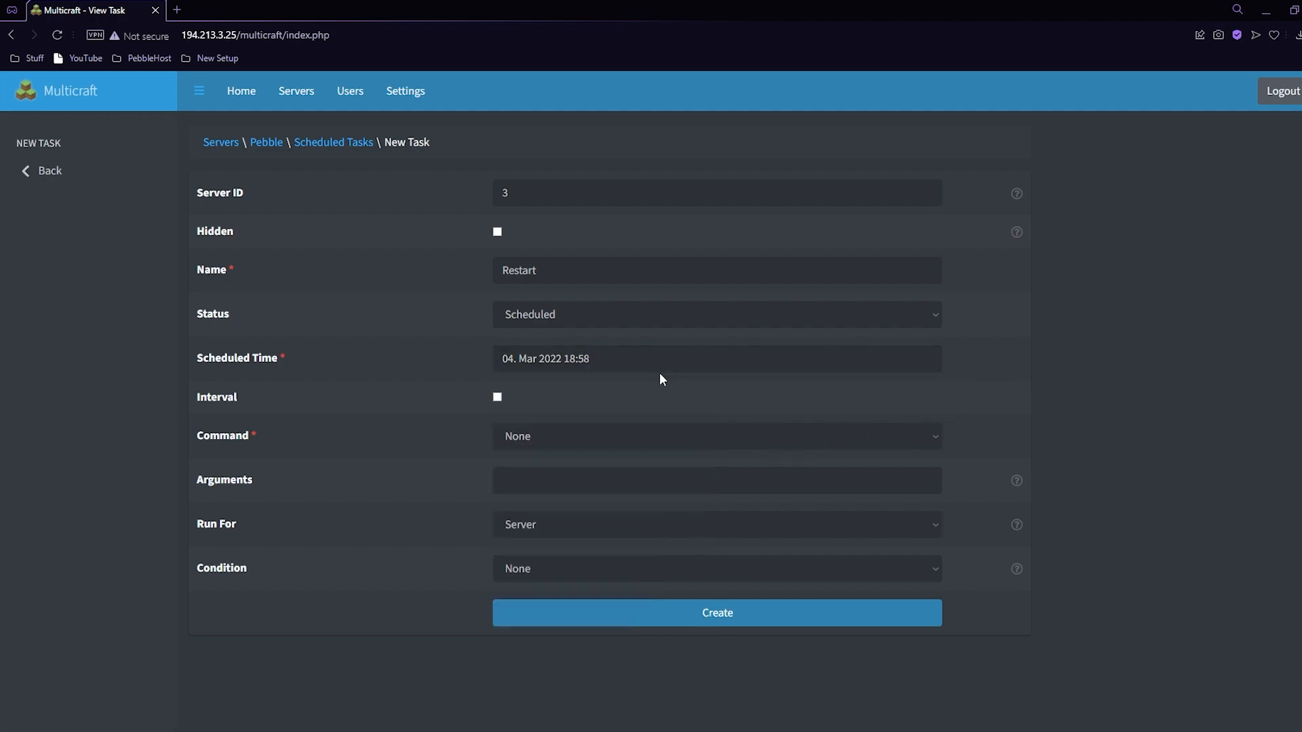
mouse_move(594, 400)
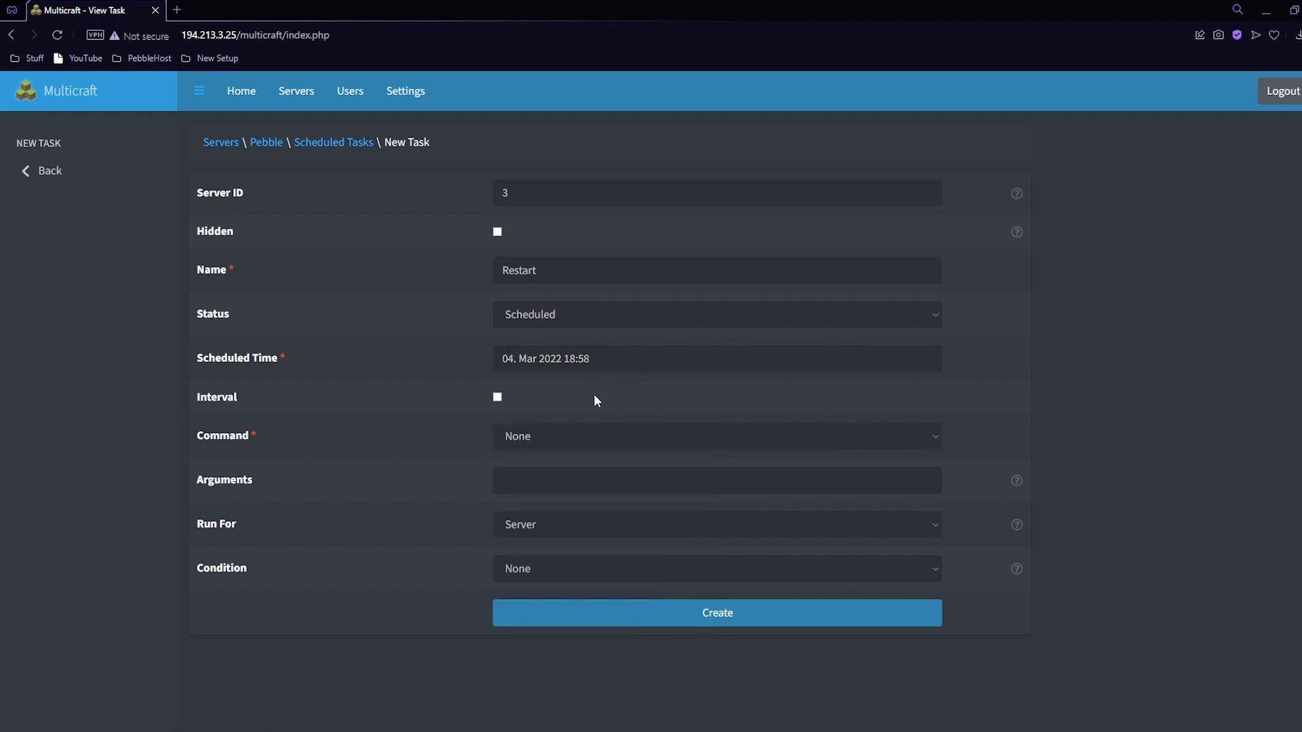
mouse_move(285, 423)
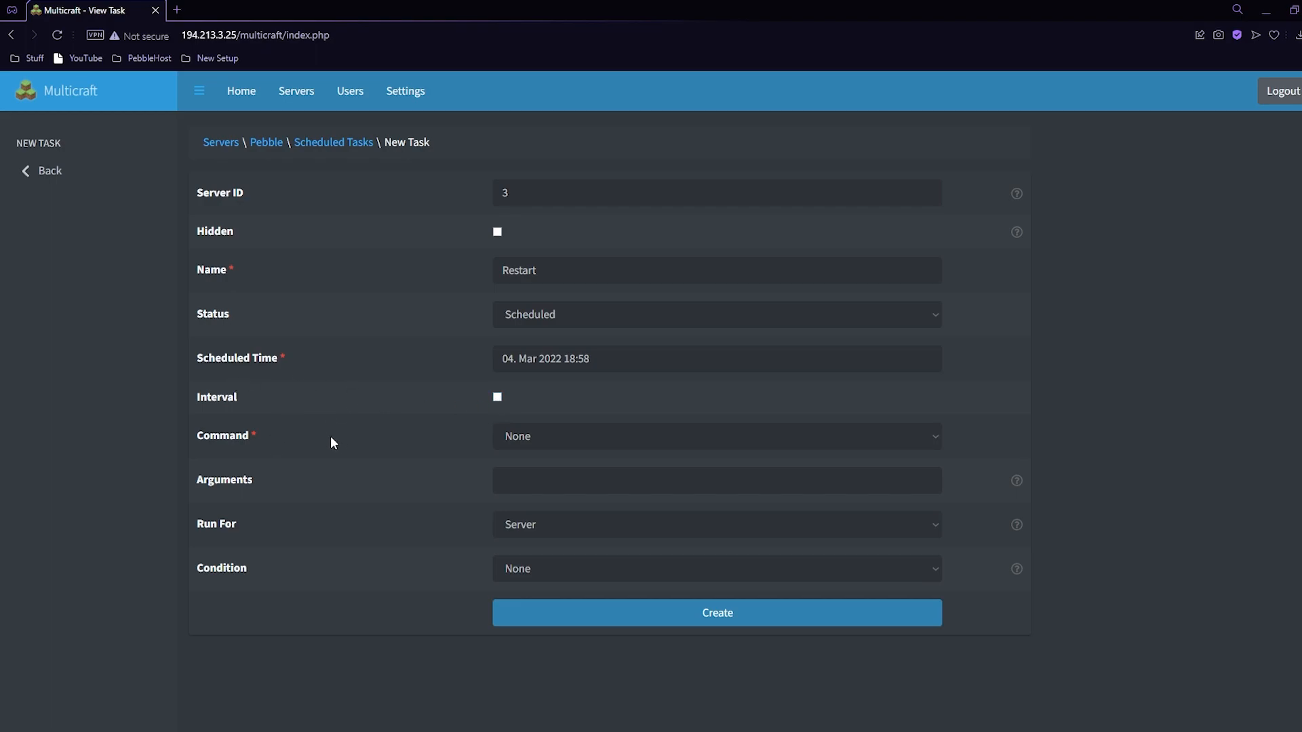
mouse_move(208, 371)
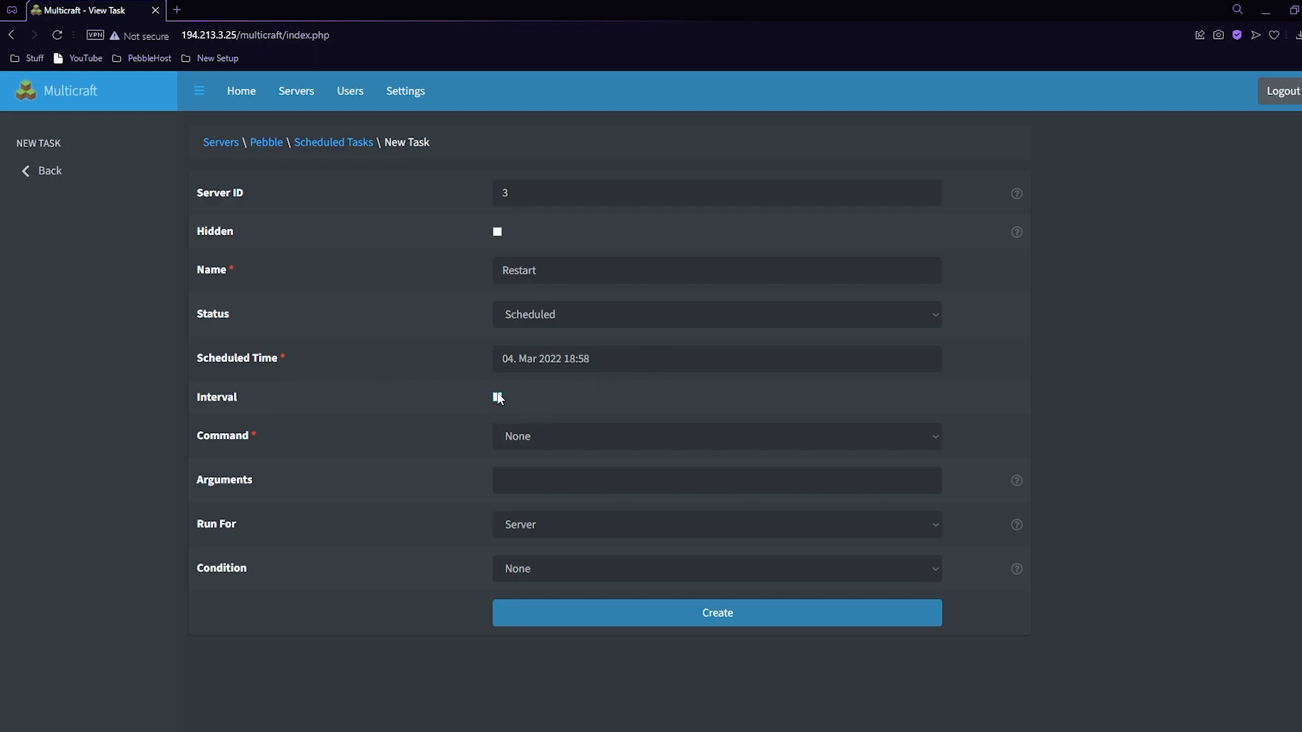
click(496, 396)
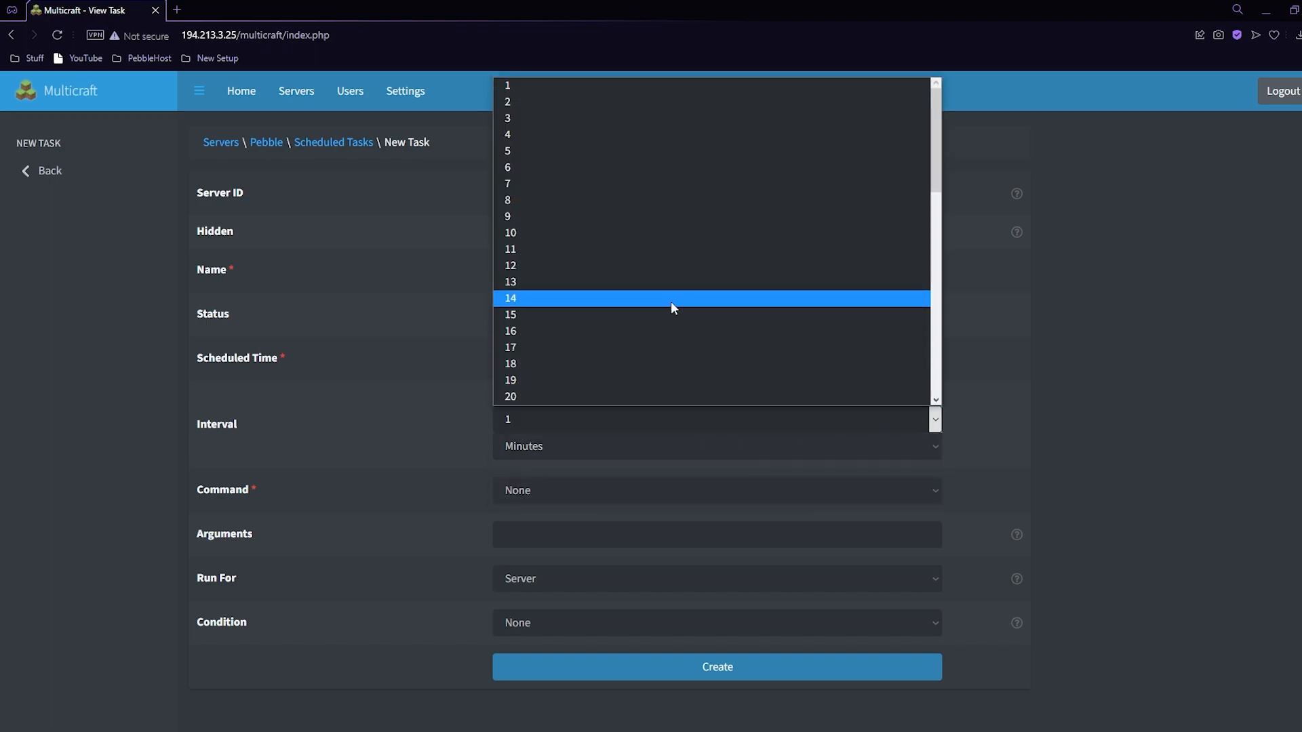
mouse_move(674, 332)
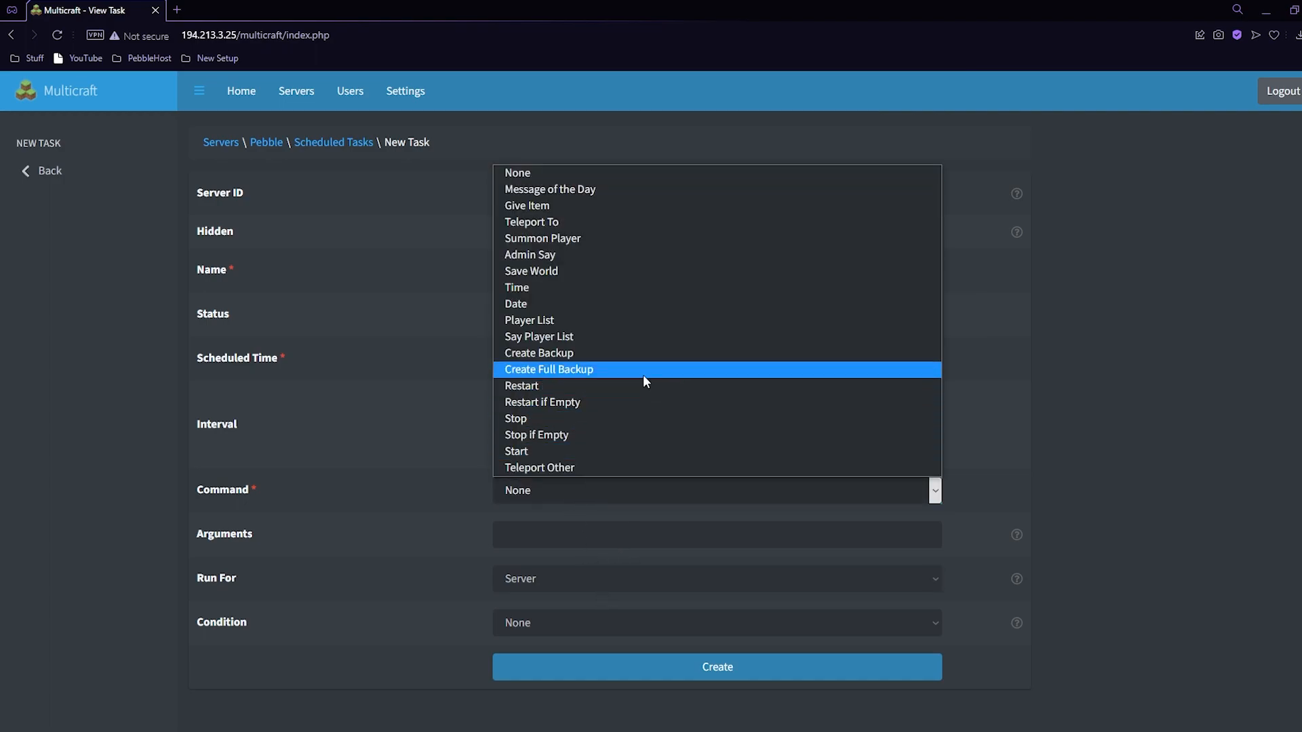
mouse_move(582, 352)
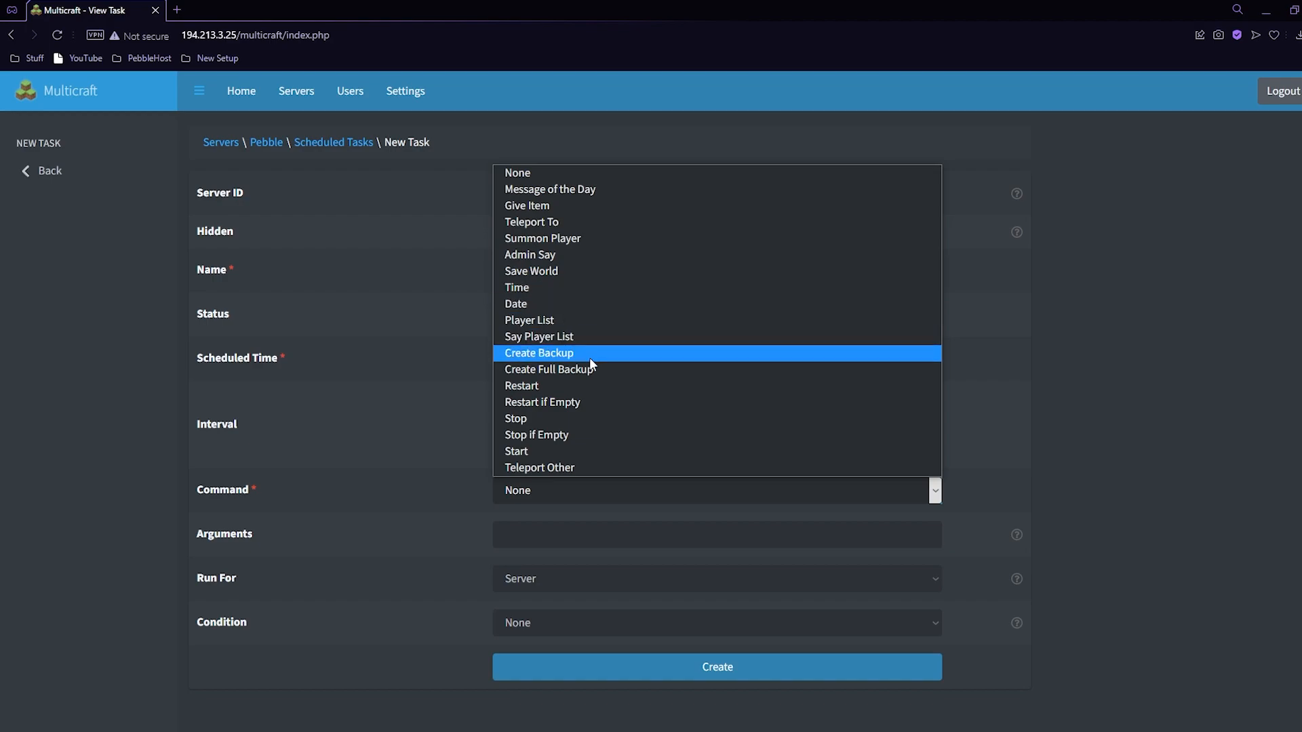
mouse_move(547, 402)
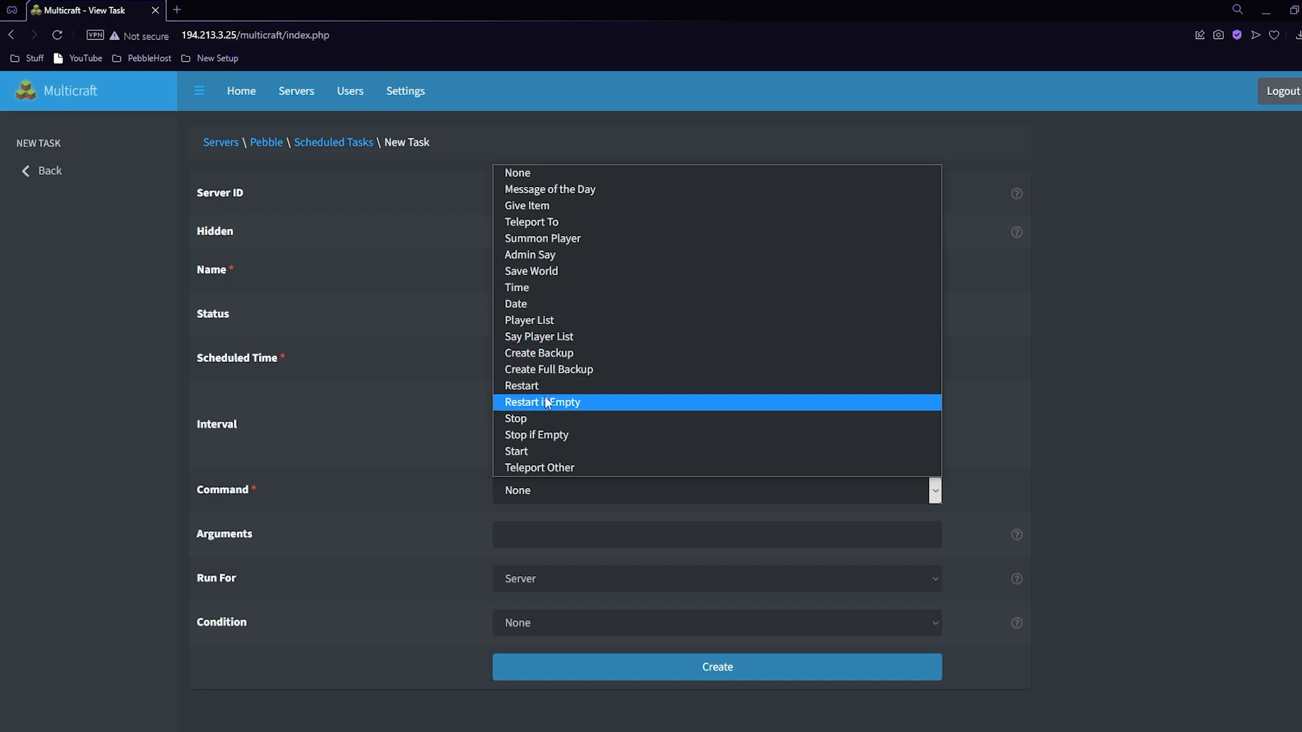
mouse_move(590, 406)
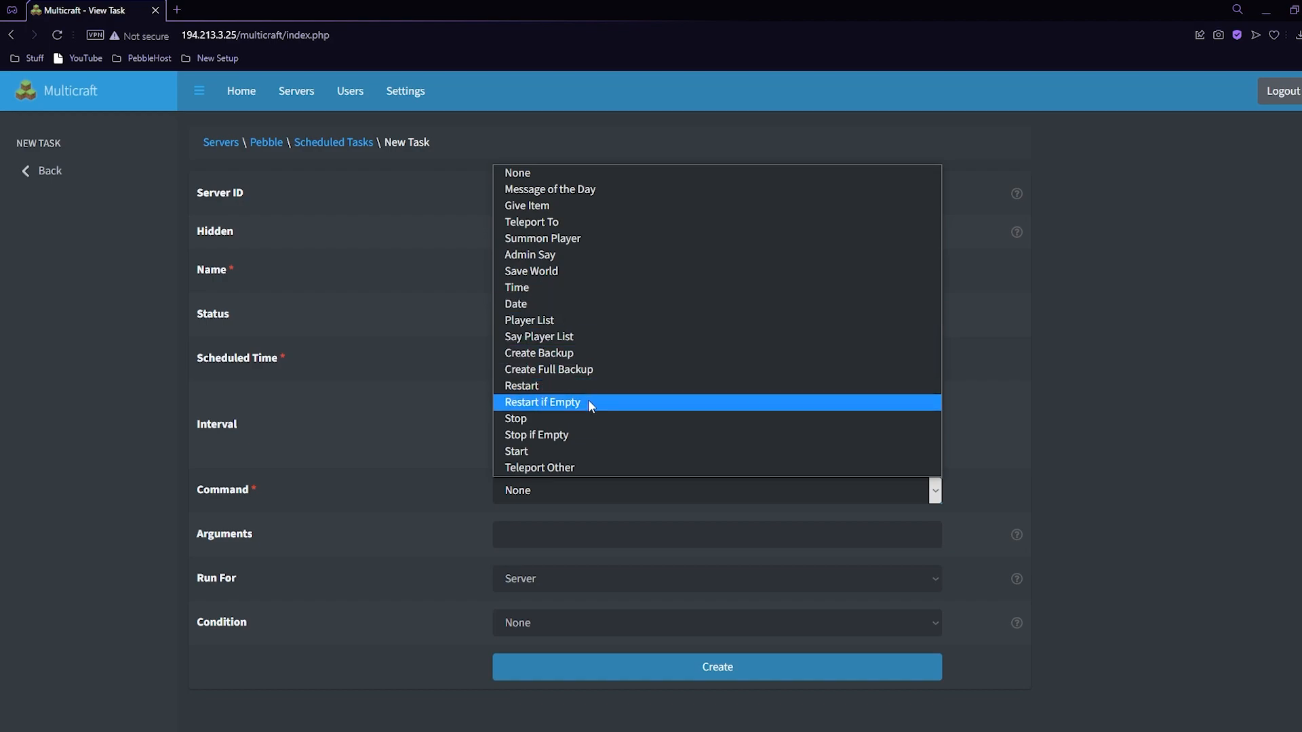
mouse_move(592, 413)
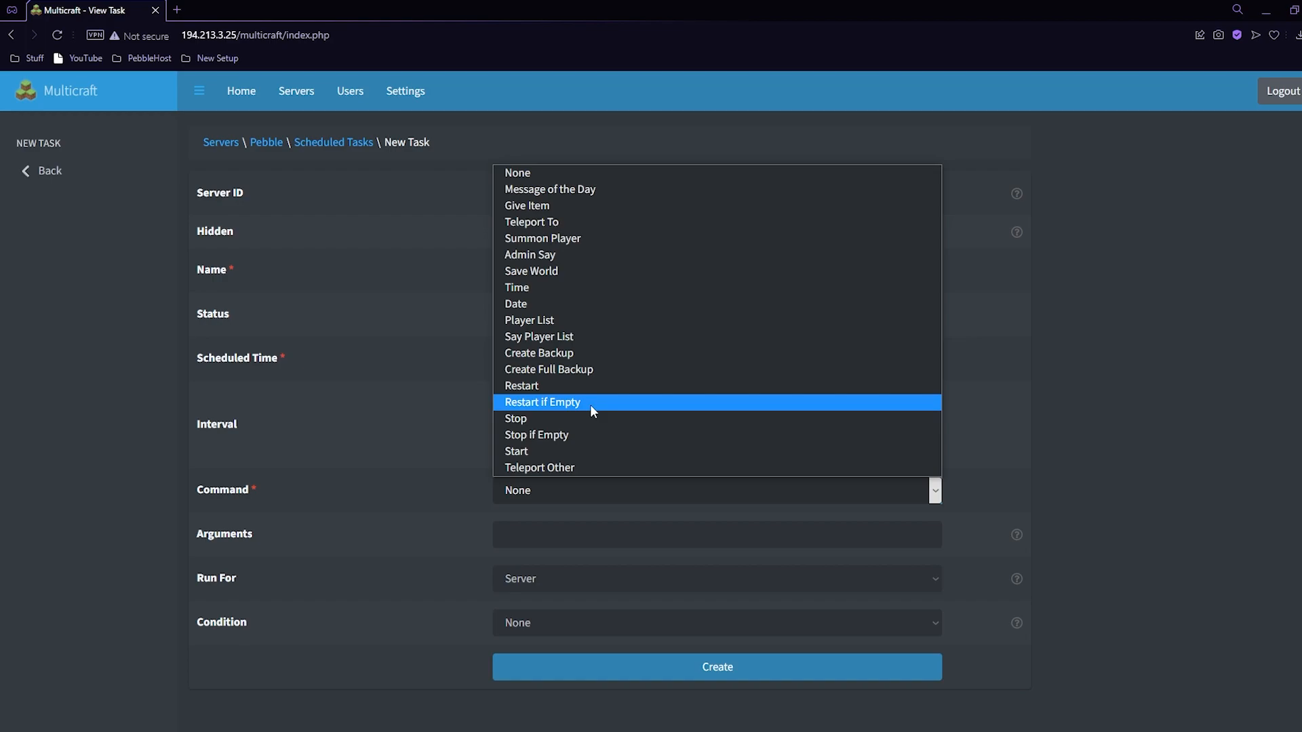
mouse_move(558, 385)
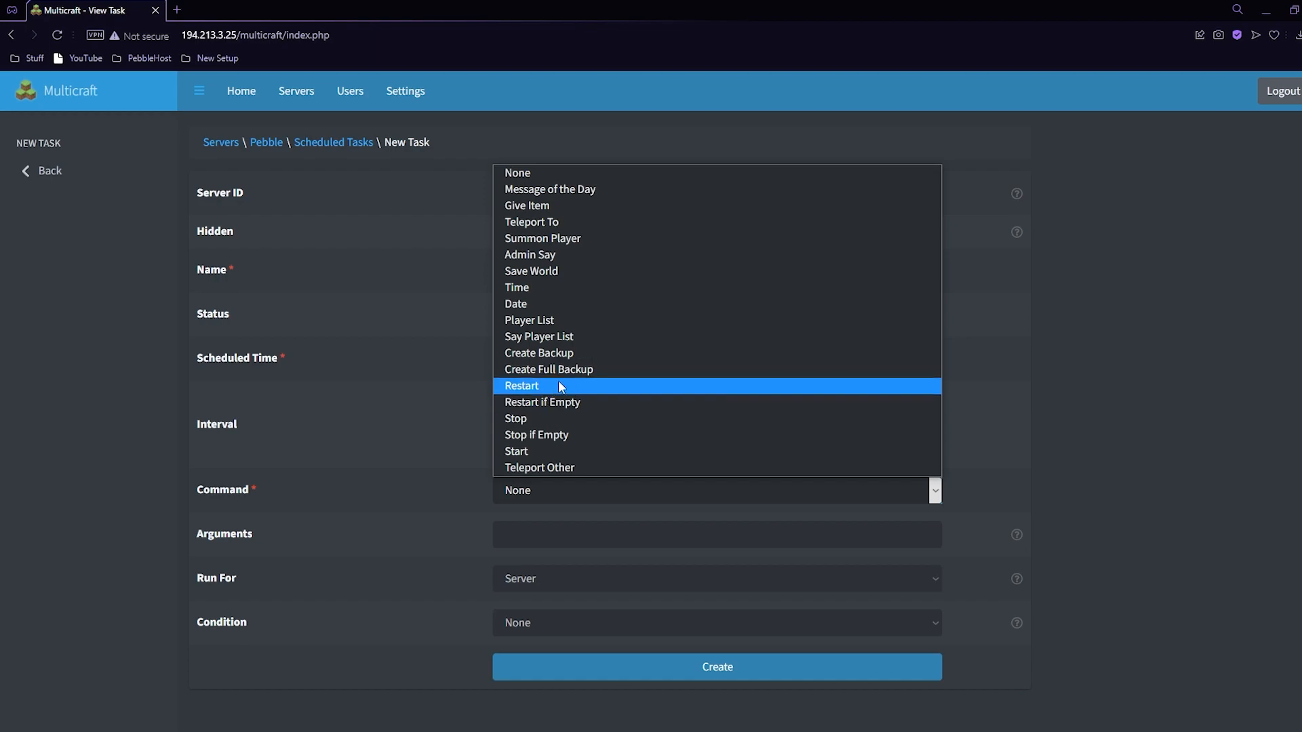
mouse_move(573, 391)
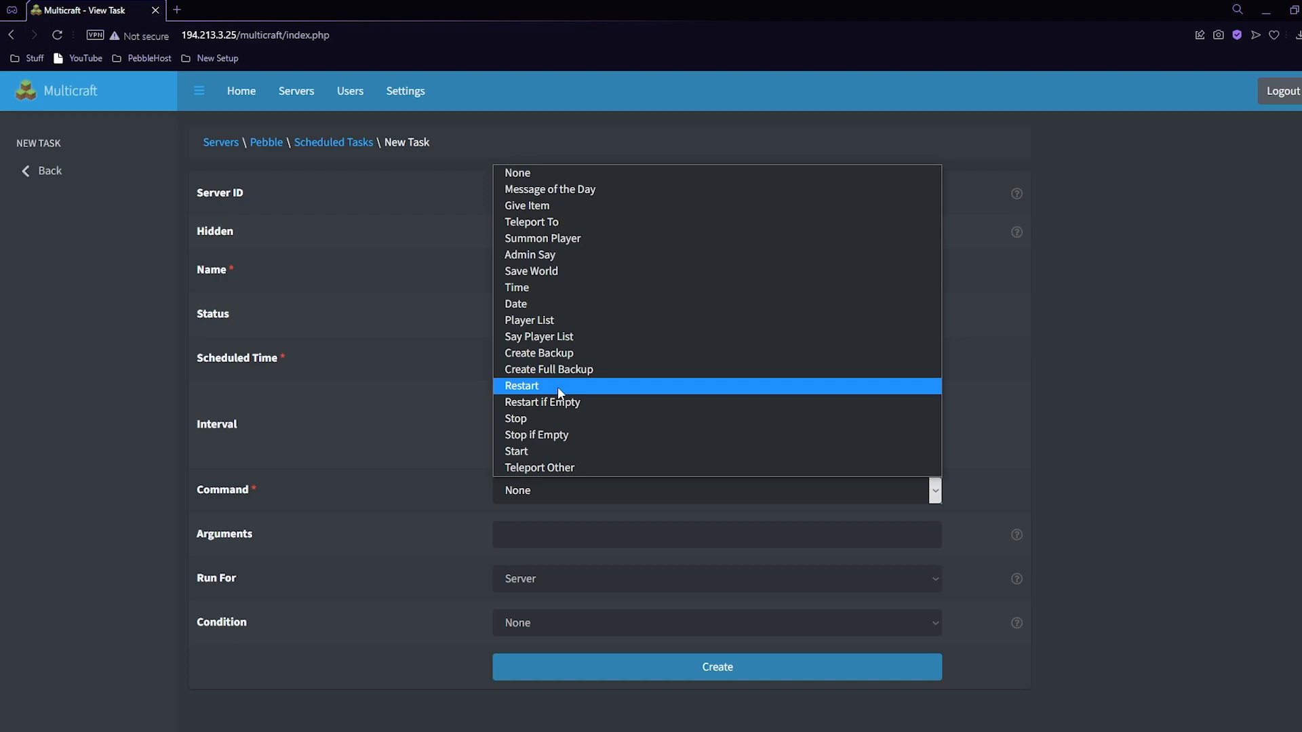
click(522, 386)
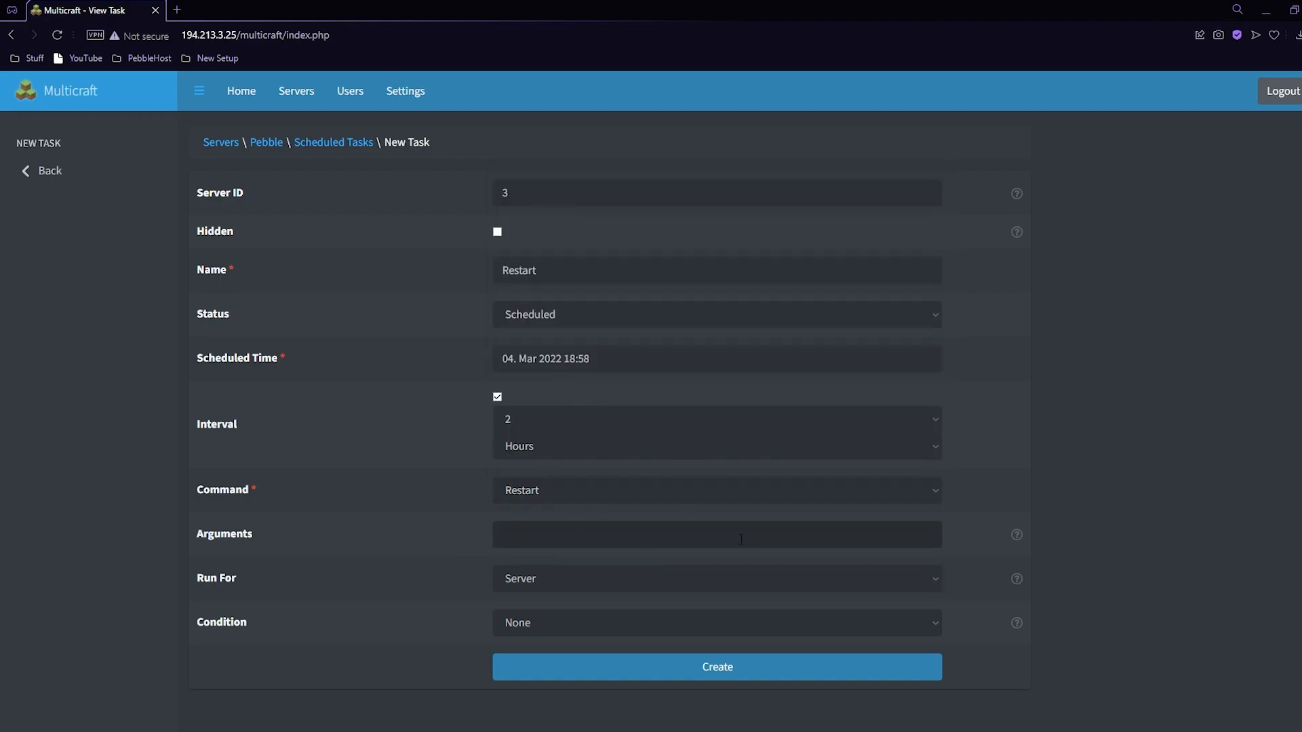
mouse_move(1017, 535)
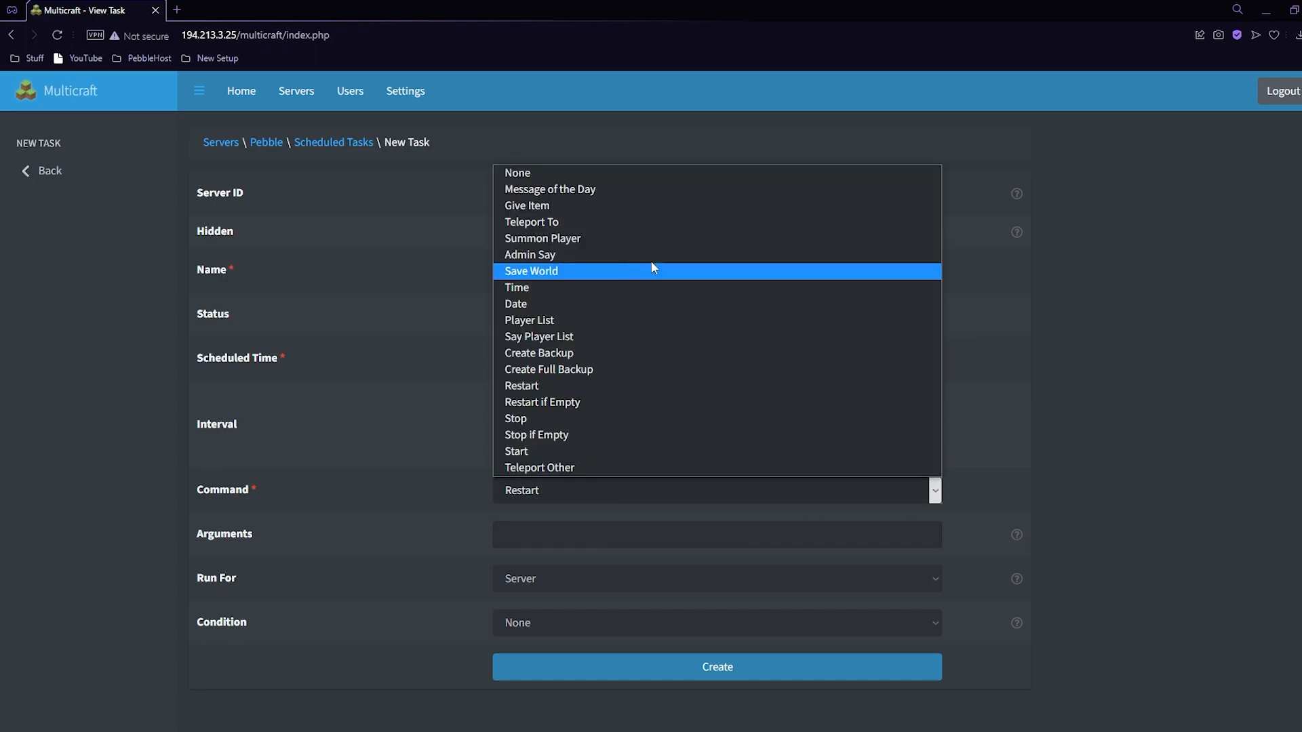
mouse_move(530, 255)
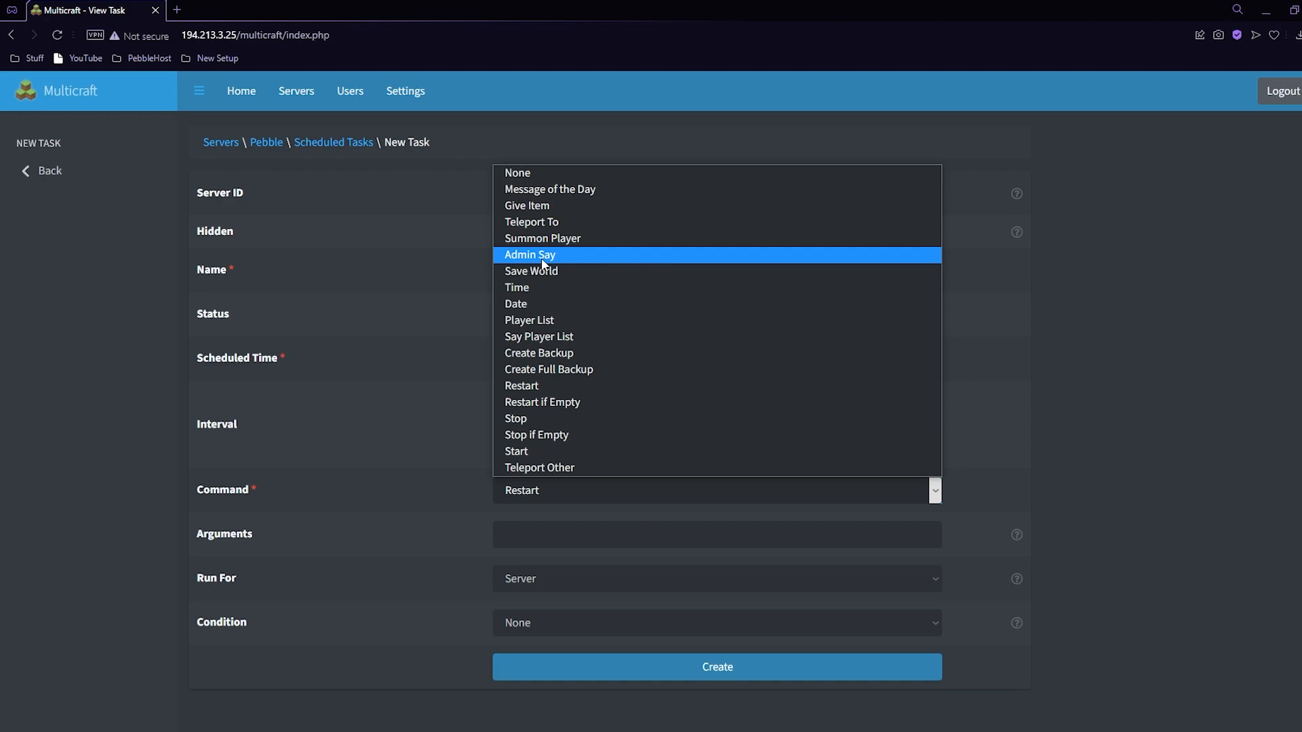
mouse_move(528, 320)
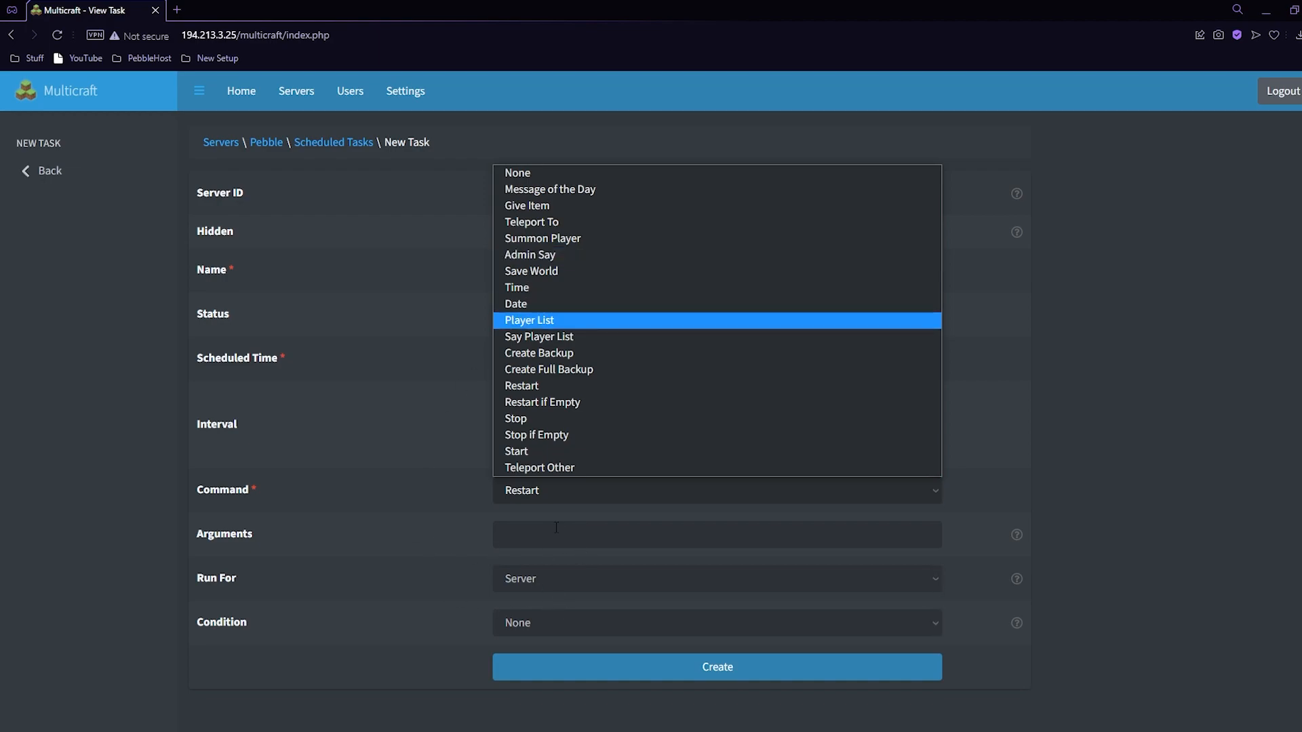
click(522, 386)
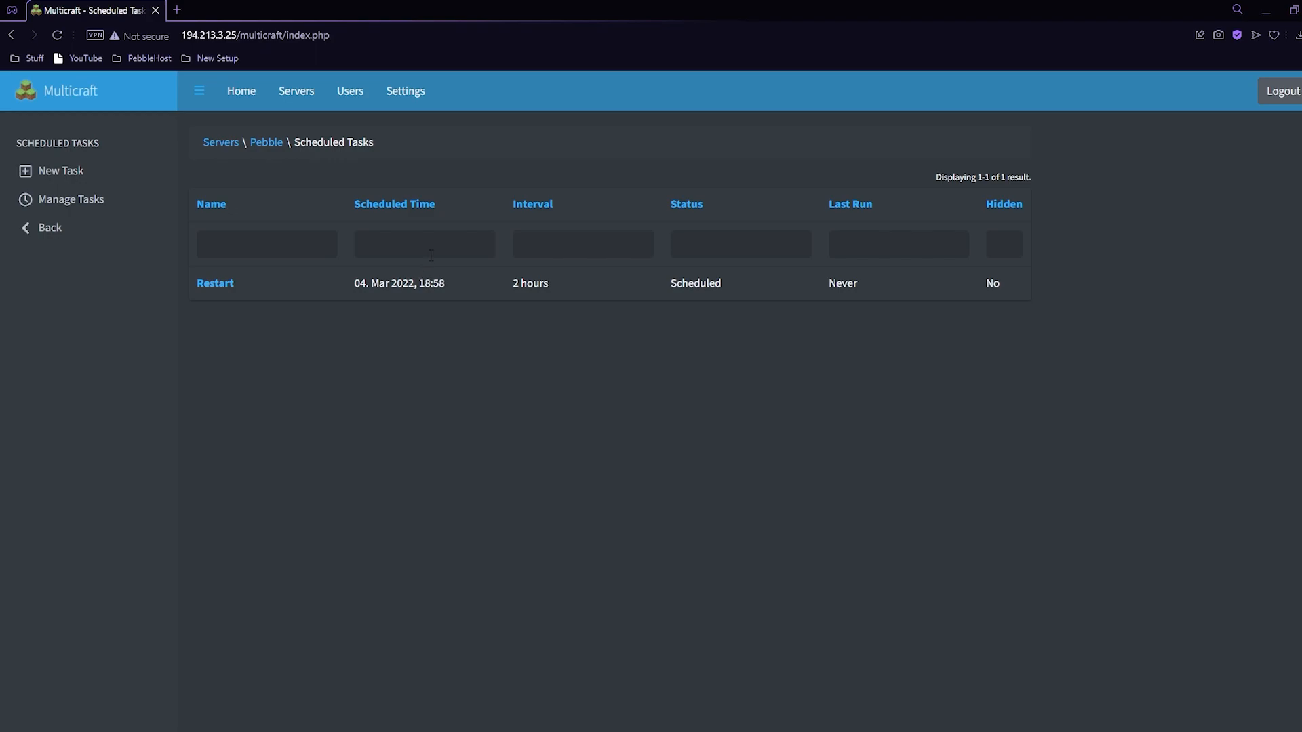
mouse_move(724, 204)
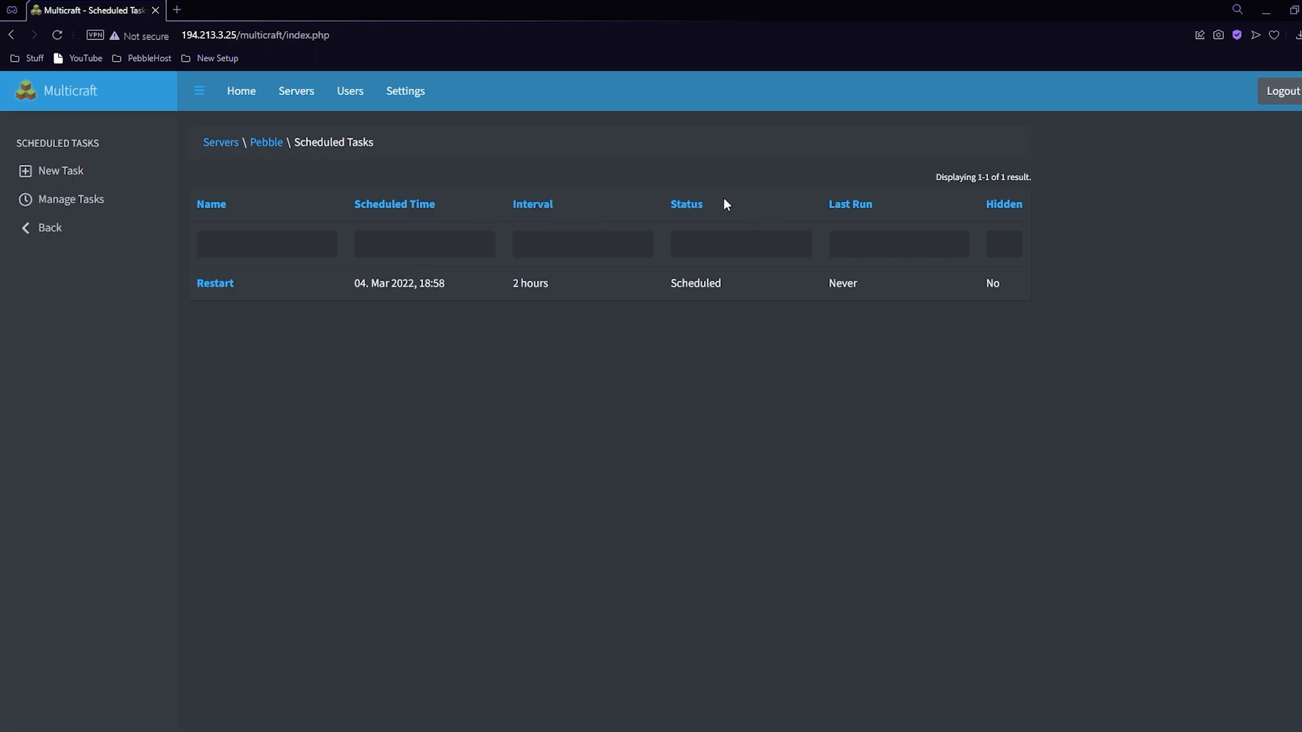
mouse_move(970, 395)
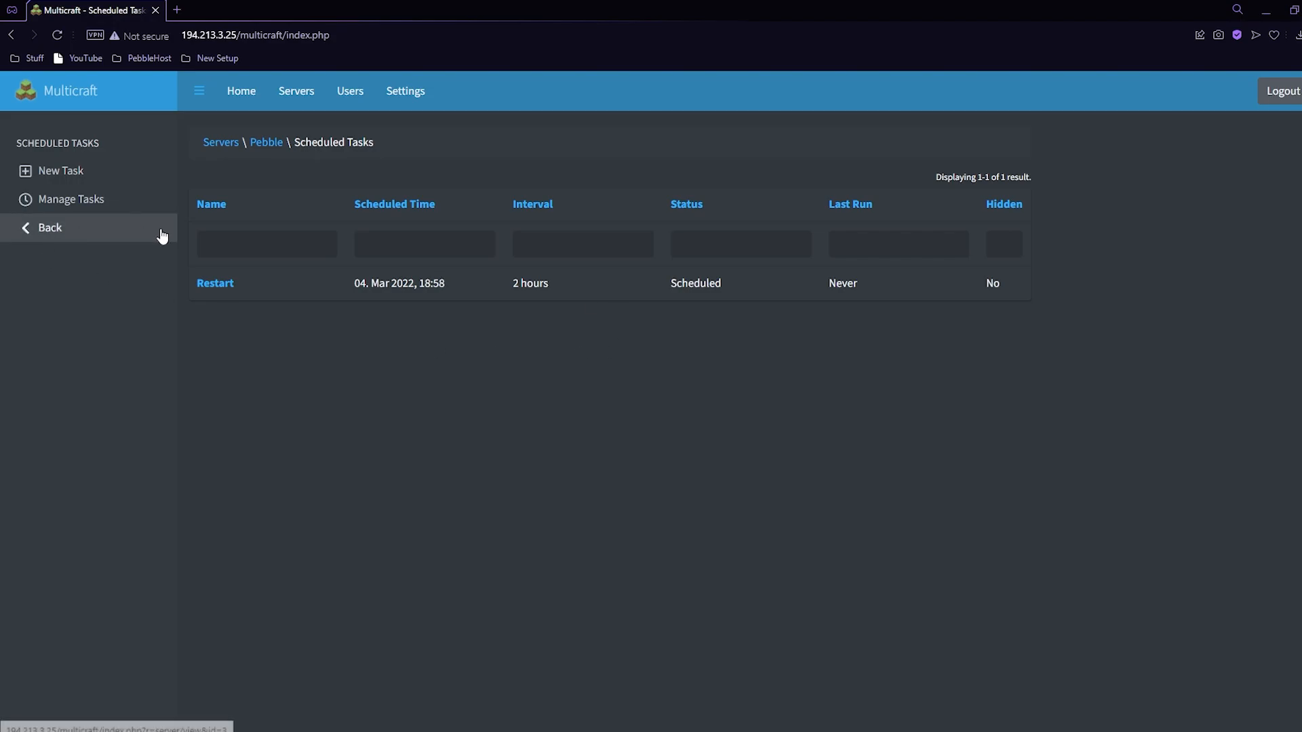
click(48, 228)
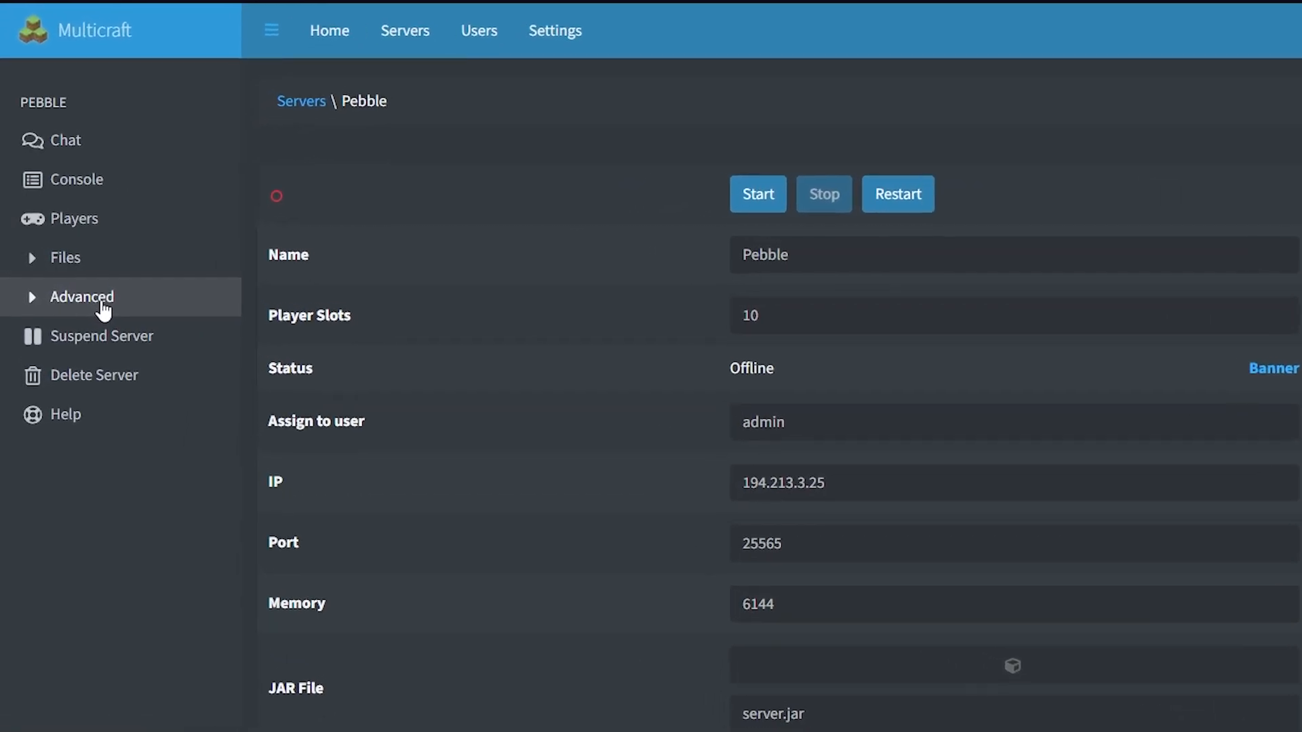
click(82, 297)
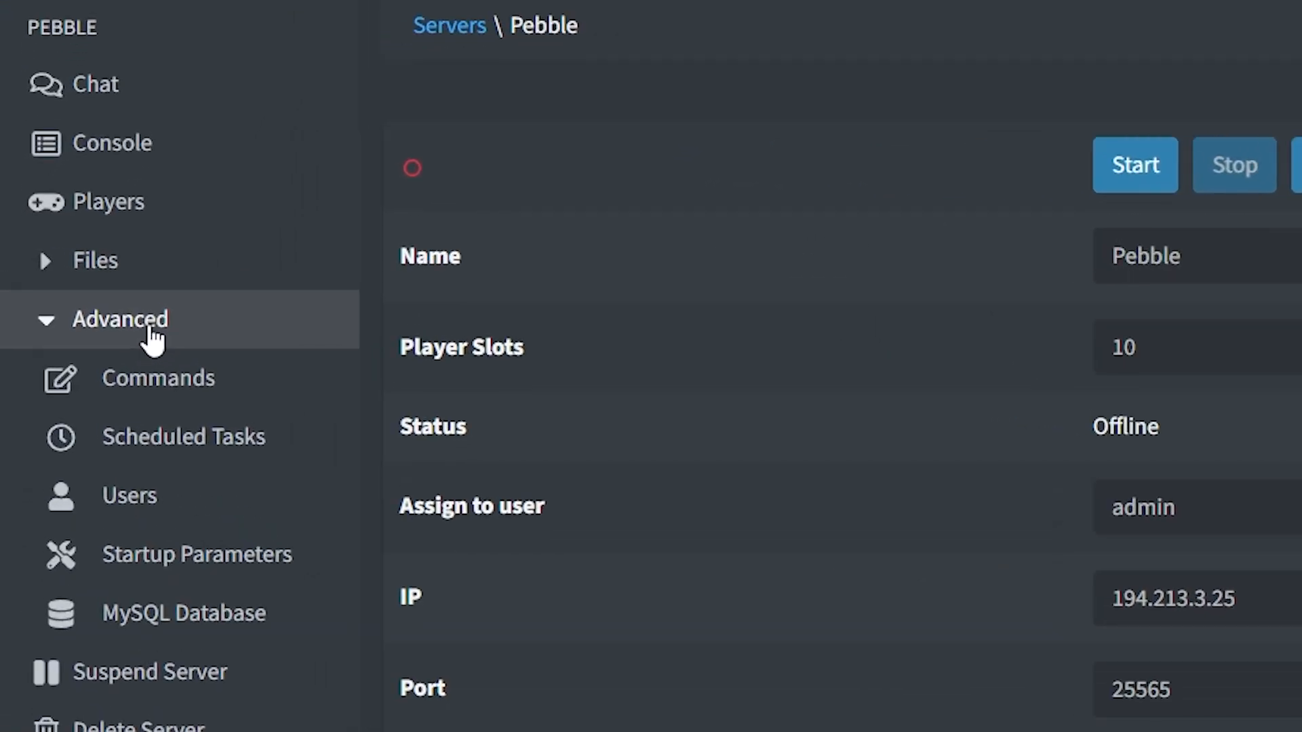
click(130, 495)
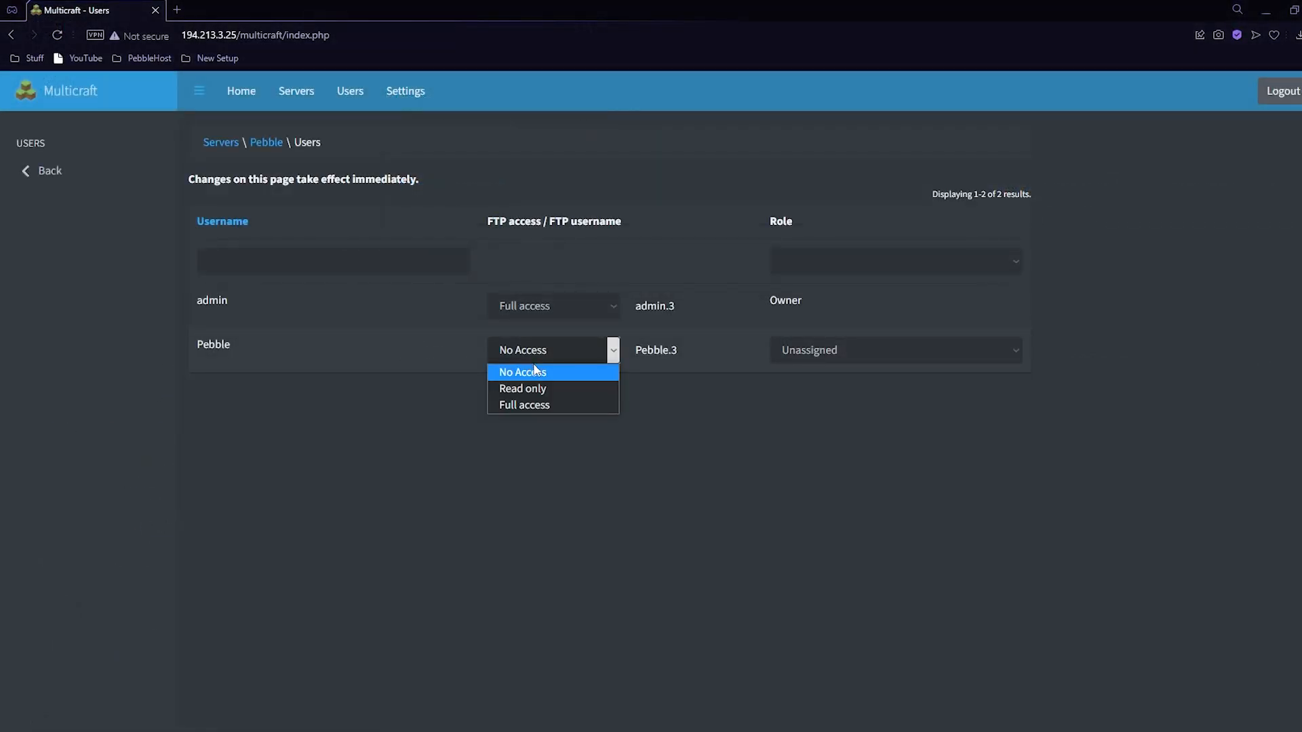
click(525, 406)
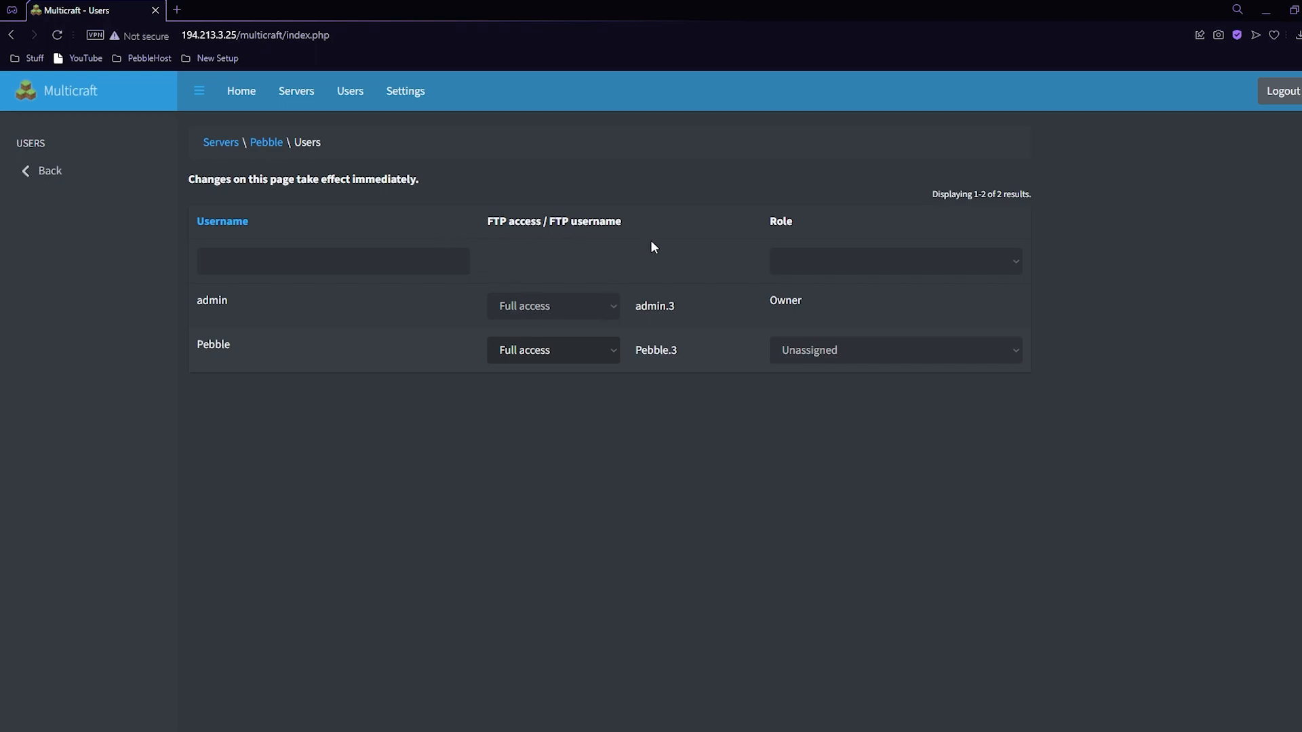
click(895, 350)
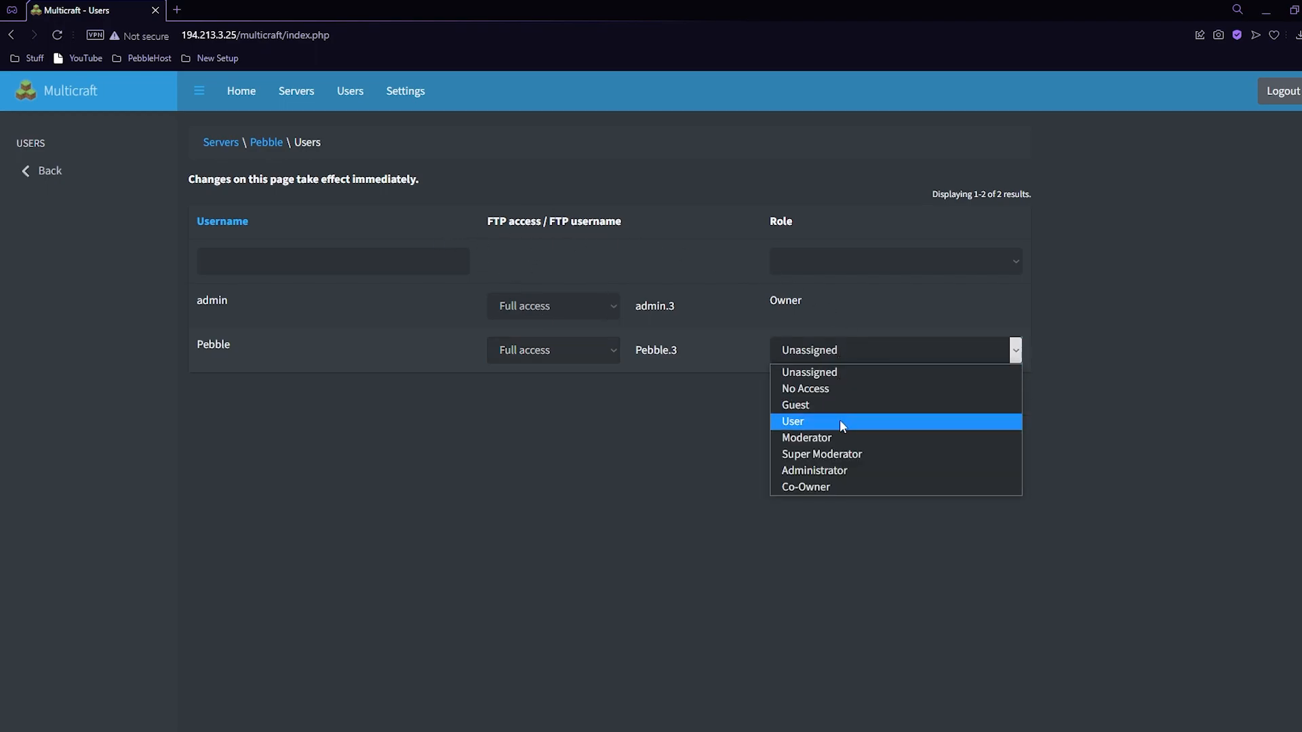
mouse_move(772, 400)
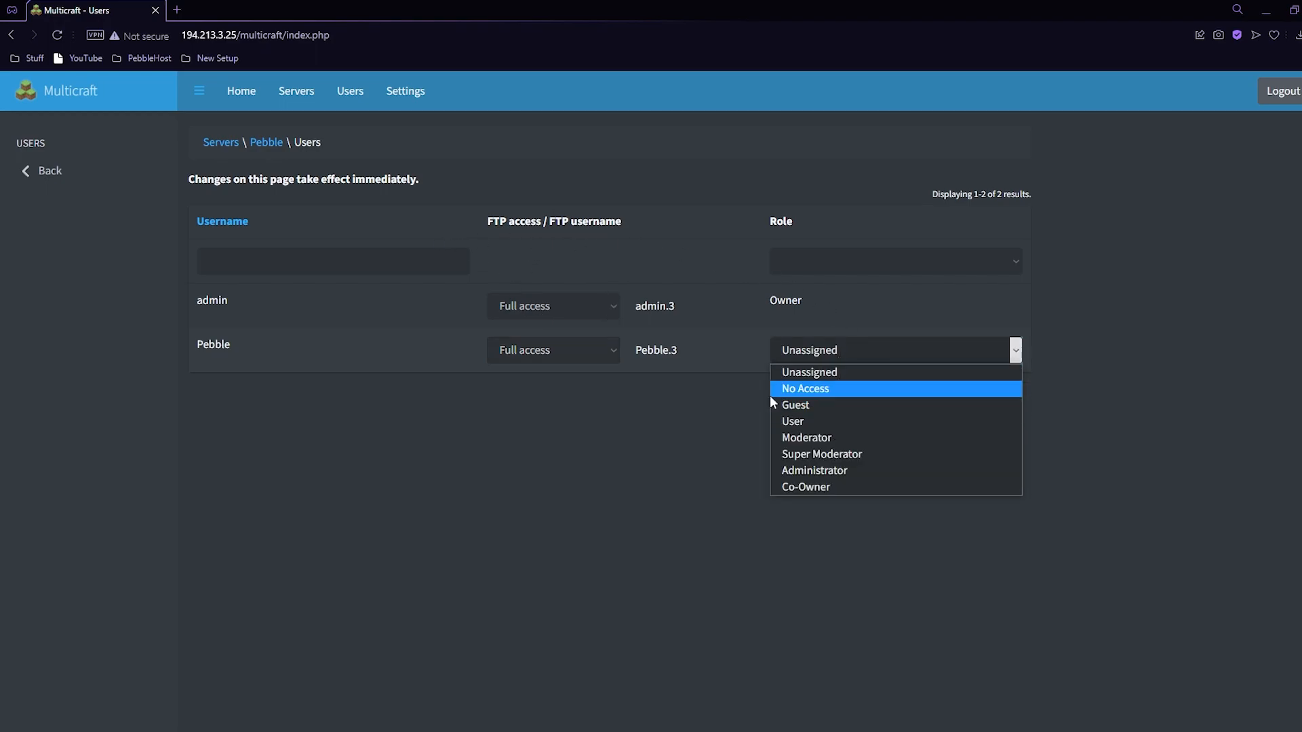
mouse_move(806, 438)
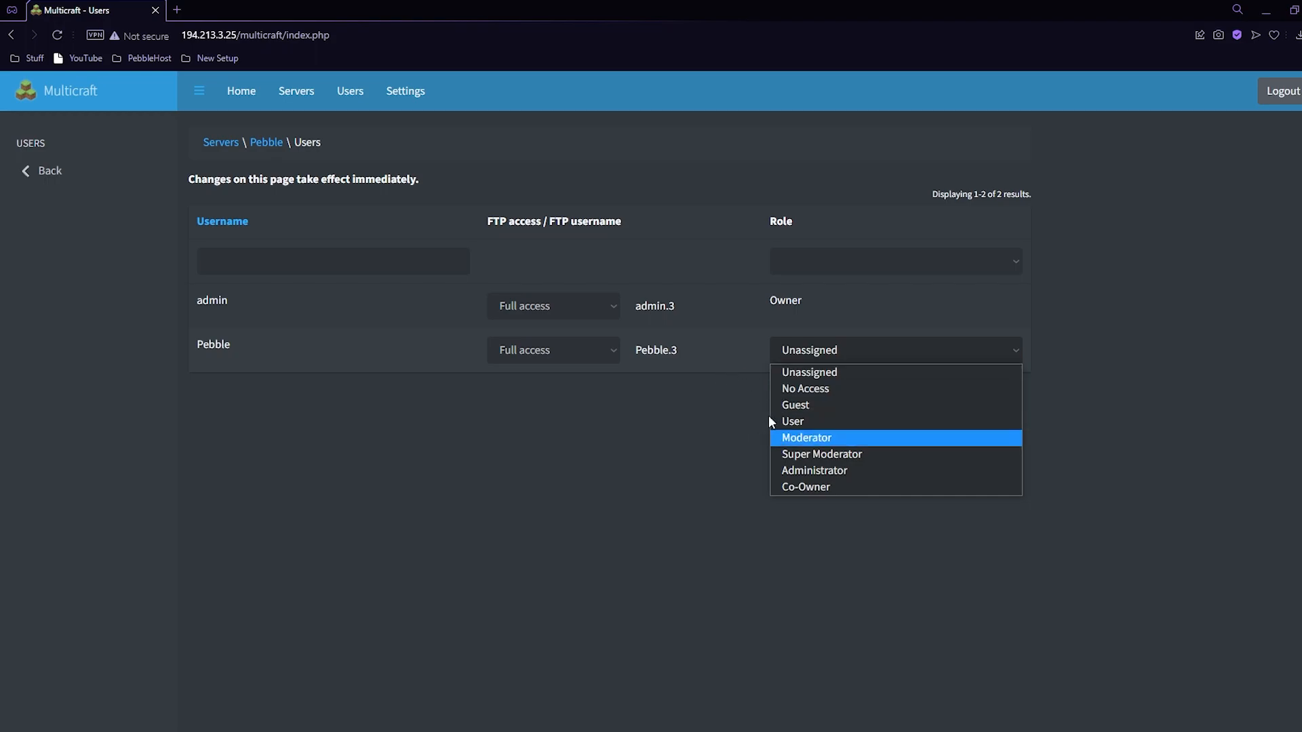
click(813, 471)
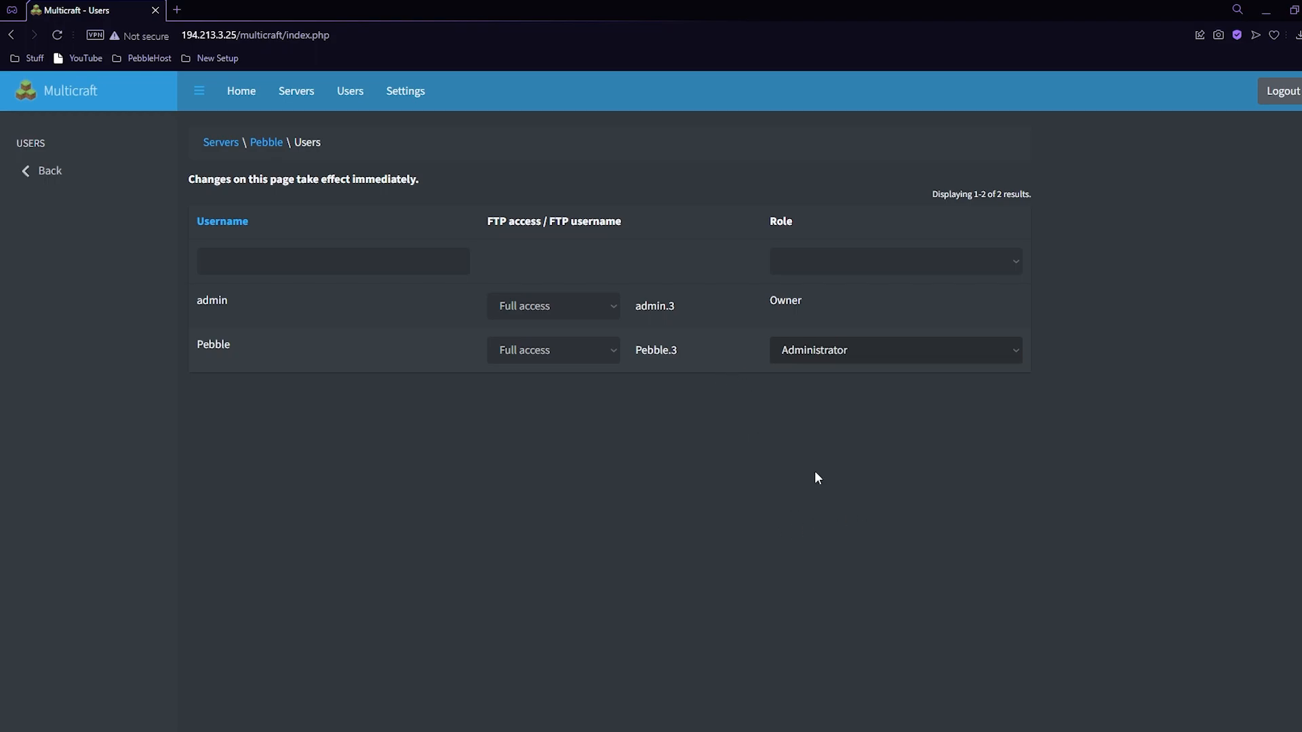
mouse_move(802, 371)
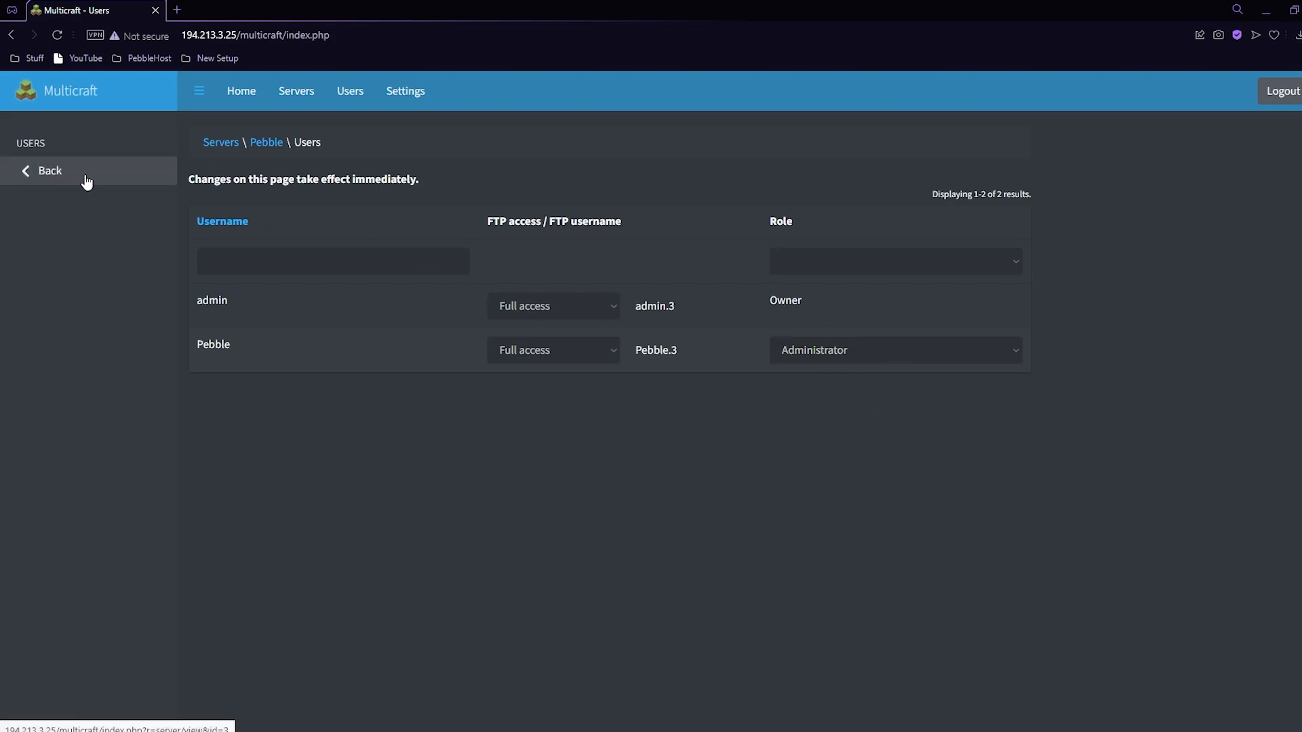
- Create Pebble's MySQL database (customer_3 on 127.0.0.1) and open phpMyAdmin in a new tab
click(48, 170)
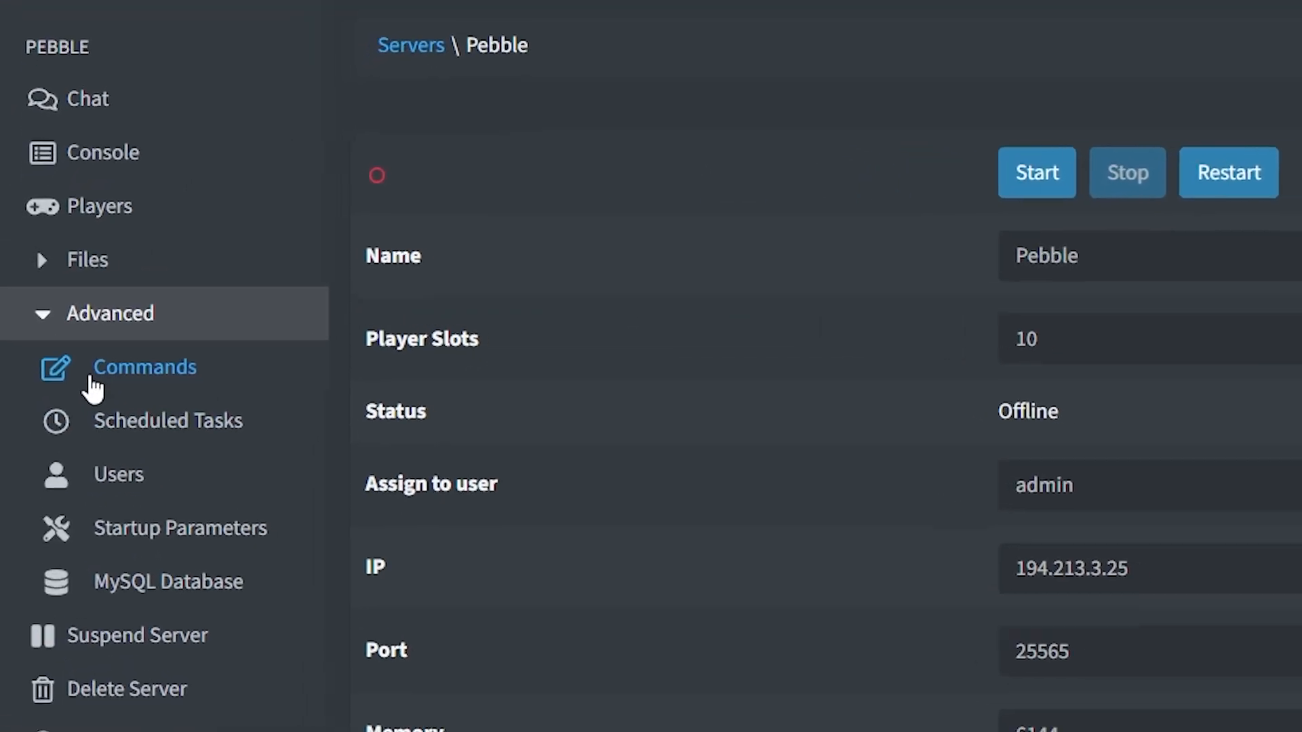
scroll(down, 3)
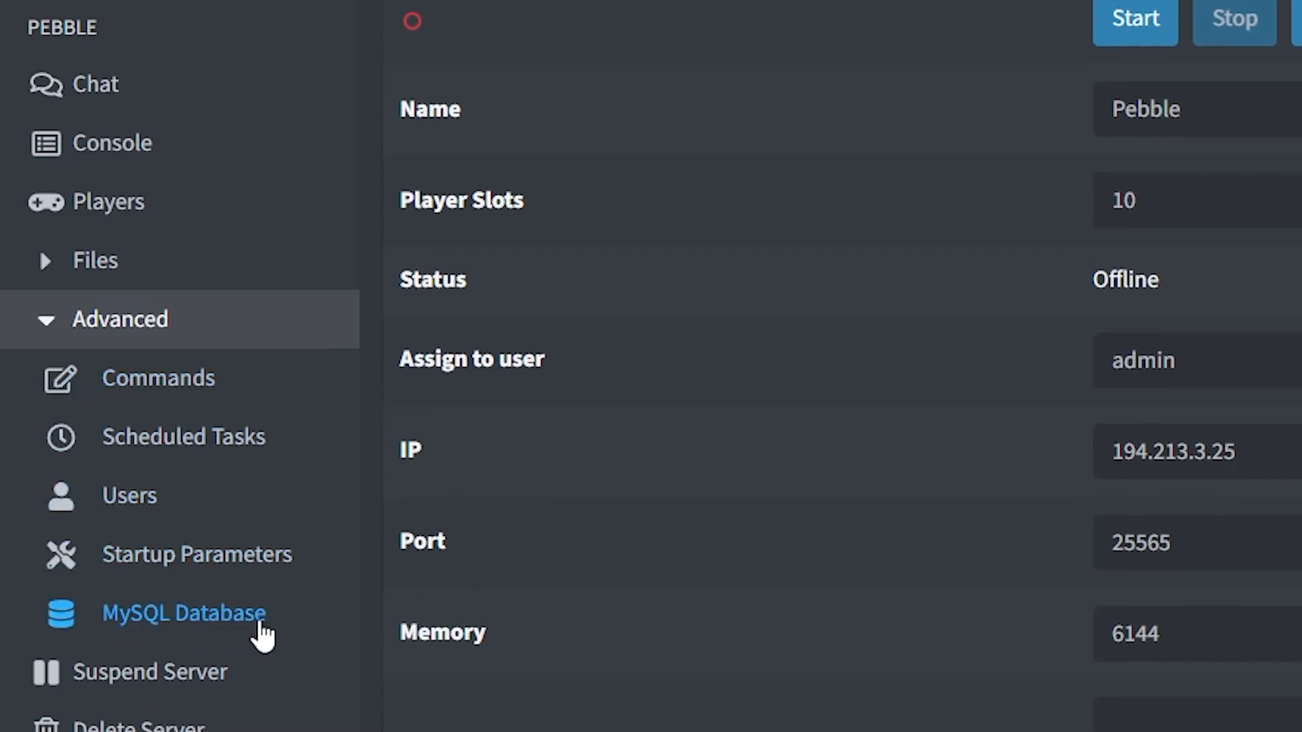
click(183, 613)
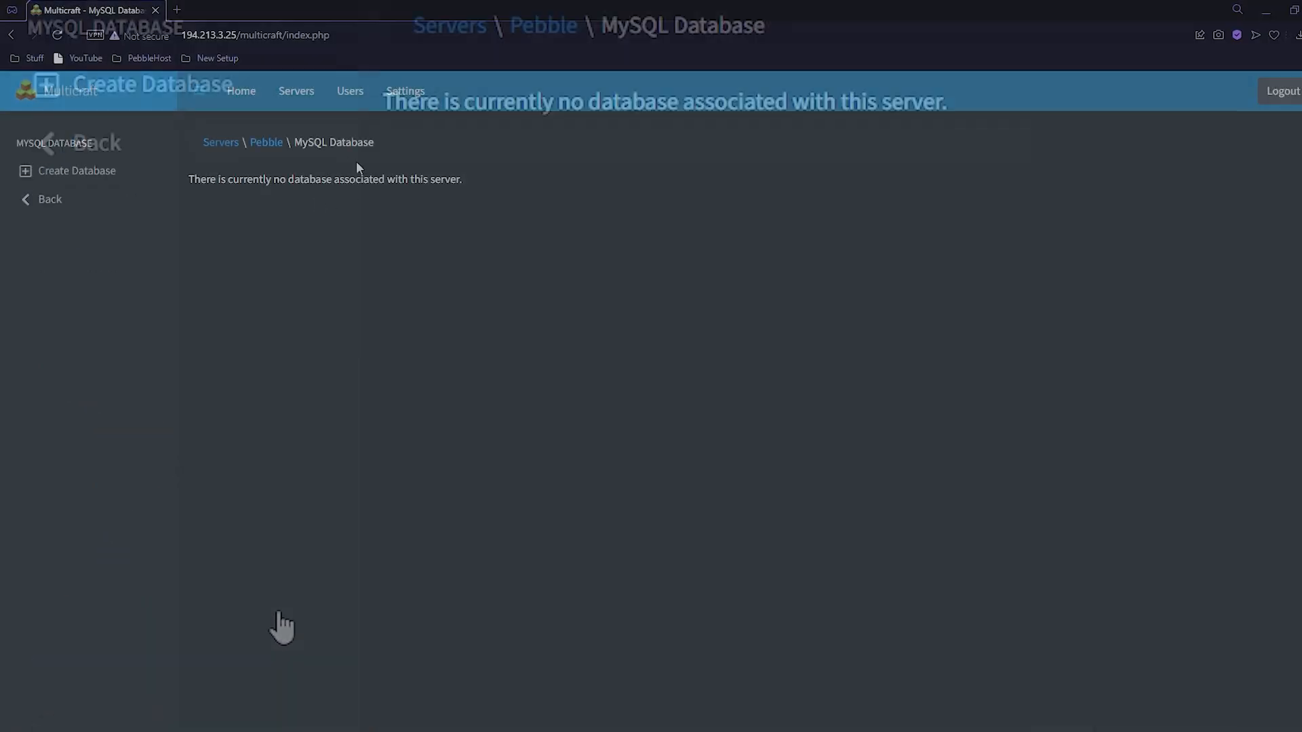
mouse_move(76, 170)
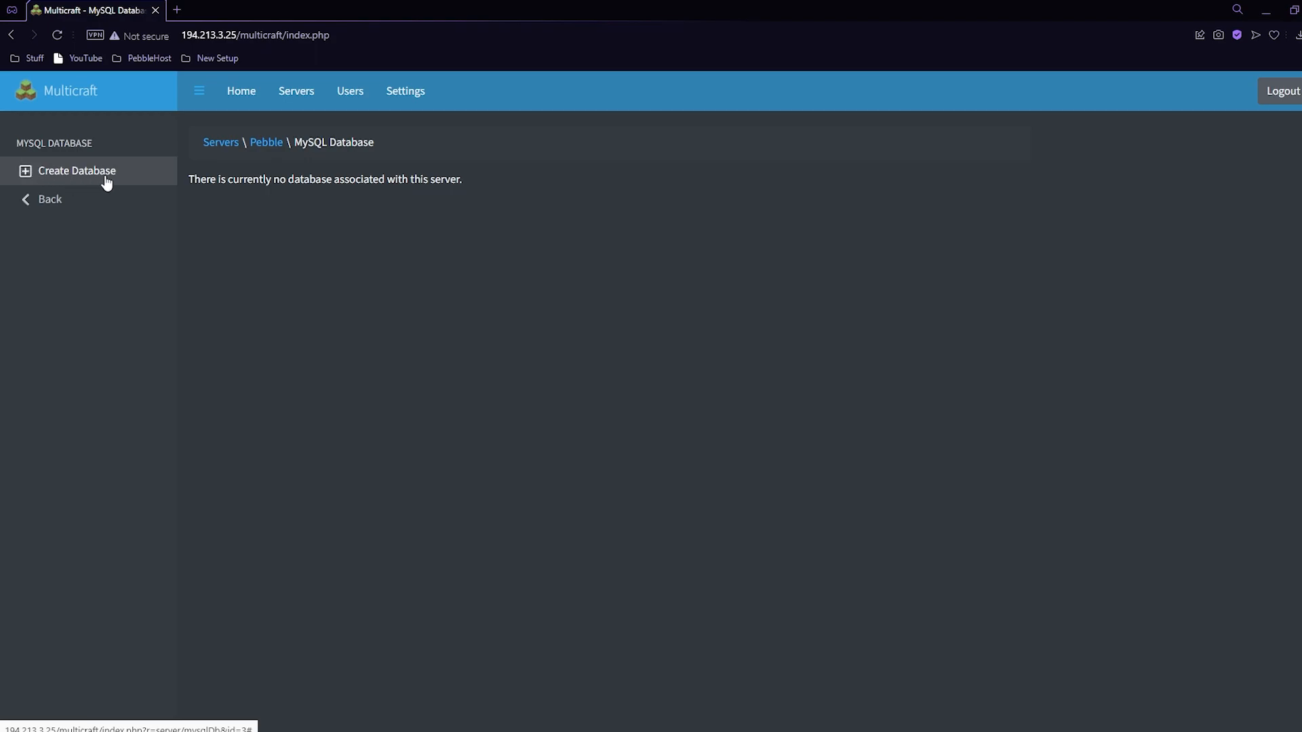
click(77, 170)
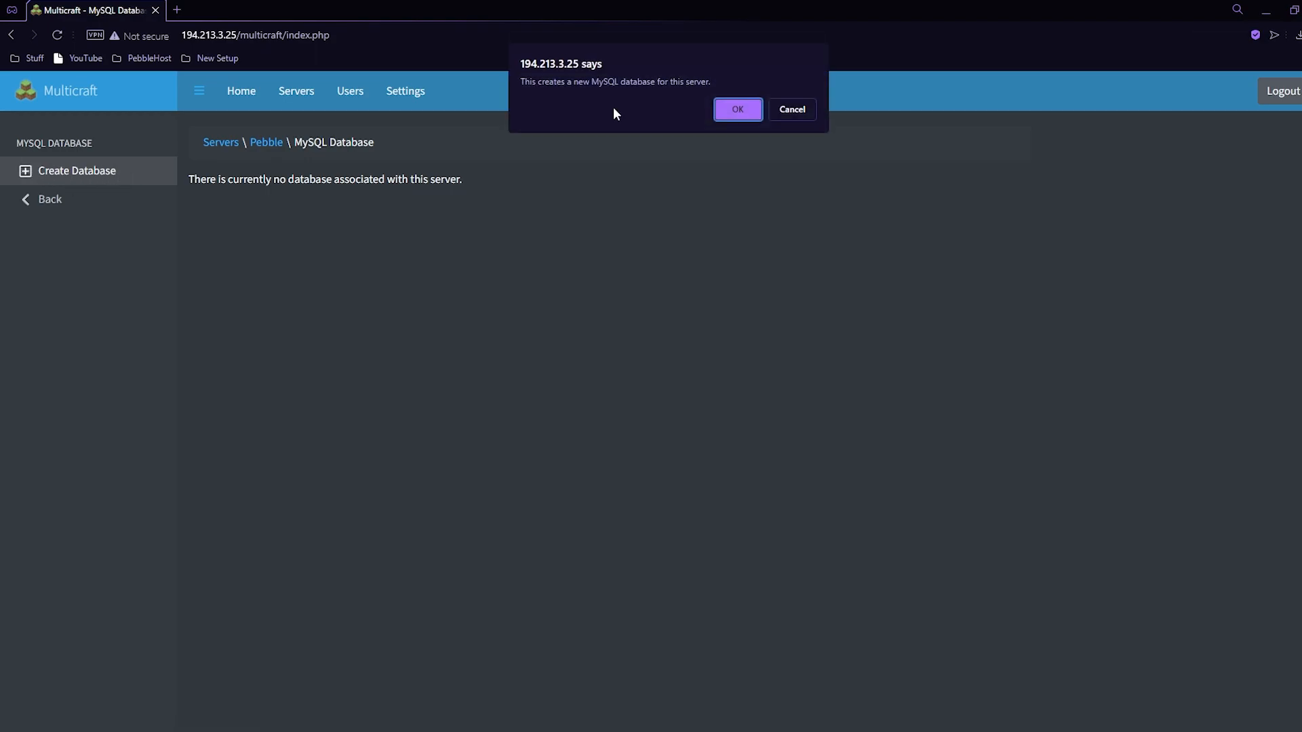
click(737, 109)
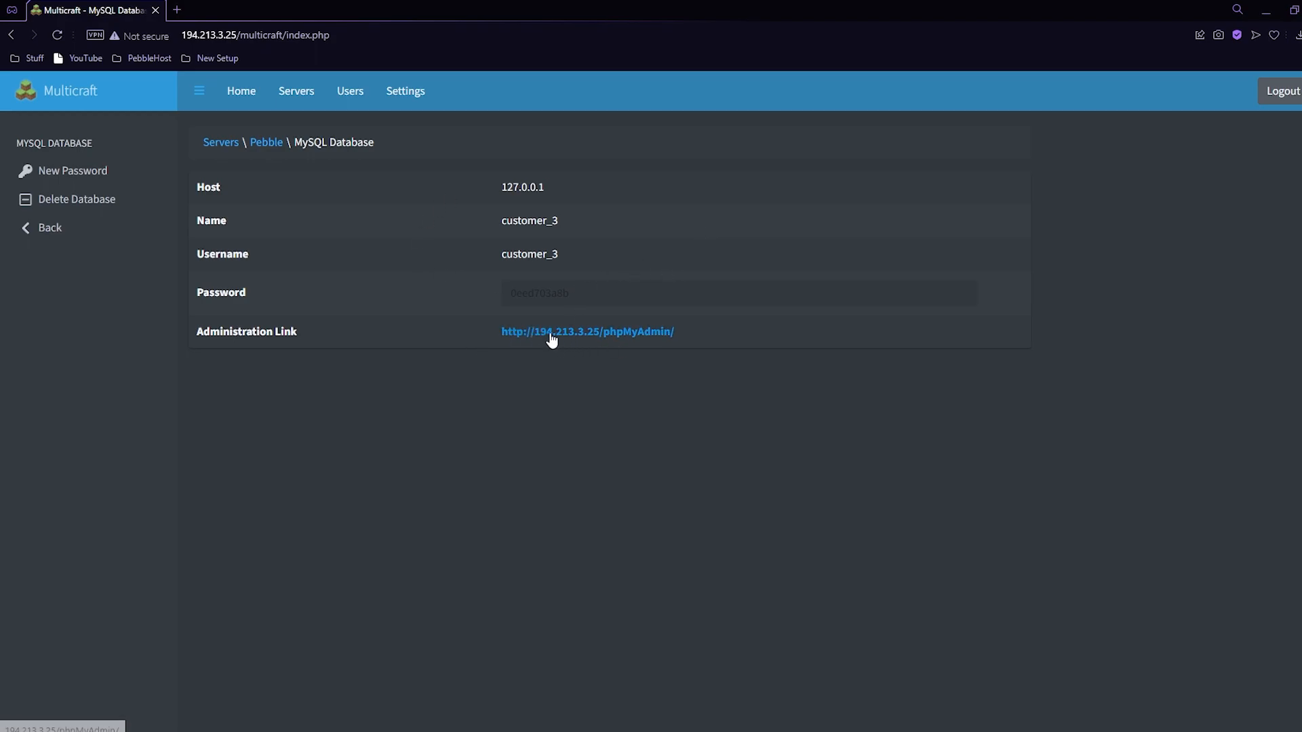
right_click(586, 332)
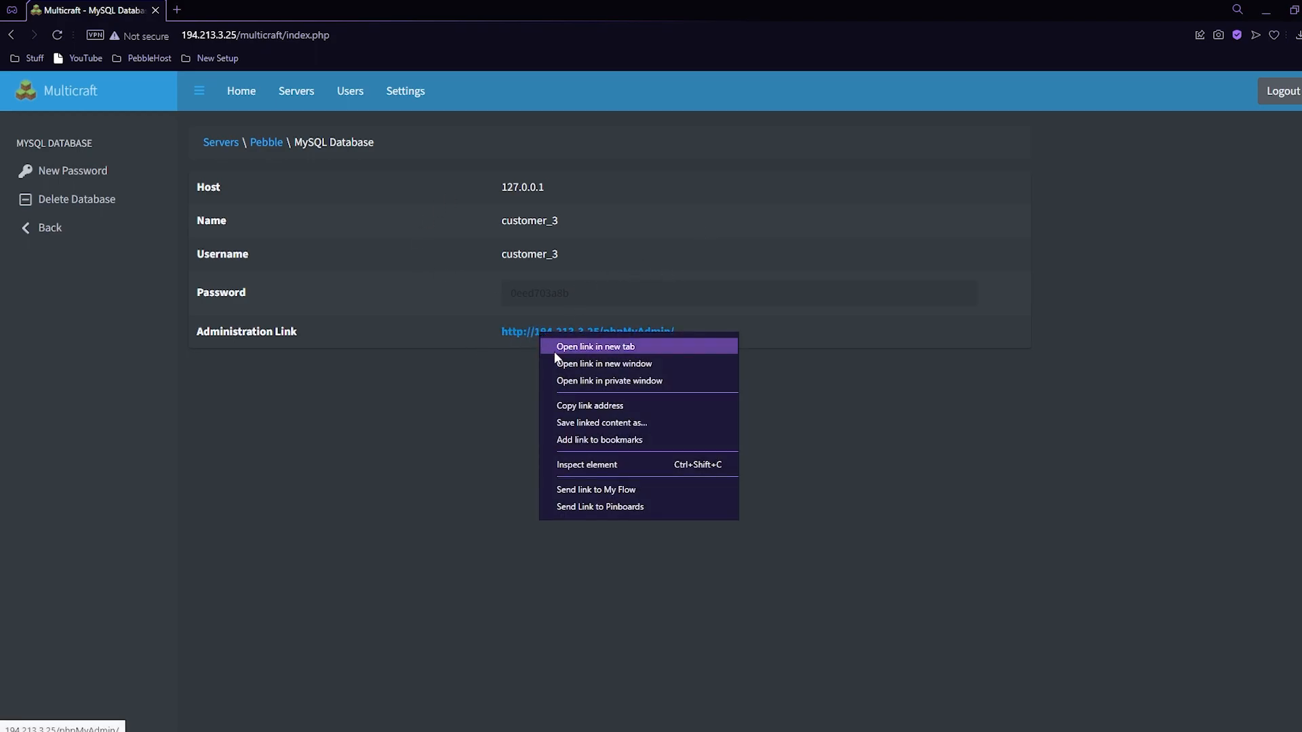
click(594, 347)
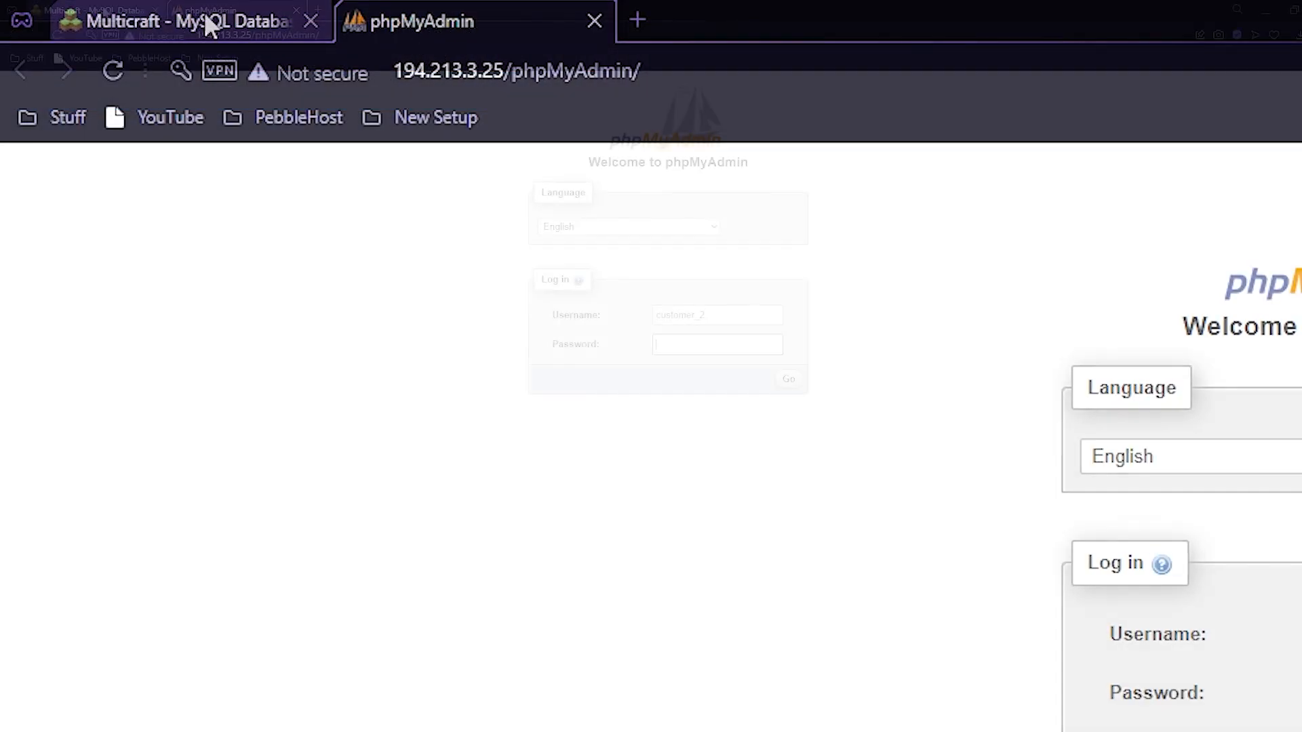
- Log in to phpMyAdmin as customer_3 with the database password, then switch back to Multicraft
click(91, 21)
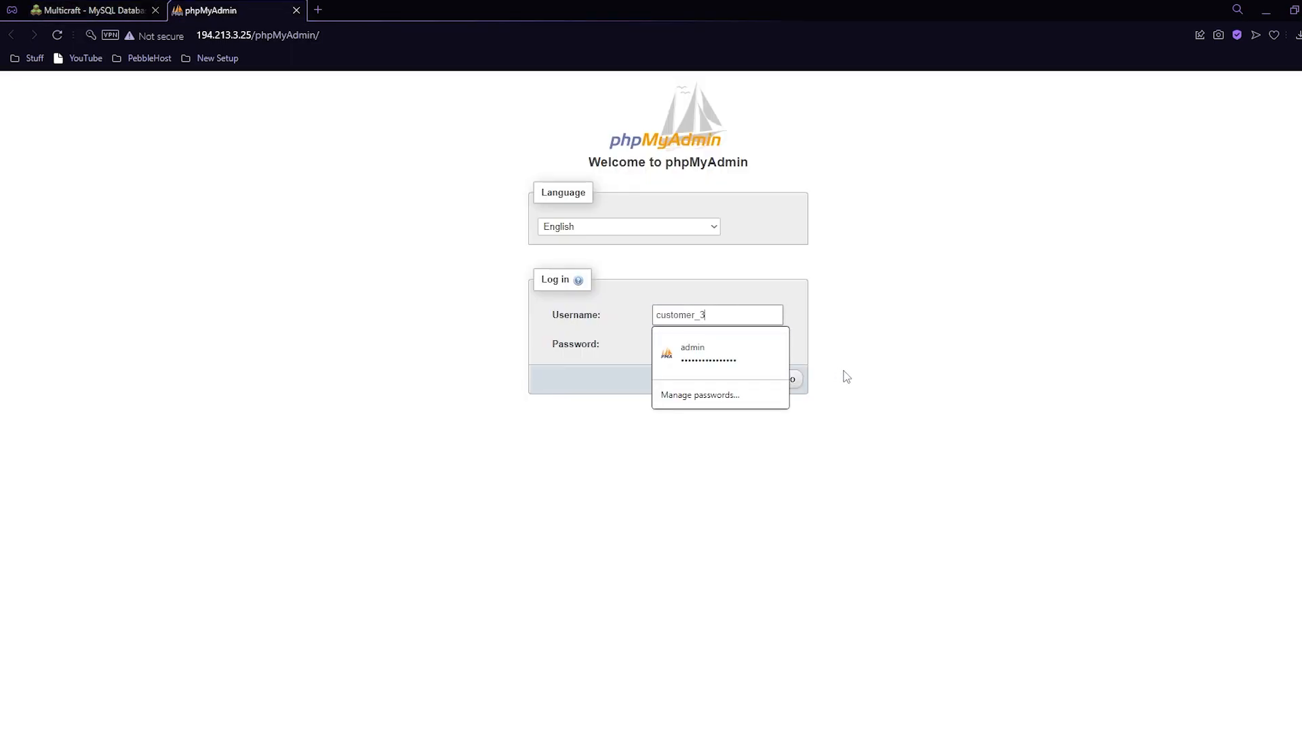
click(91, 10)
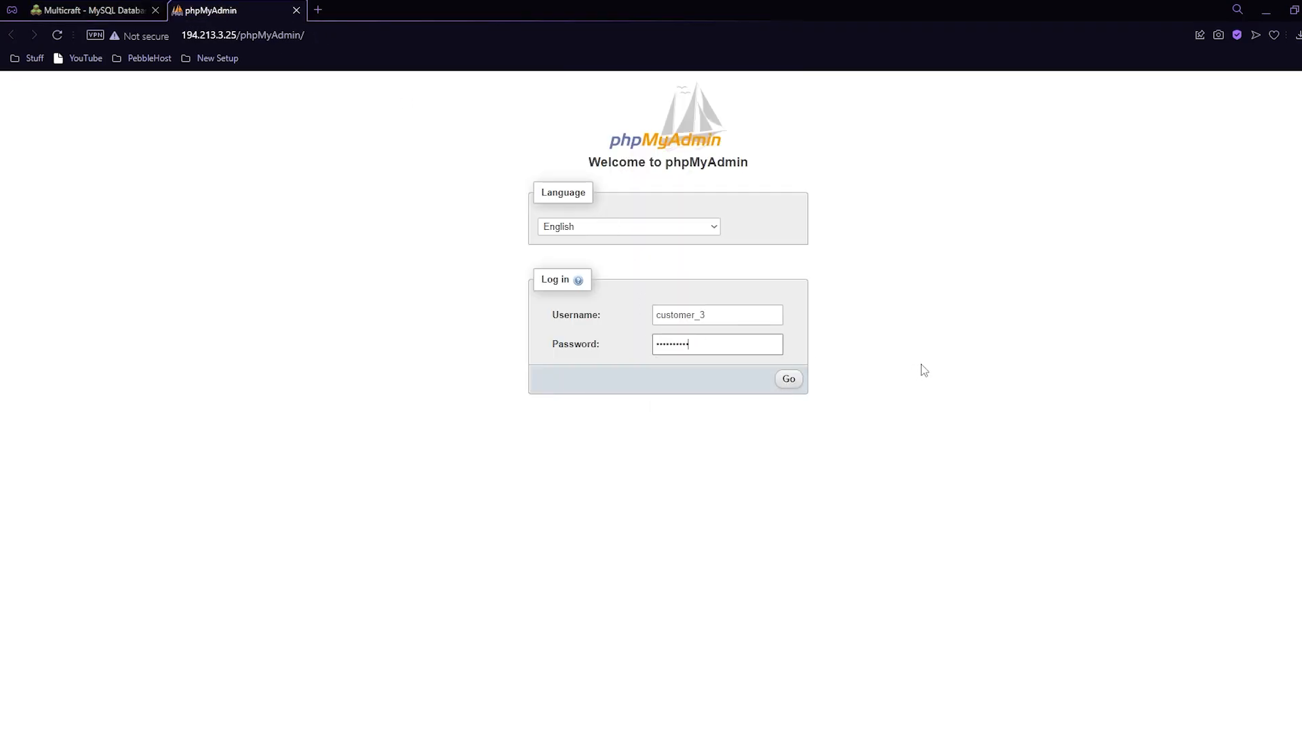
click(787, 378)
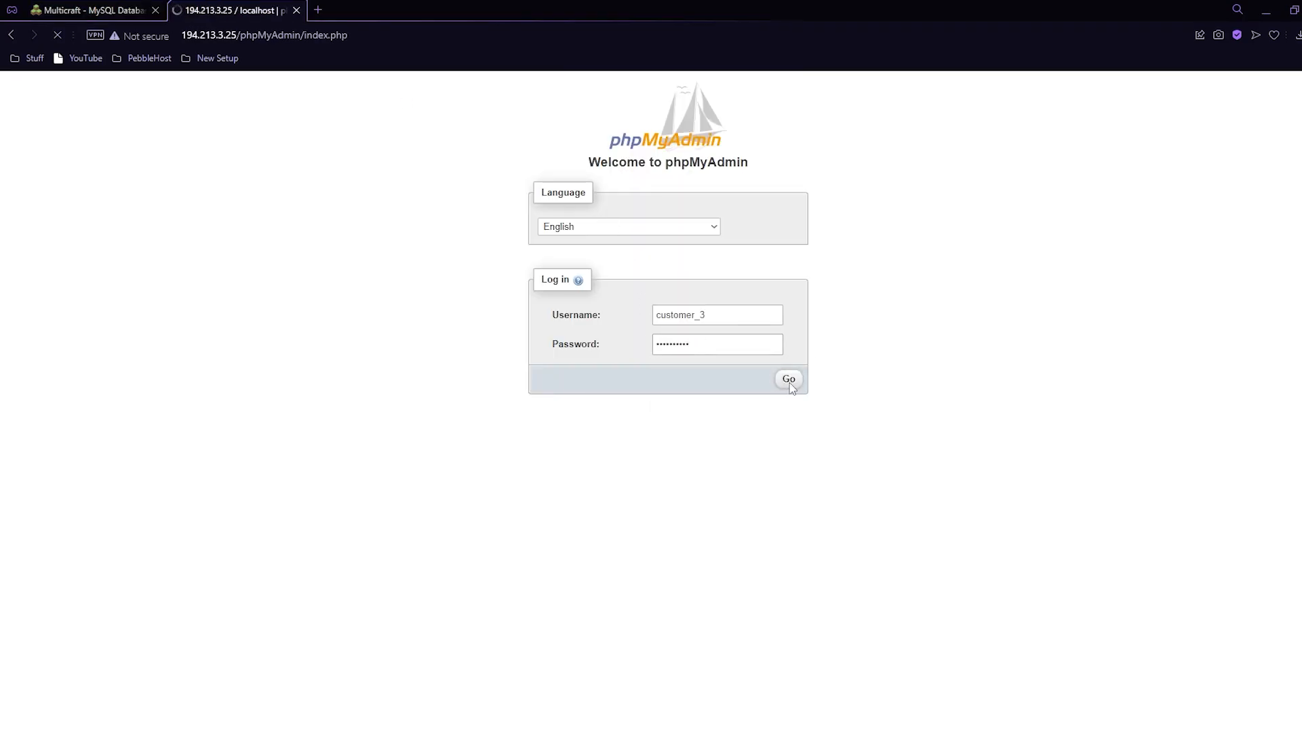
click(787, 380)
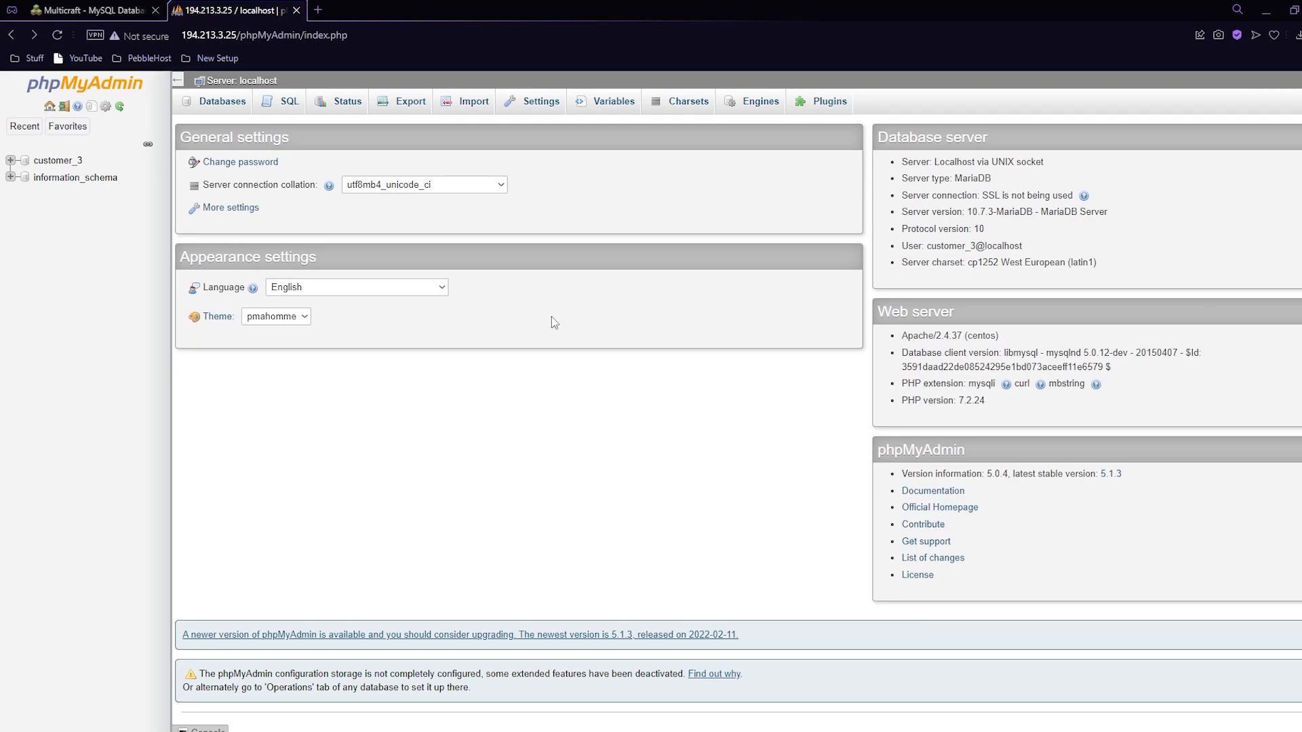
mouse_move(419, 335)
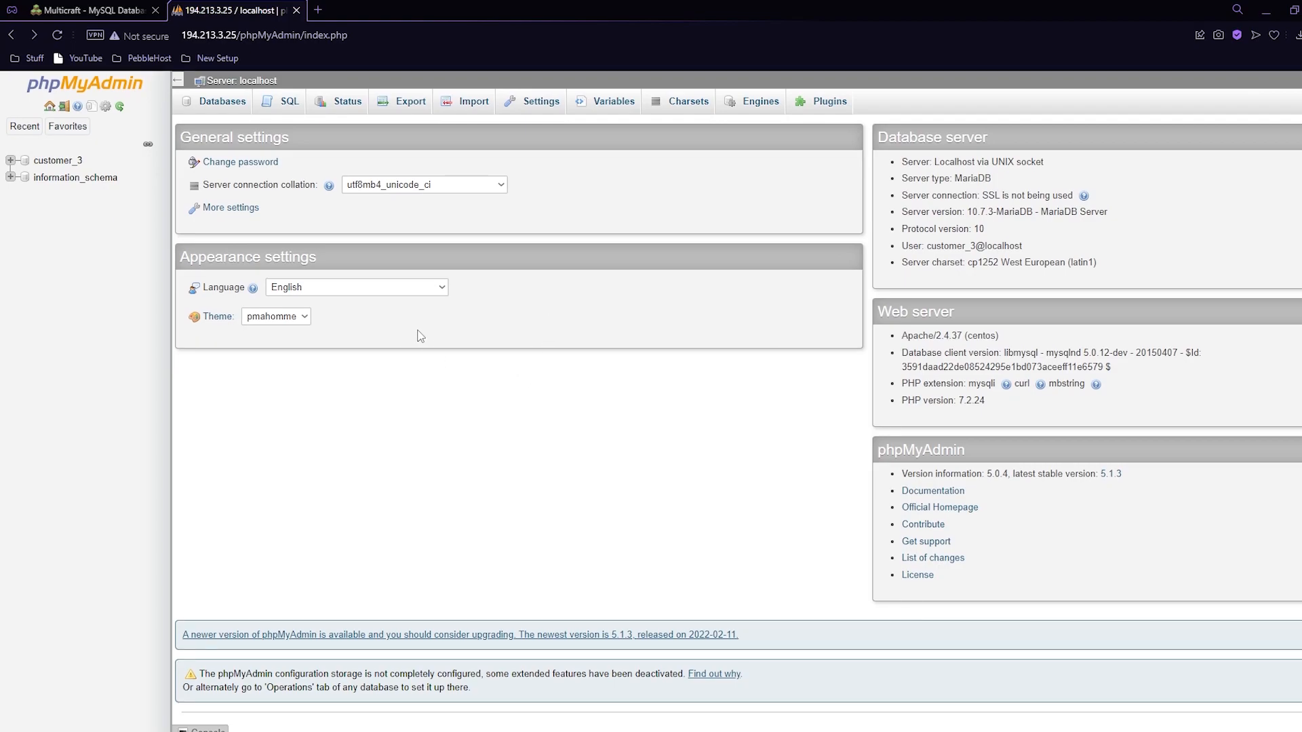
click(87, 10)
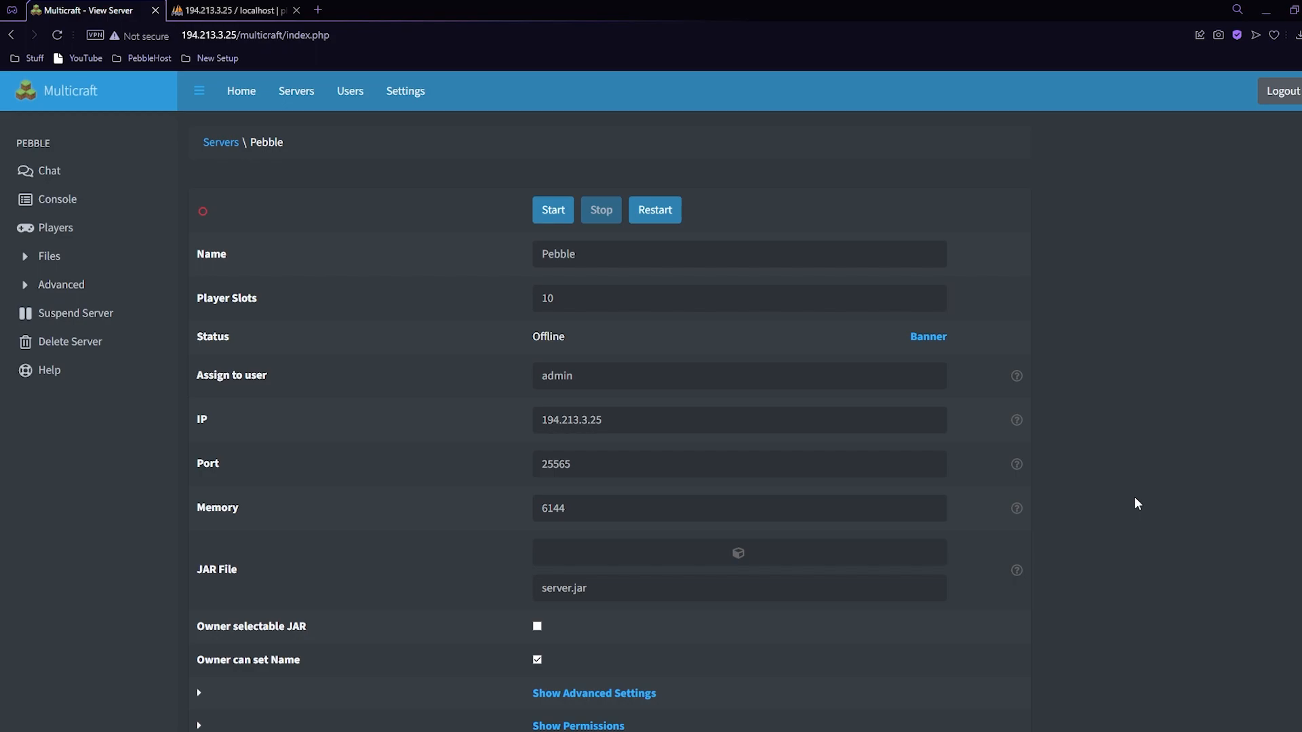
mouse_move(1243, 510)
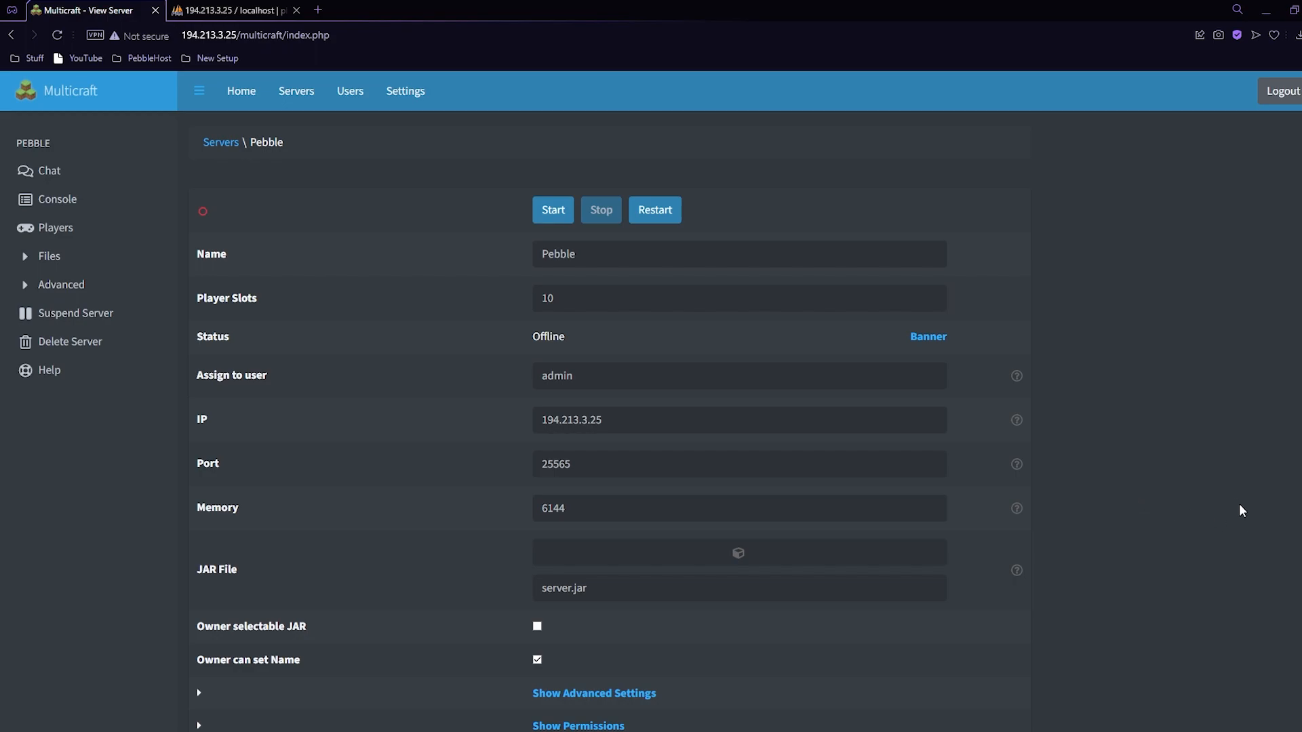
mouse_move(1162, 606)
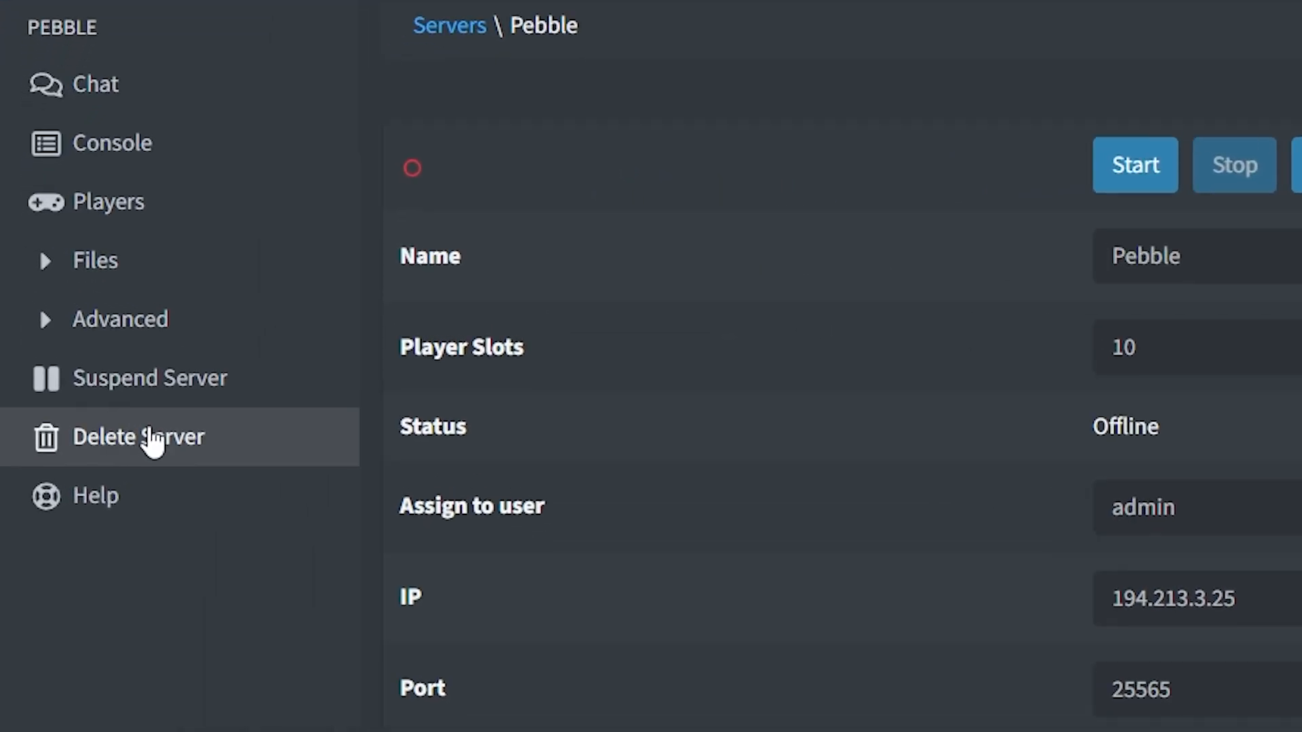
- Open Delete Server for Pebble and enter 'yes' to delete all its files
click(138, 437)
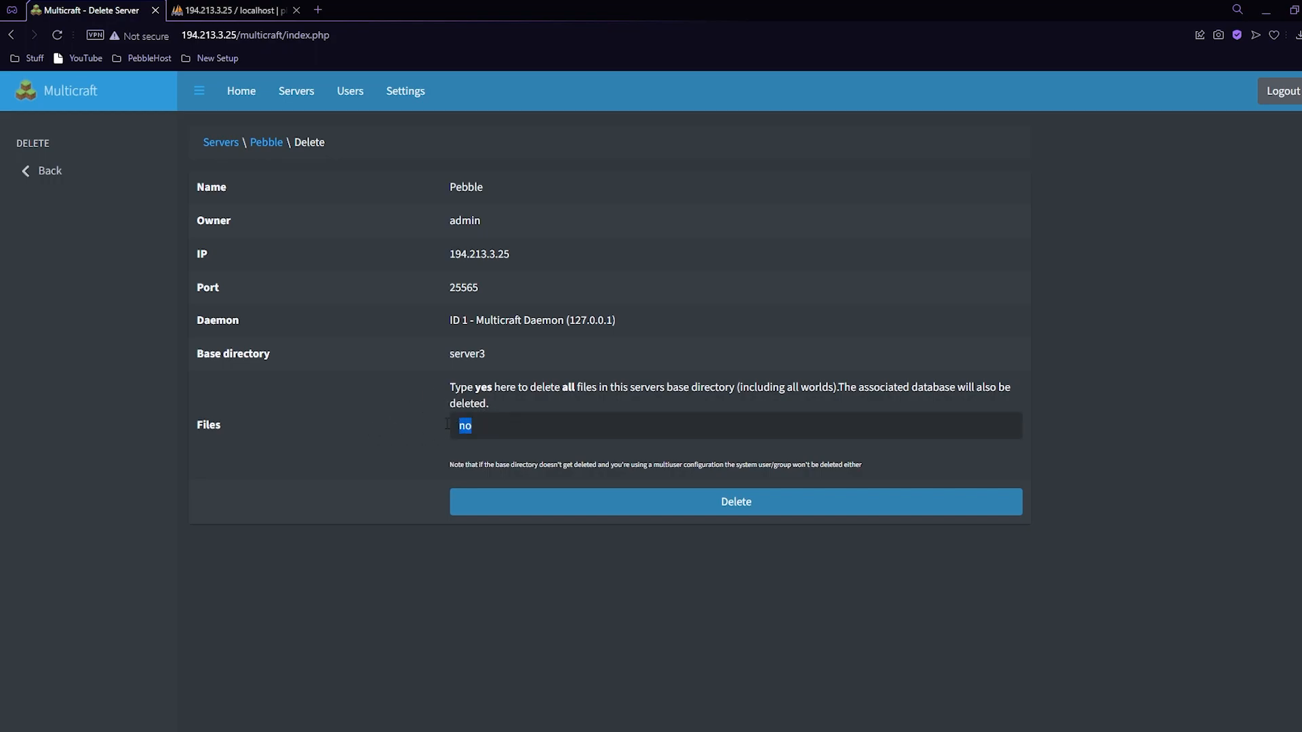
text(yes)
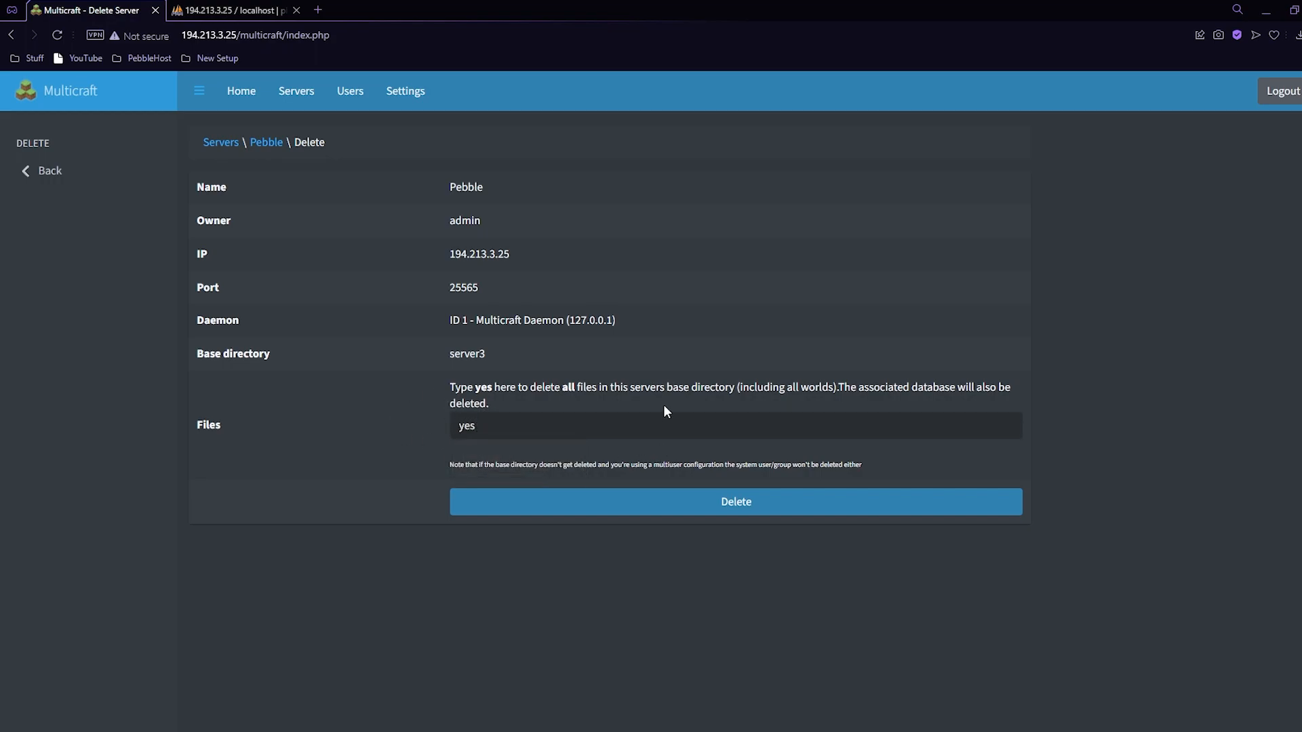
mouse_move(767, 360)
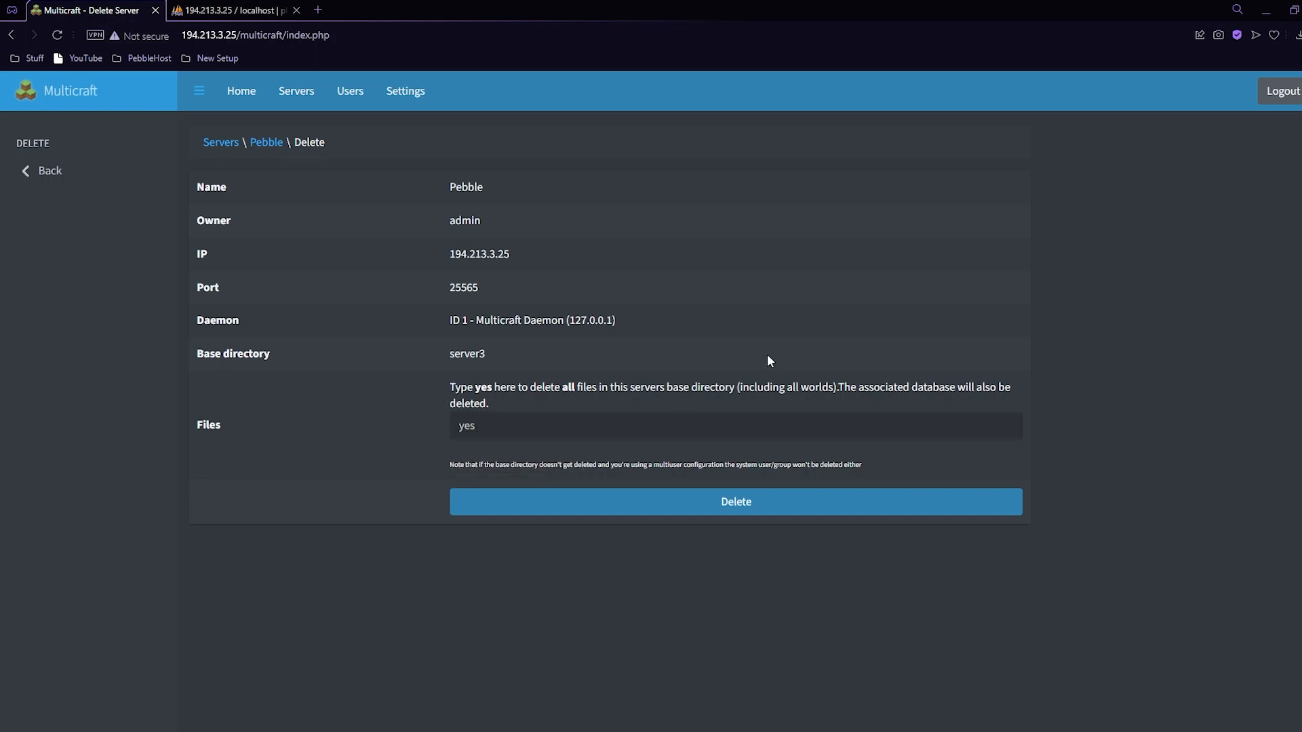
- Confirm deletion of the Pebble server, leaving the server list empty
click(736, 502)
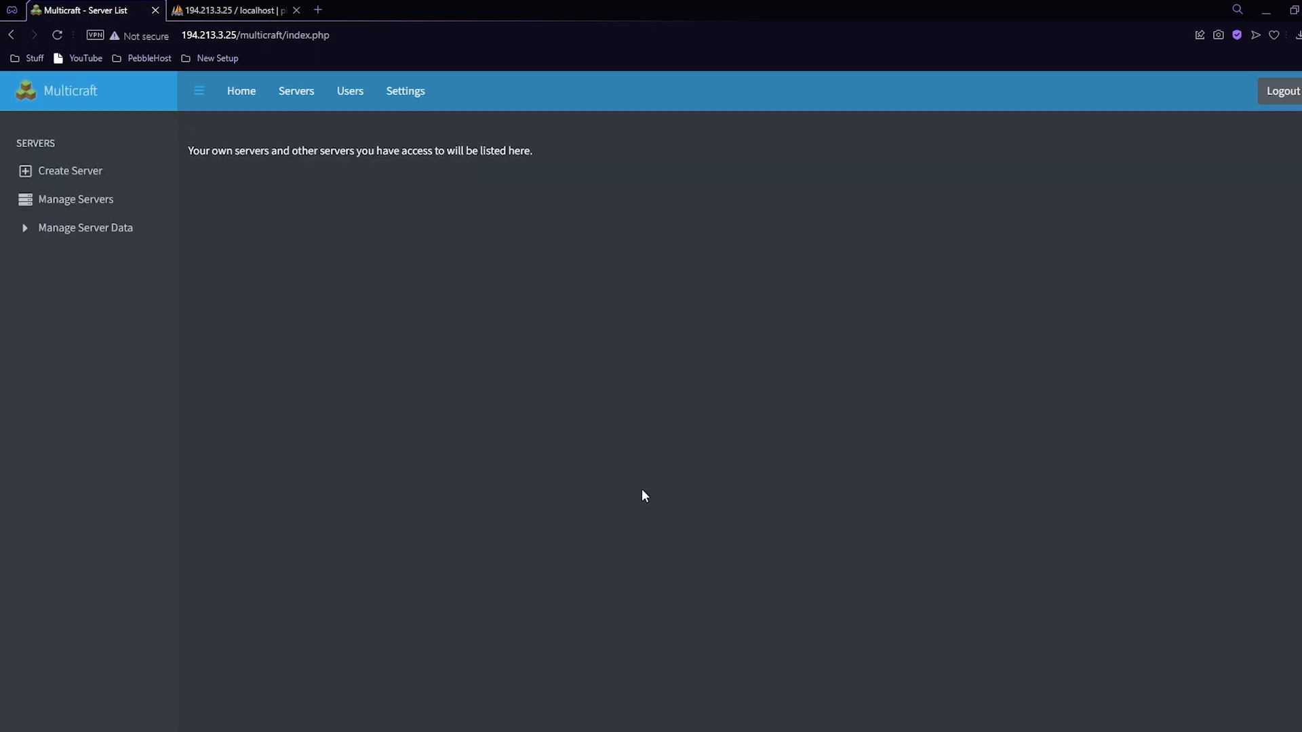
mouse_move(828, 649)
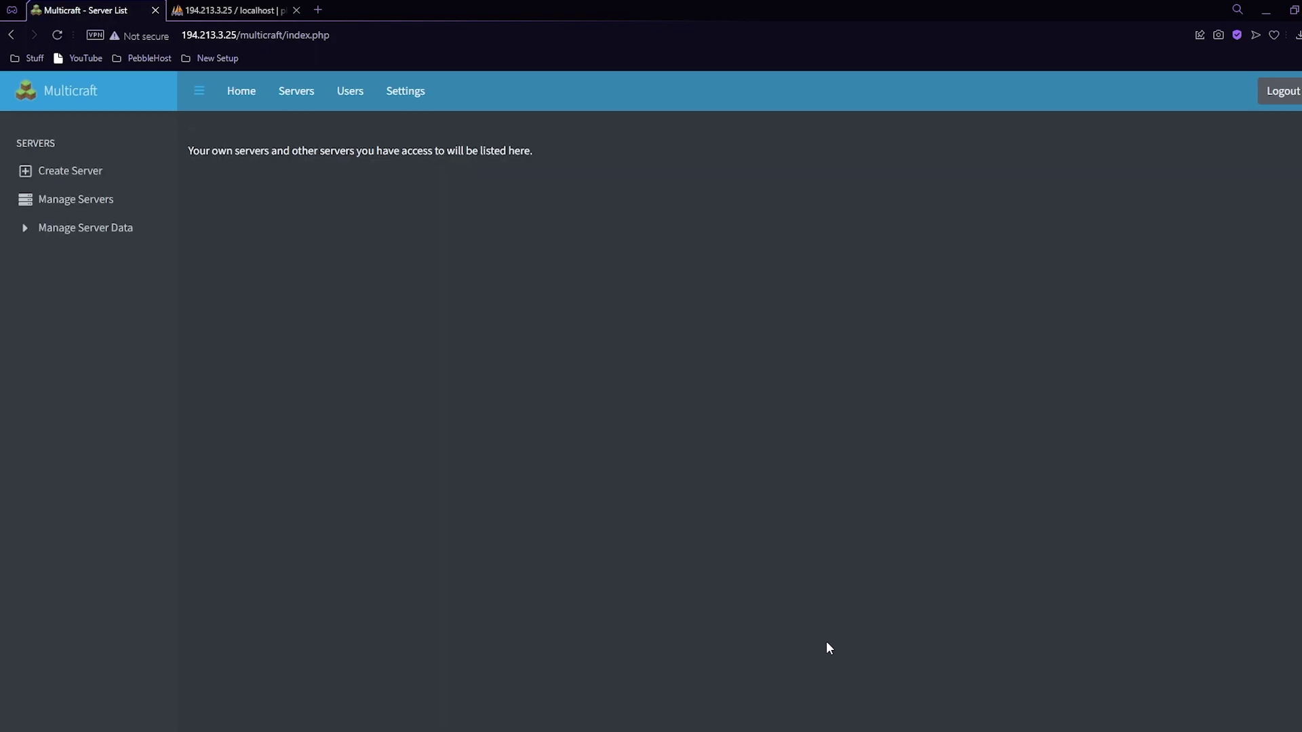
mouse_move(744, 501)
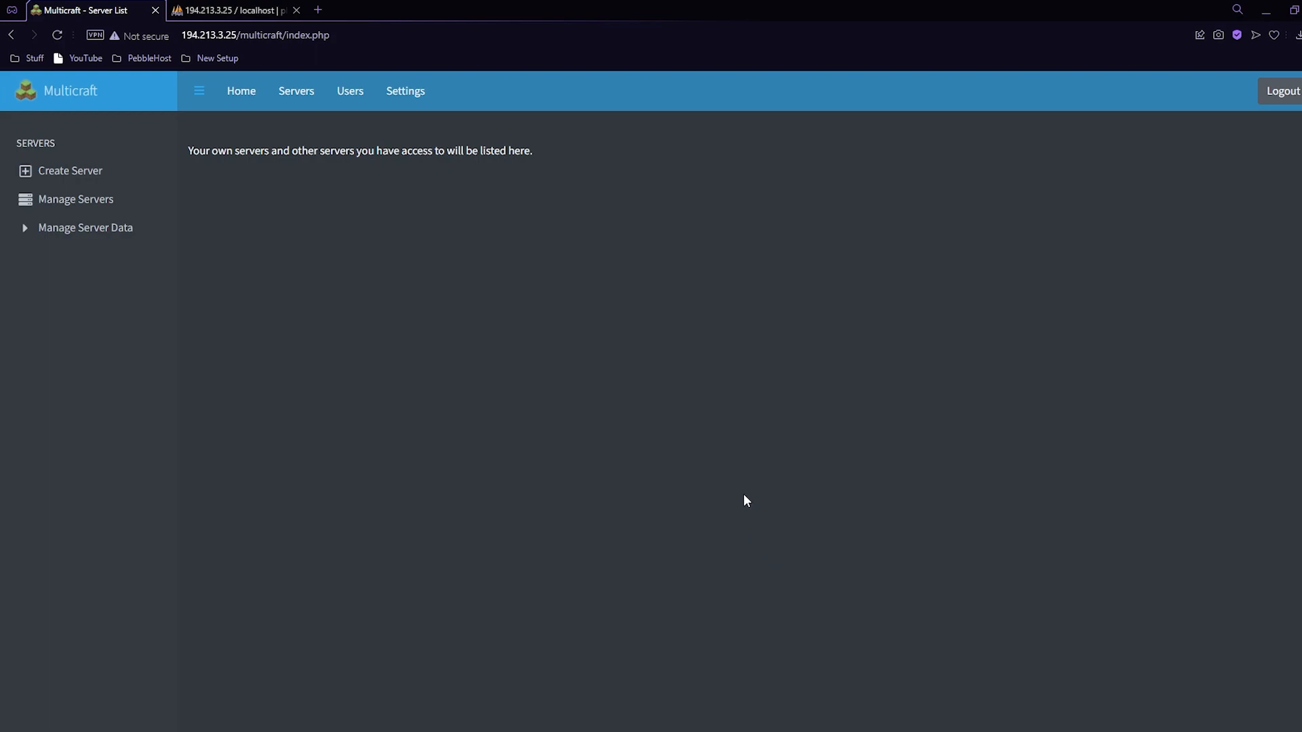